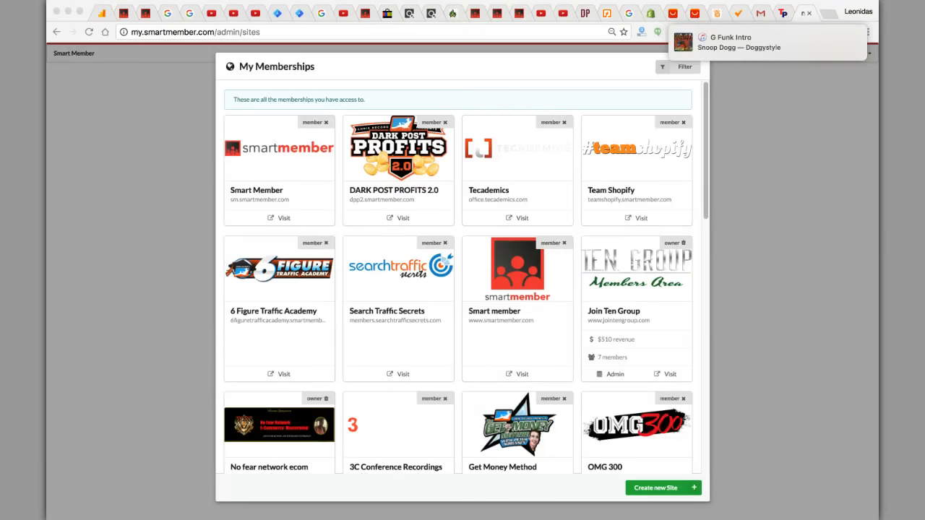
pyautogui.moveTo(858, 246)
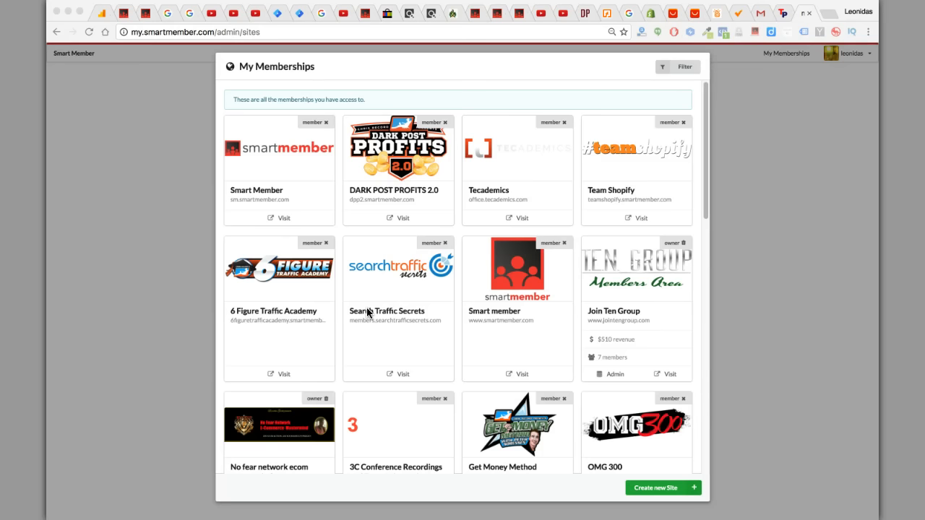
pyautogui.moveTo(607, 222)
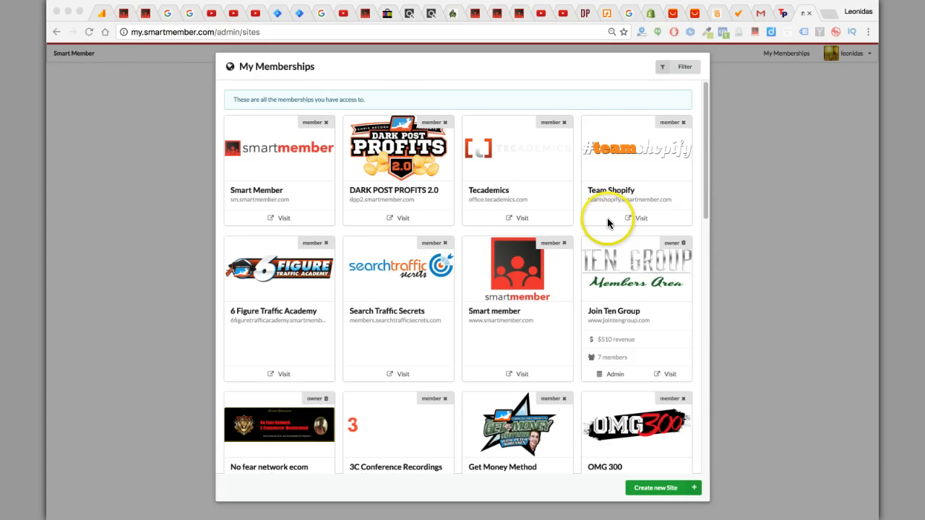
pyautogui.moveTo(607, 221)
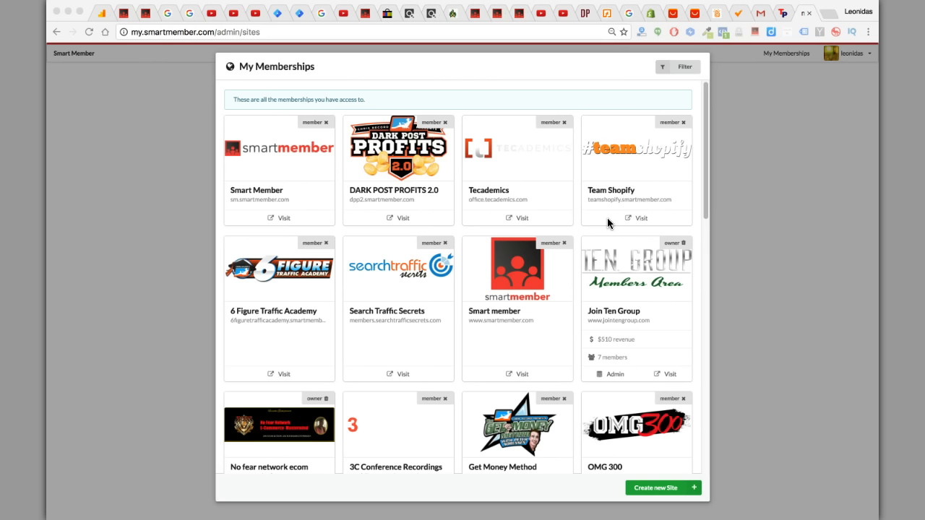
pyautogui.moveTo(569, 274)
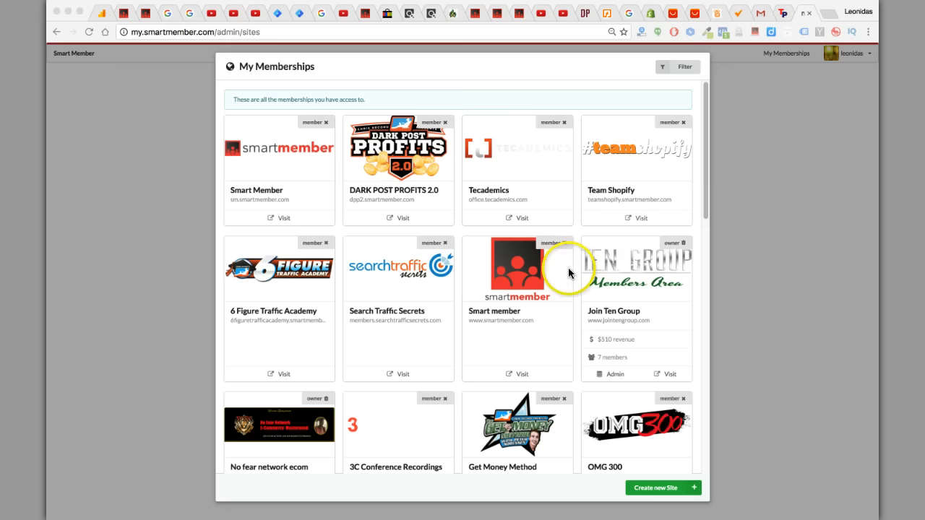
pyautogui.moveTo(222, 160)
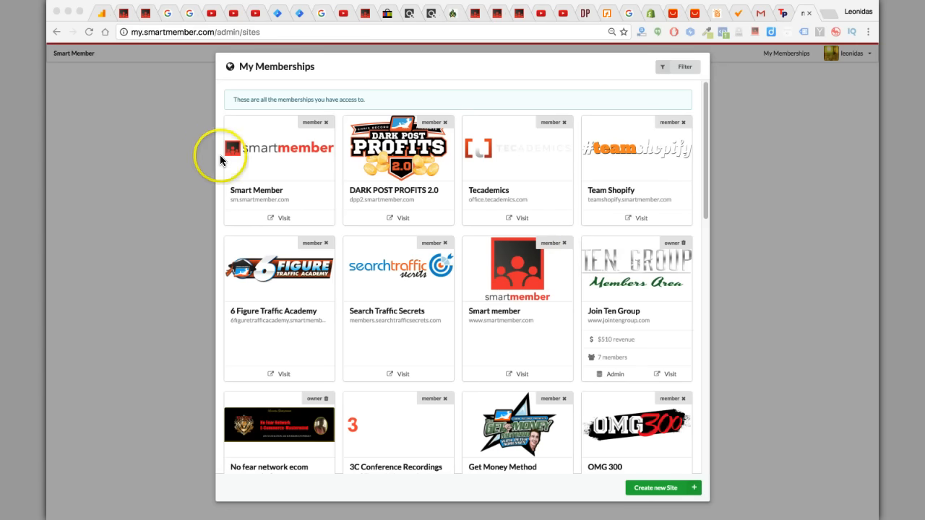
pyautogui.moveTo(431, 271)
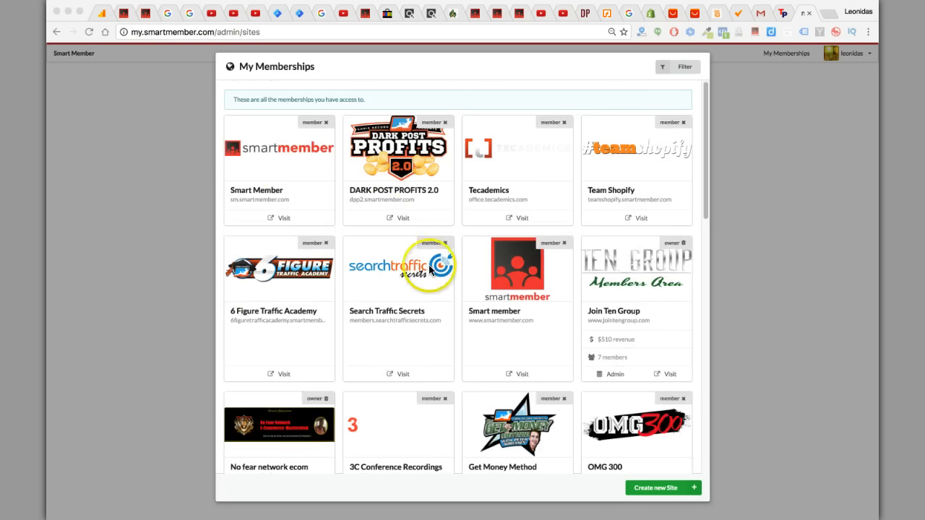
pyautogui.moveTo(367, 311)
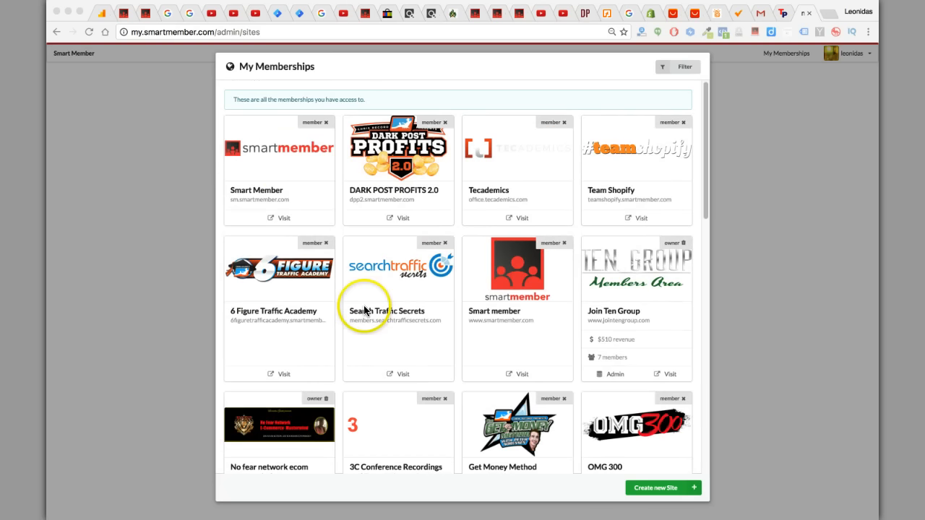
pyautogui.moveTo(414, 191)
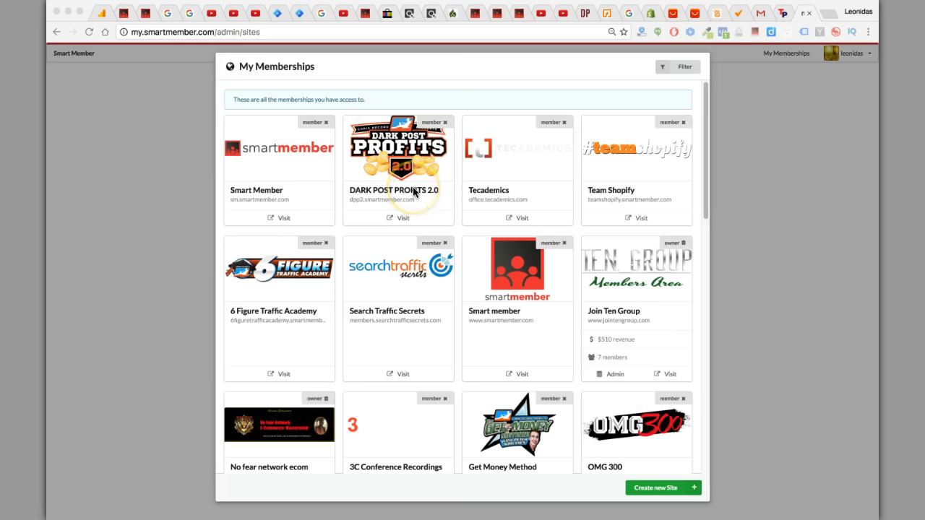
# - Scroll through the SmartMember dashboard to look over the existing options
pyautogui.scroll(-3)
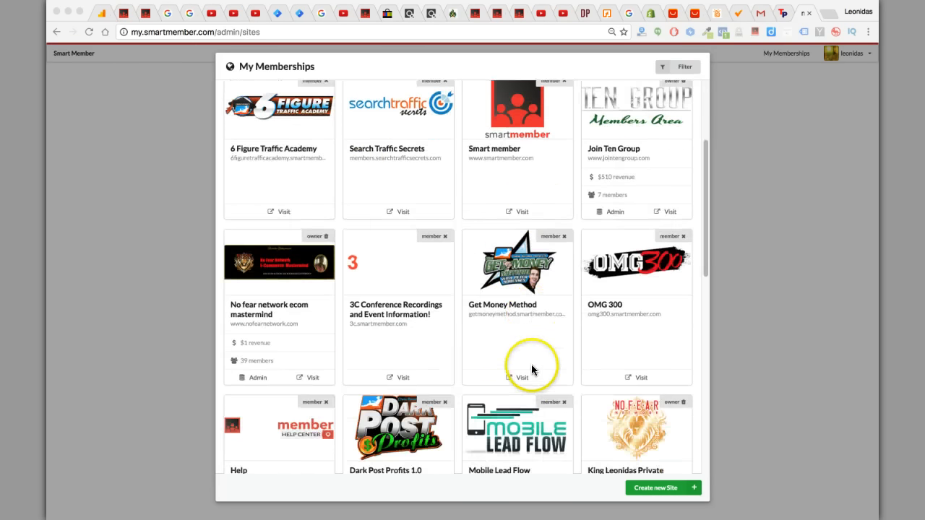
pyautogui.scroll(3)
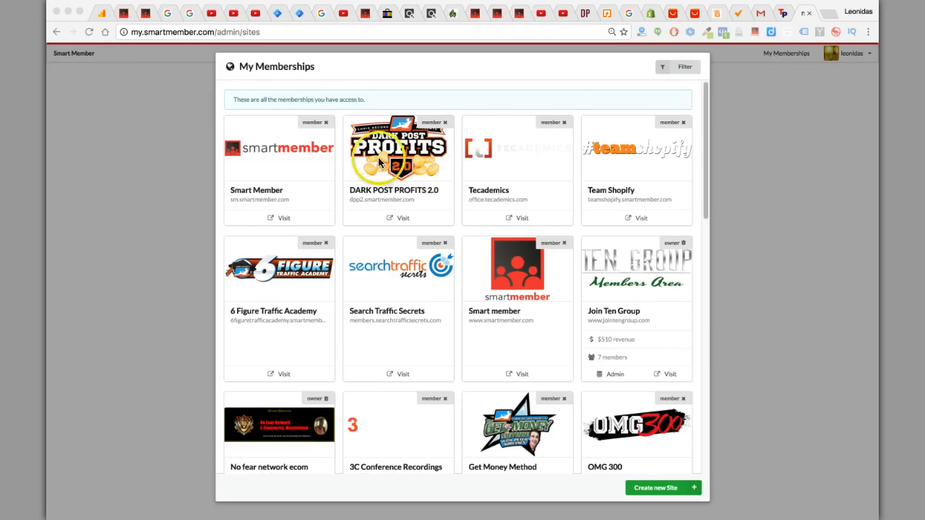
pyautogui.moveTo(610, 344)
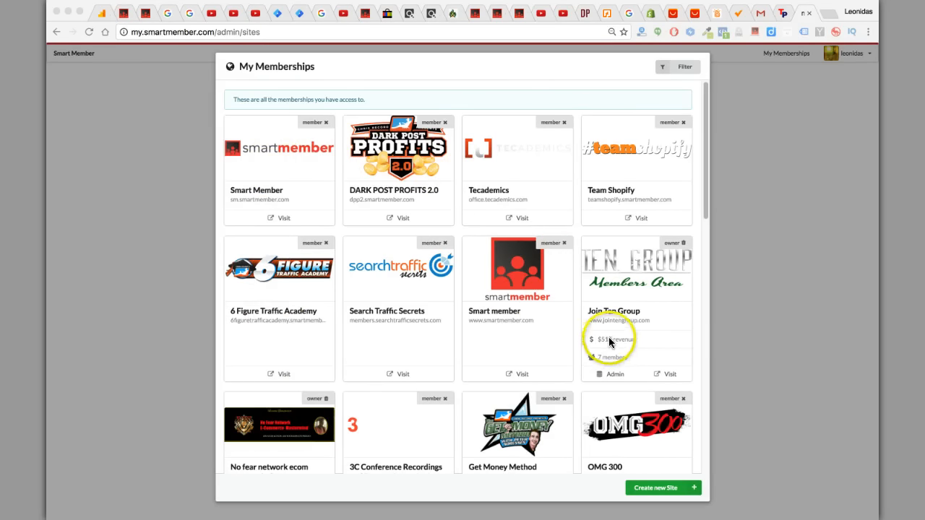
pyautogui.moveTo(646, 141)
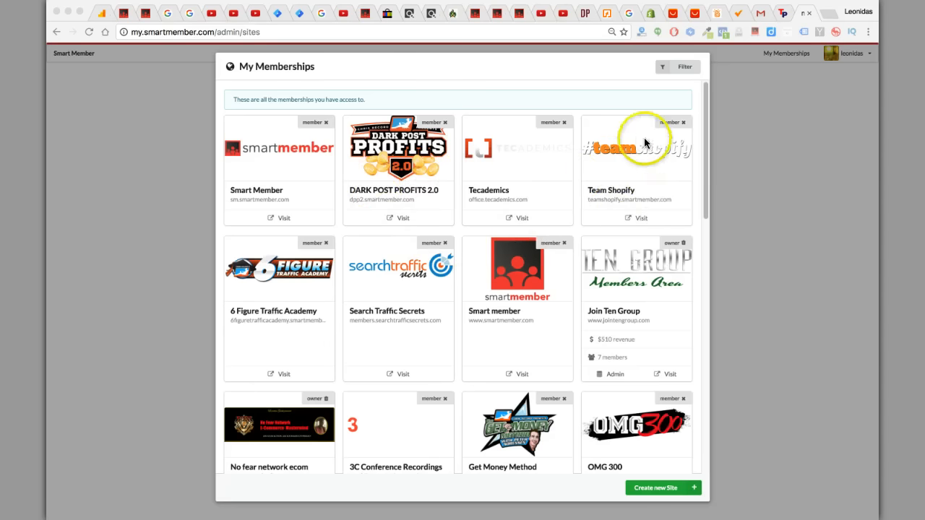
pyautogui.moveTo(461, 116)
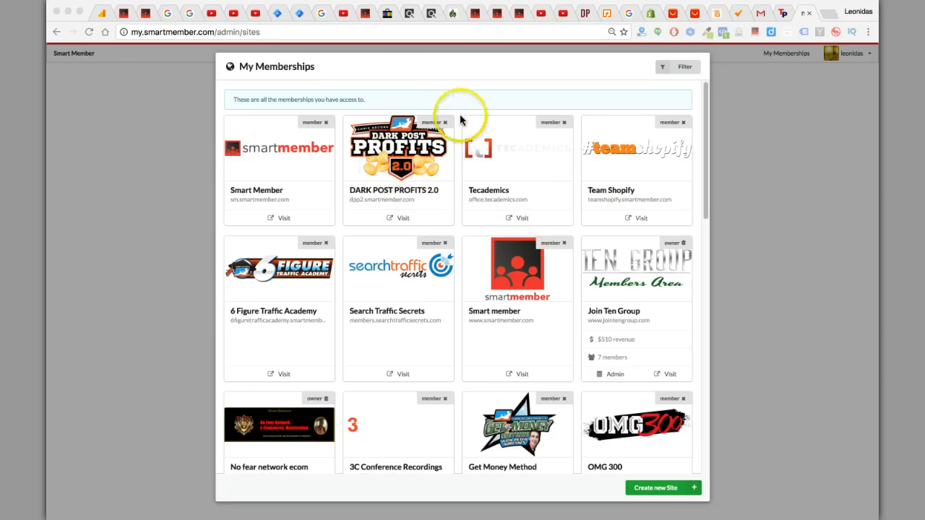
pyautogui.scroll(-3)
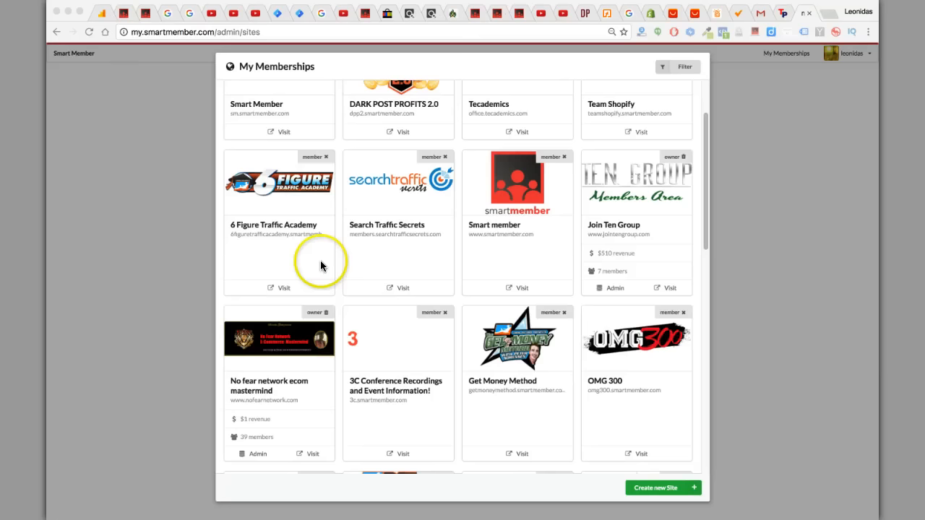
pyautogui.scroll(-3)
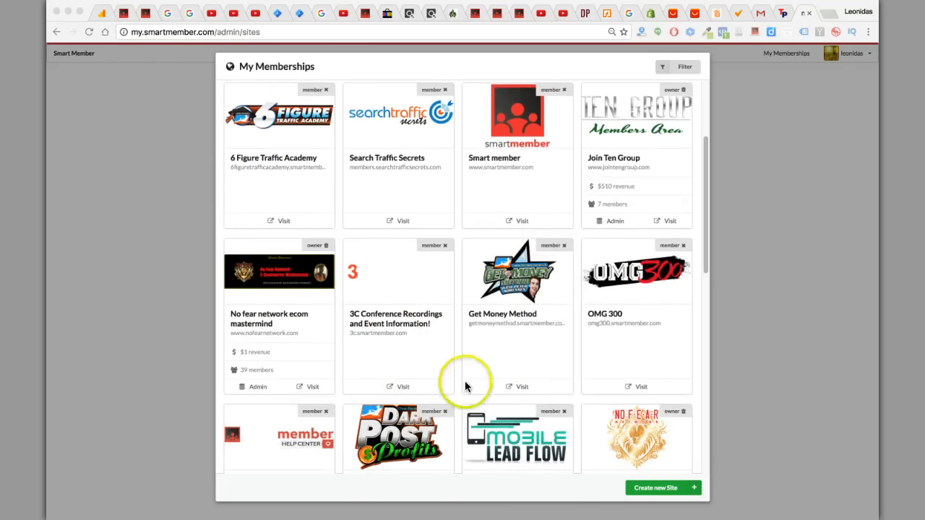
pyautogui.scroll(-3)
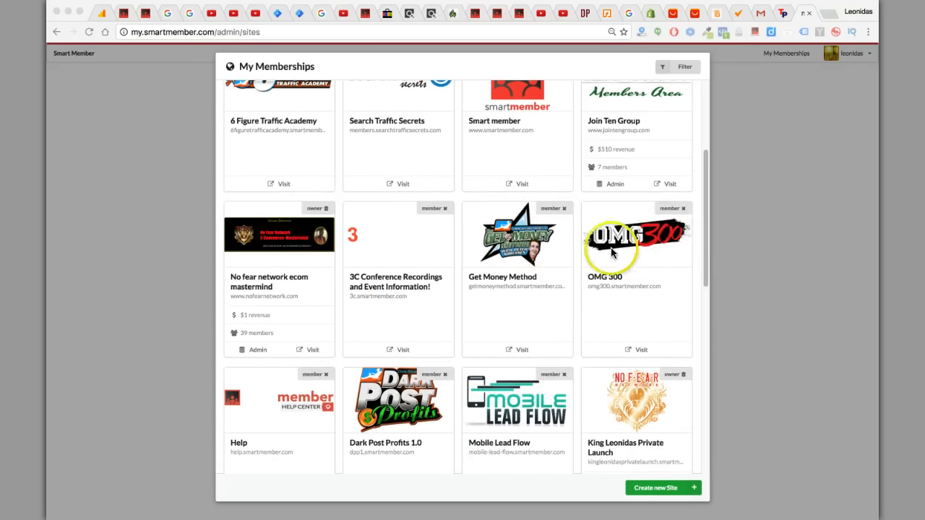
pyautogui.scroll(-3)
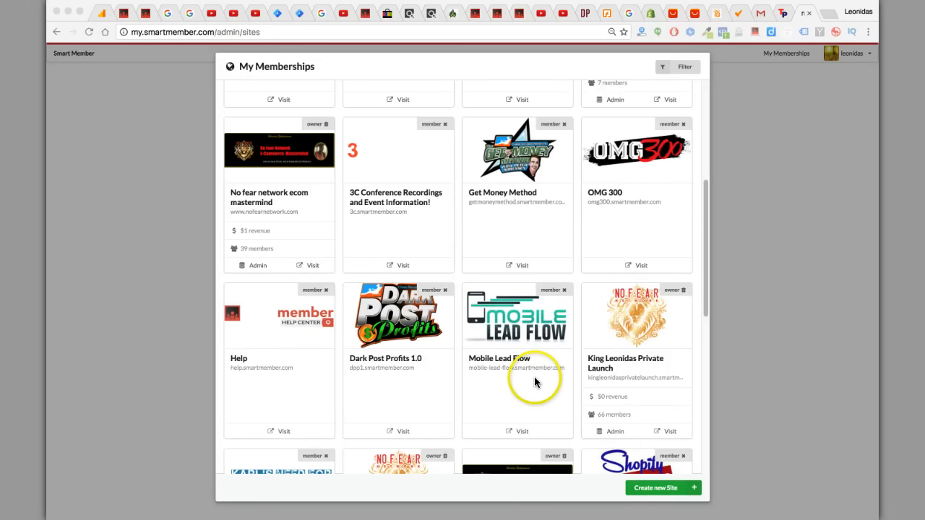
pyautogui.scroll(3)
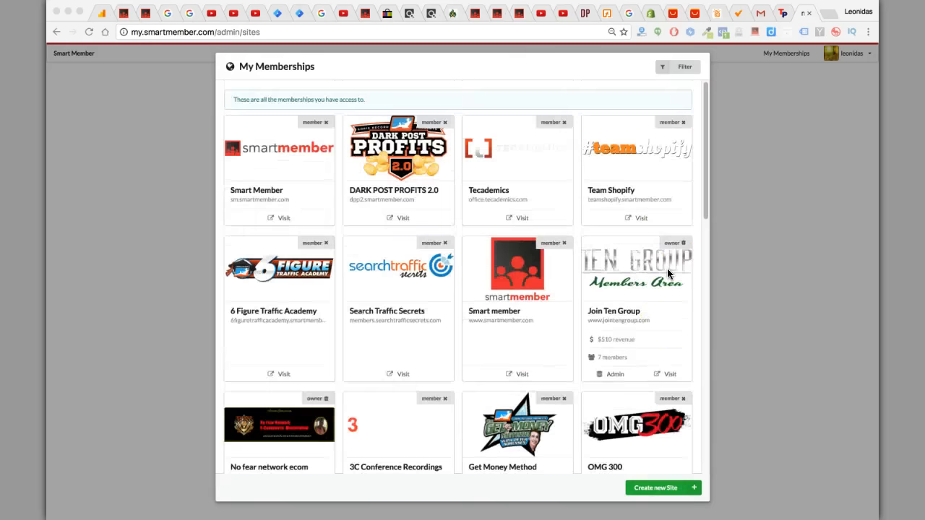
pyautogui.scroll(-3)
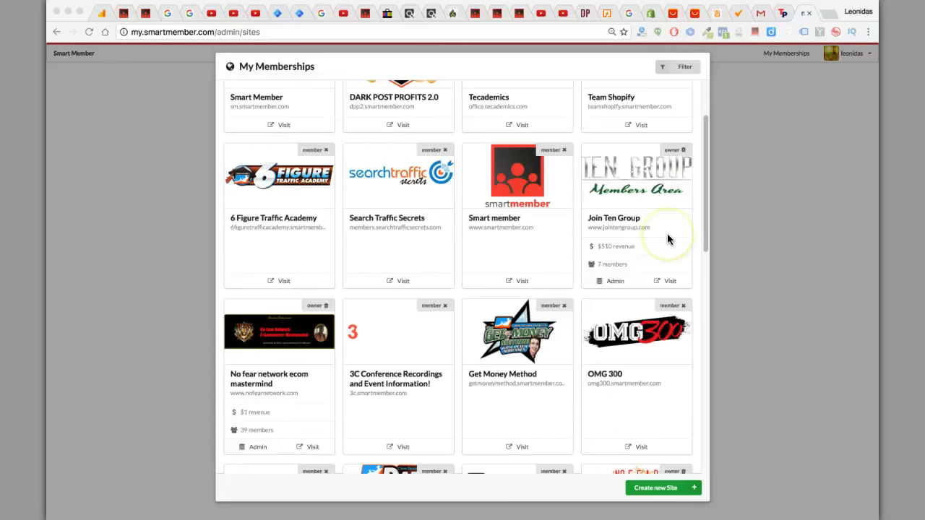
pyautogui.moveTo(516, 333)
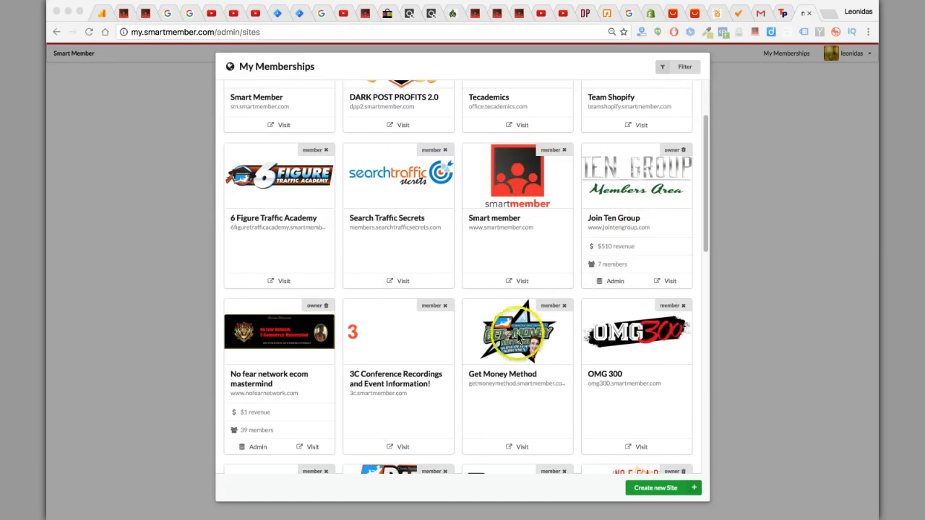
pyautogui.scroll(3)
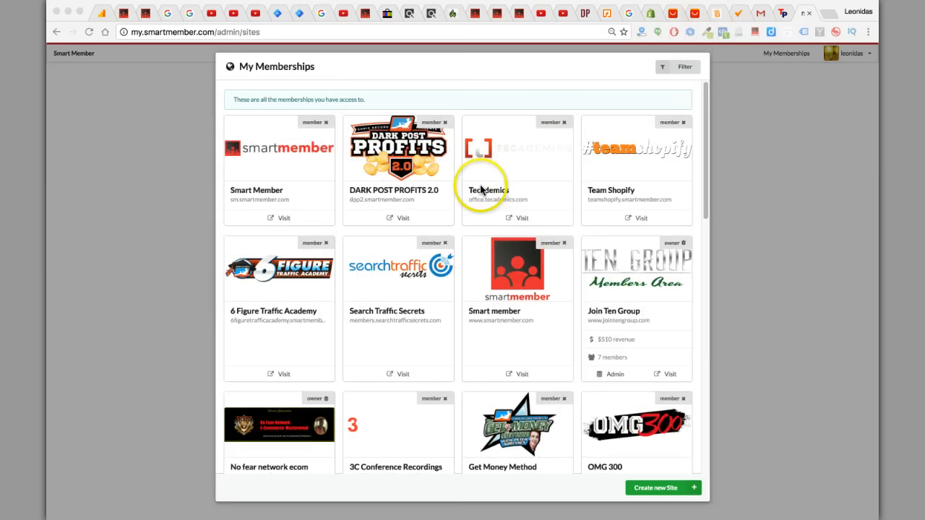
pyautogui.moveTo(267, 145)
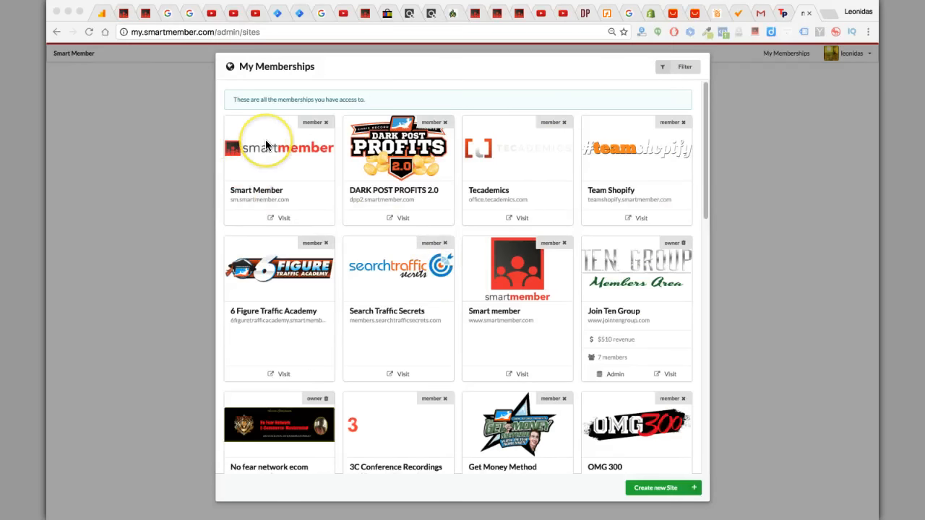
pyautogui.moveTo(535, 215)
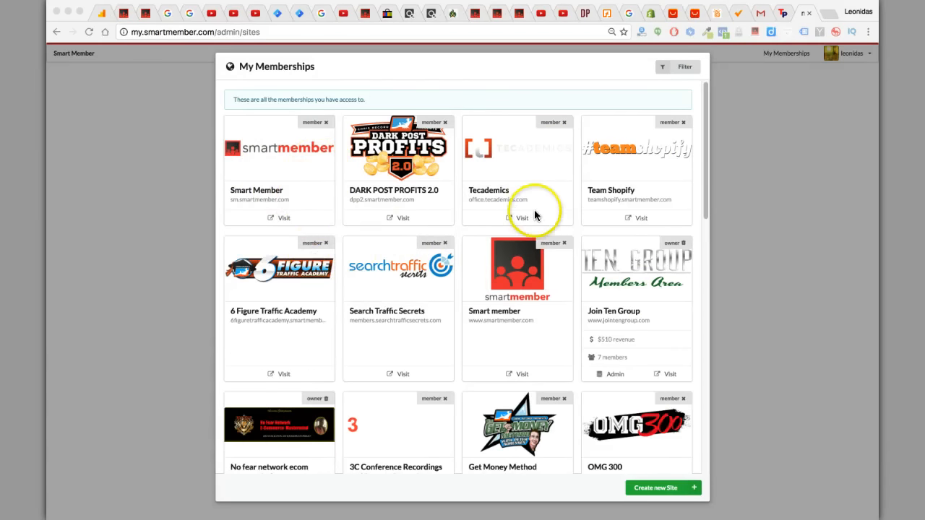
pyautogui.moveTo(509, 381)
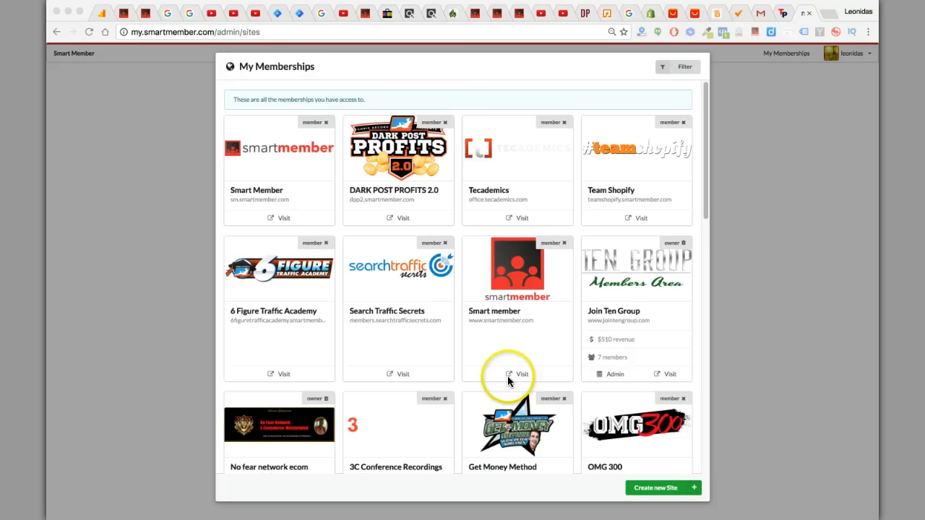
pyautogui.moveTo(365, 353)
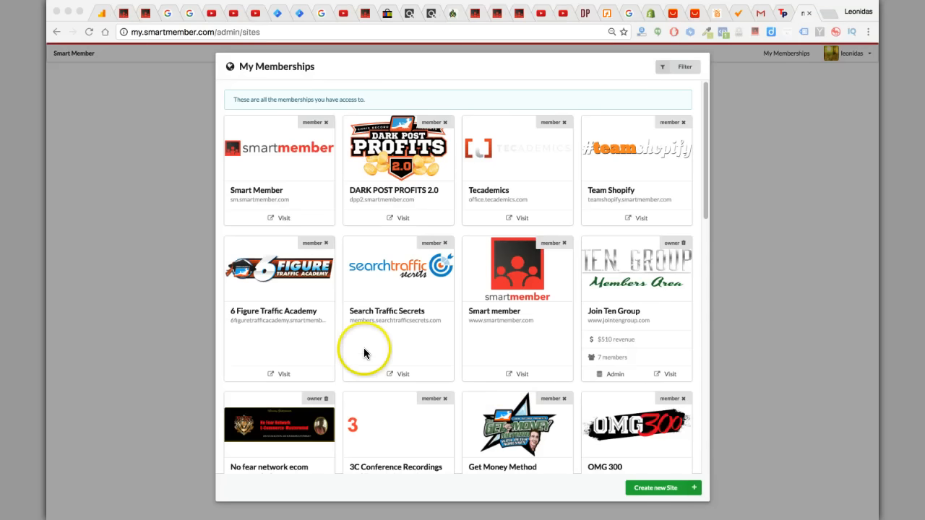
pyautogui.moveTo(629, 470)
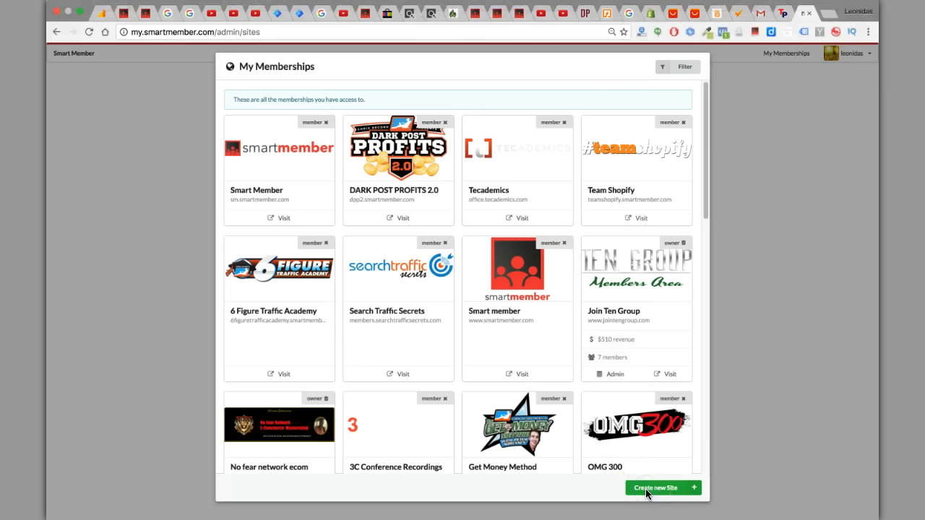
# - Start a new membership site and enter 'maestromoneymaker' as its name
pyautogui.click(655, 487)
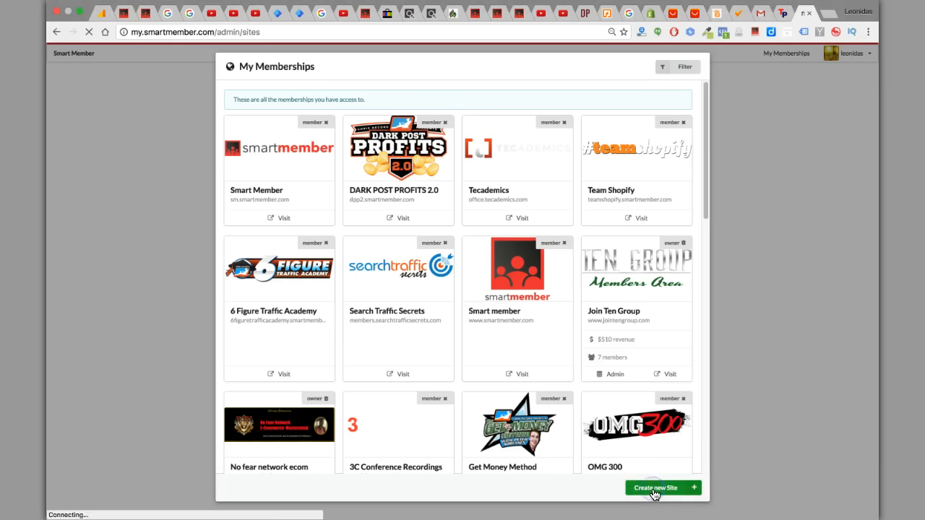
pyautogui.click(657, 488)
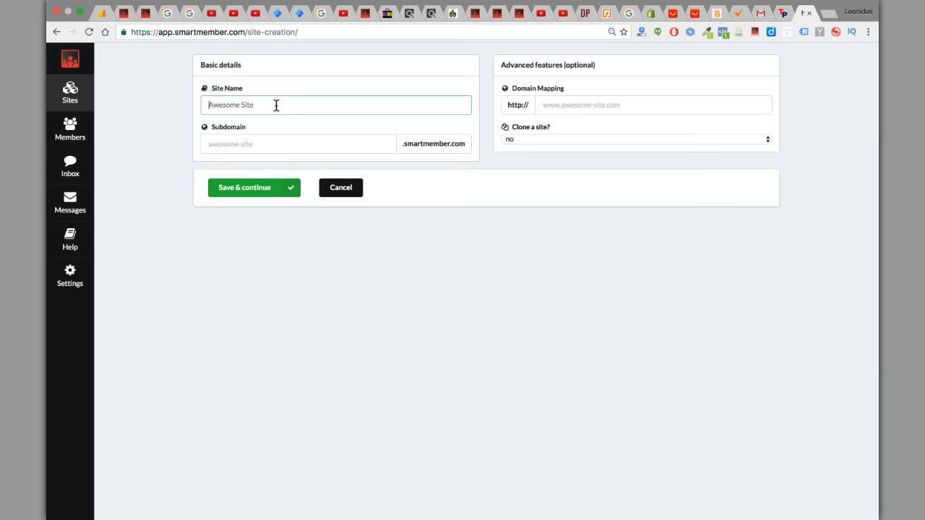
pyautogui.write('maest')
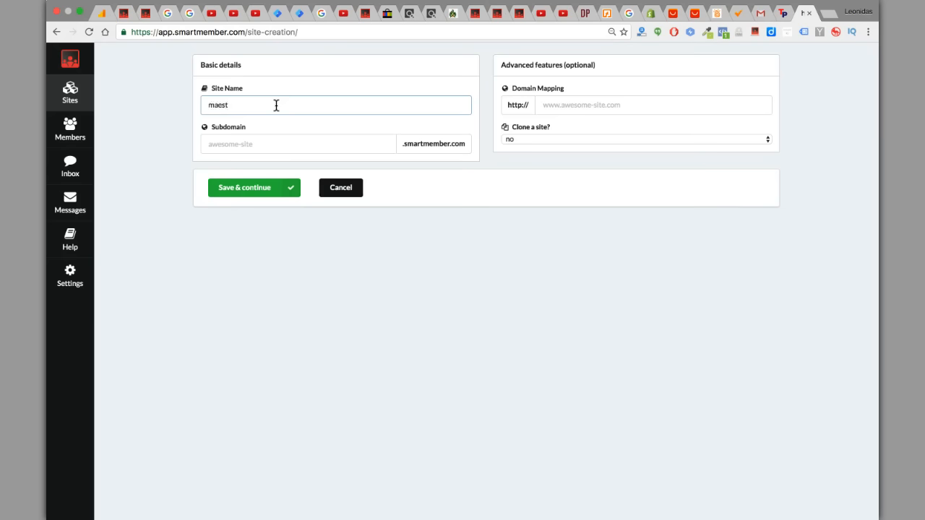
pyautogui.write('romoneymaker')
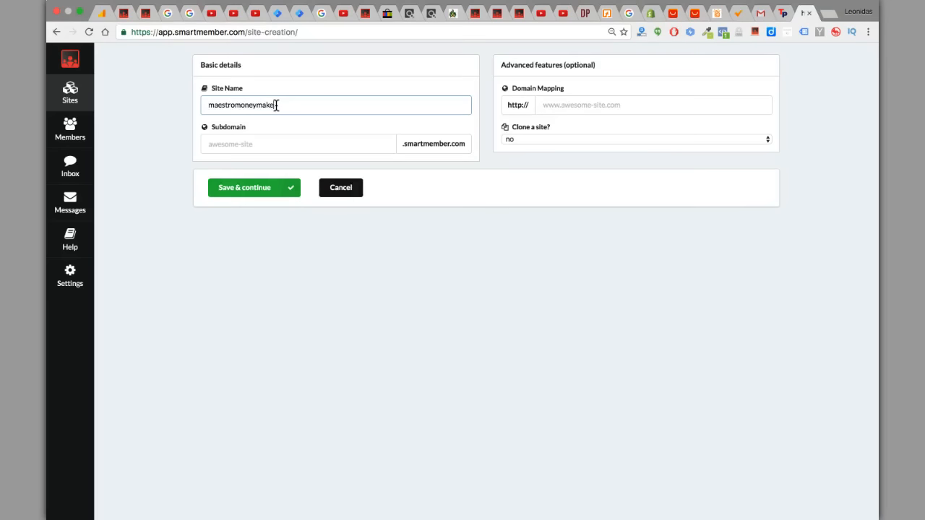
pyautogui.moveTo(246, 144)
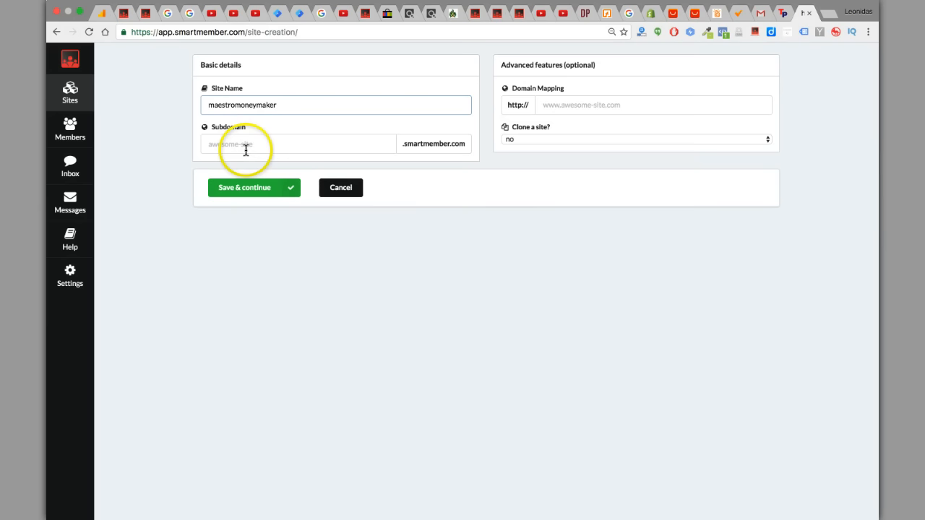
pyautogui.moveTo(239, 169)
pyautogui.write('maestromoneymaker')
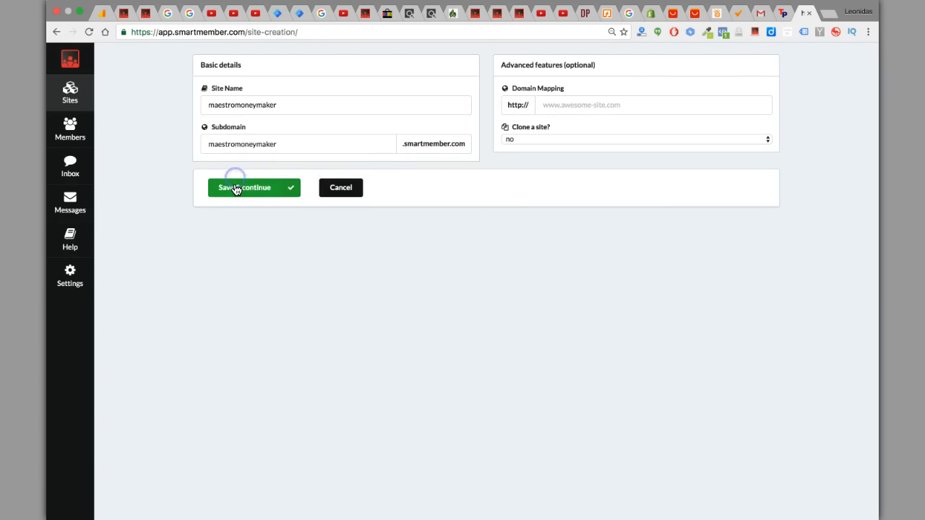
# - Save the maestromoneymaker site details and confirm creating the site
pyautogui.click(246, 187)
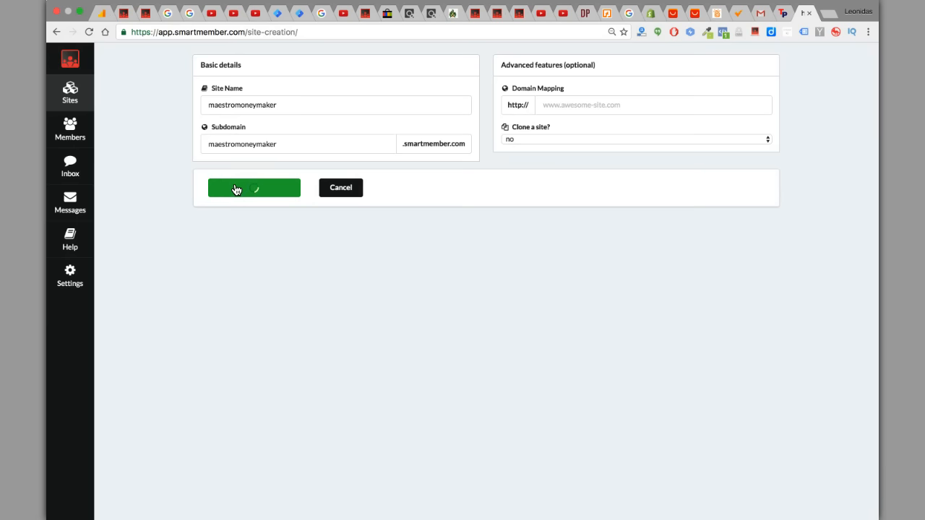
pyautogui.click(253, 188)
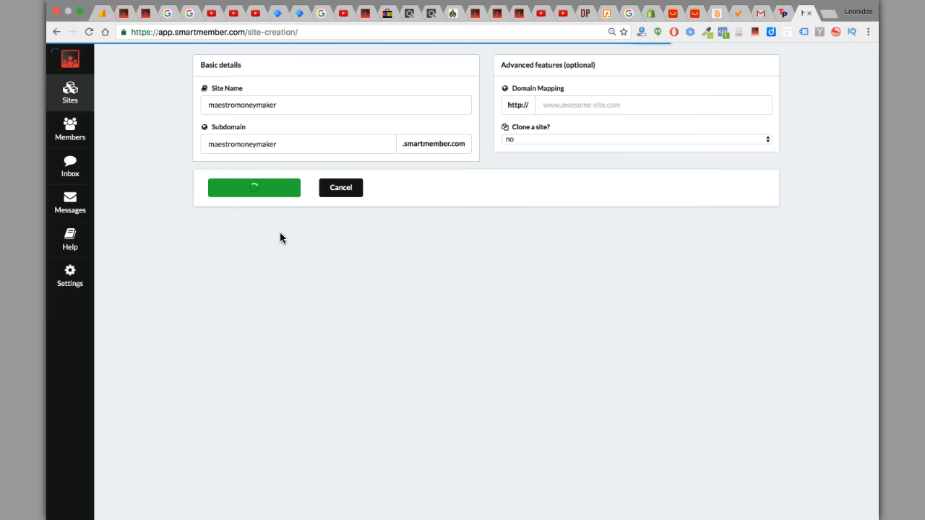
# - Launch the maestromoneymaker site out of maintenance mode with Launch Now!
pyautogui.click(254, 187)
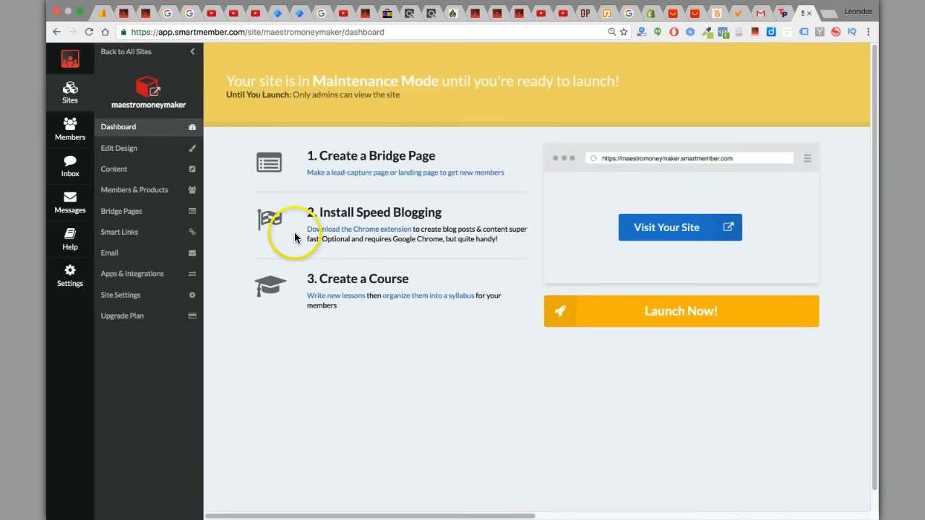
pyautogui.moveTo(463, 202)
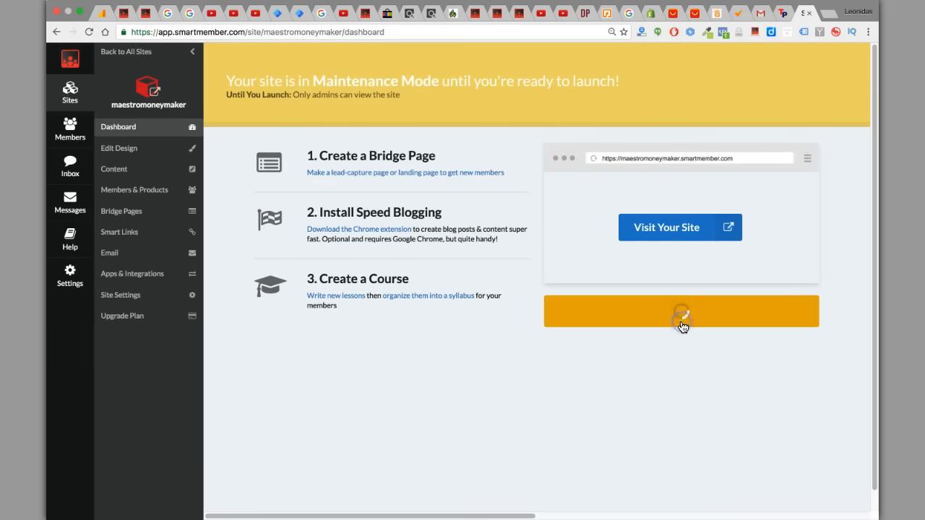
pyautogui.click(680, 311)
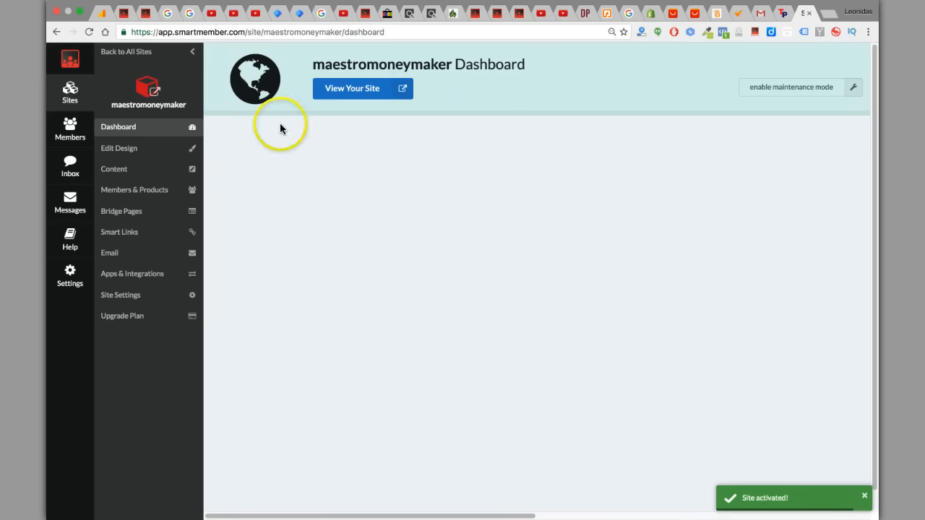
pyautogui.moveTo(120, 295)
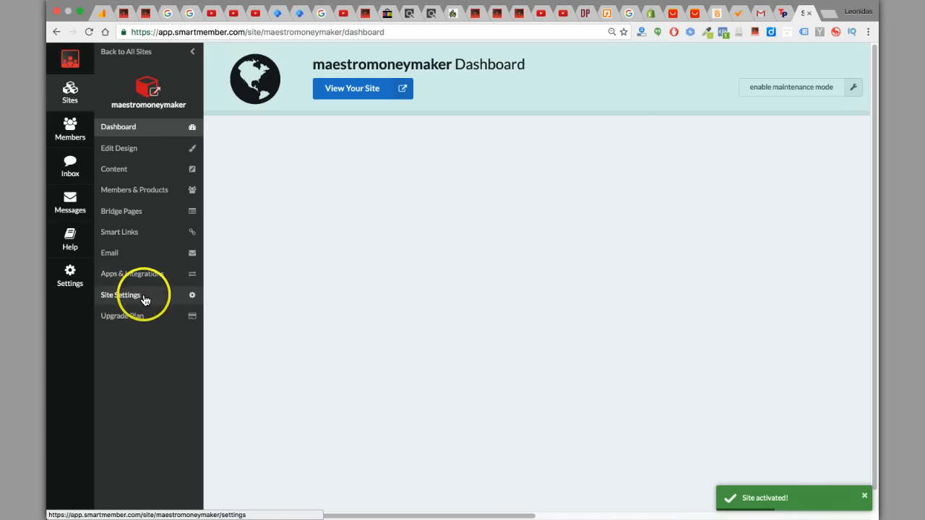
# - Review the maestromoneymaker Site Settings: name, subdomain, logo and favicon
pyautogui.click(120, 295)
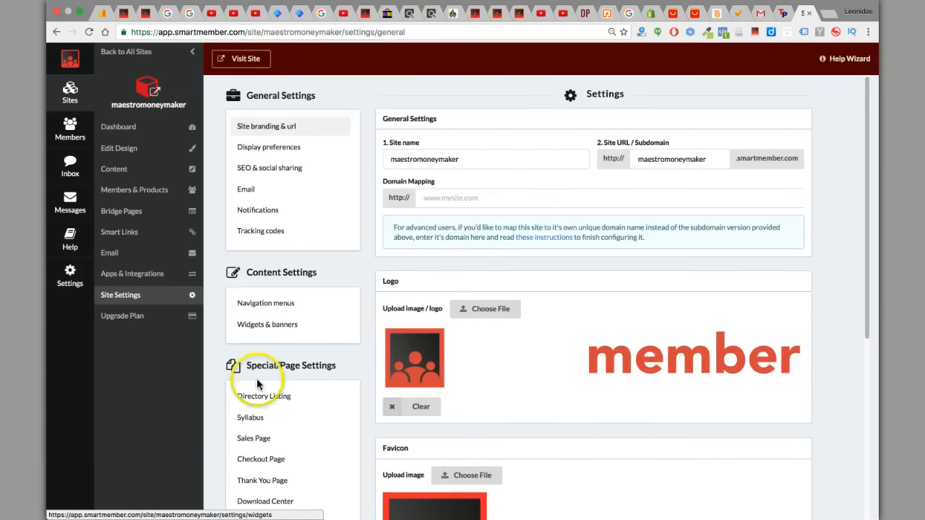
pyautogui.scroll(-3)
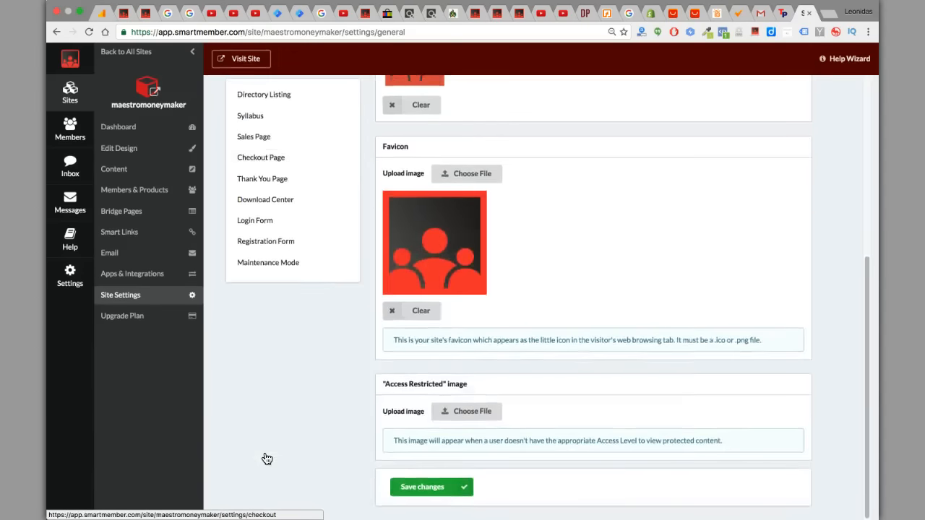
pyautogui.scroll(3)
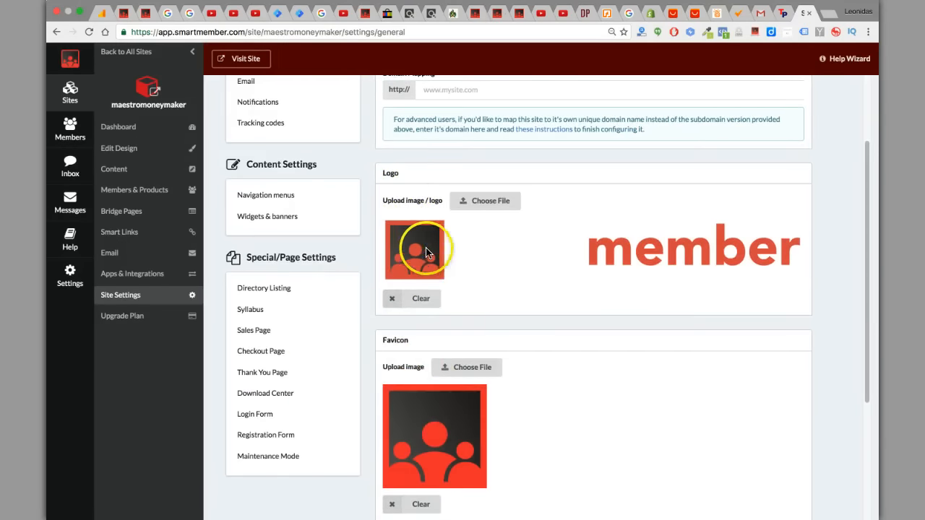
pyautogui.scroll(3)
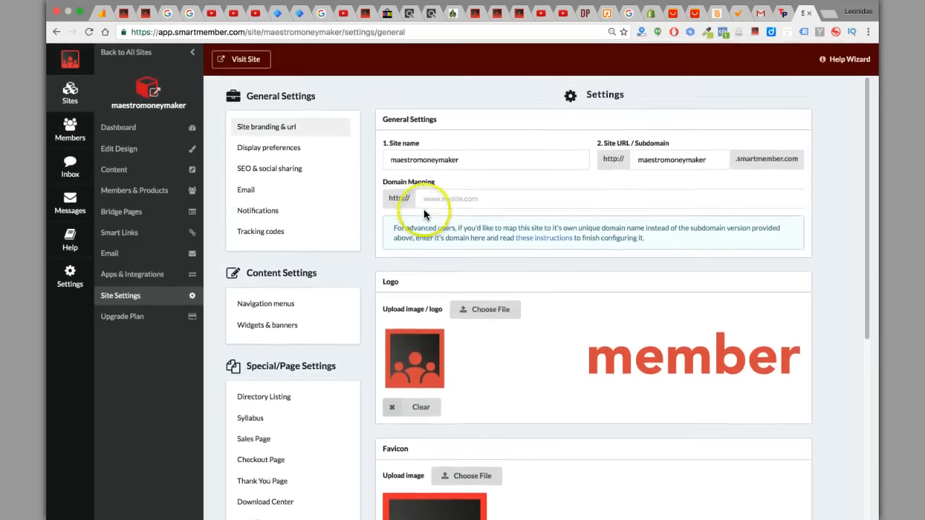
pyautogui.moveTo(600, 189)
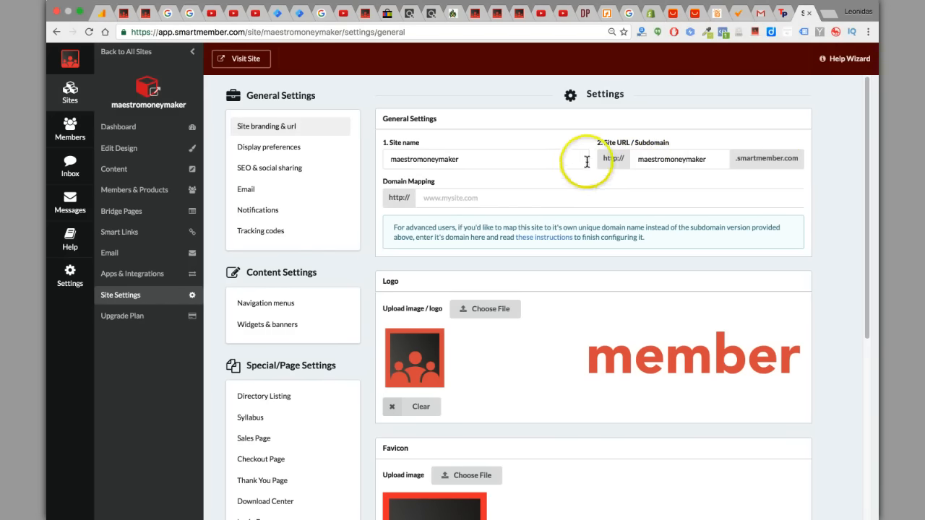
pyautogui.moveTo(503, 214)
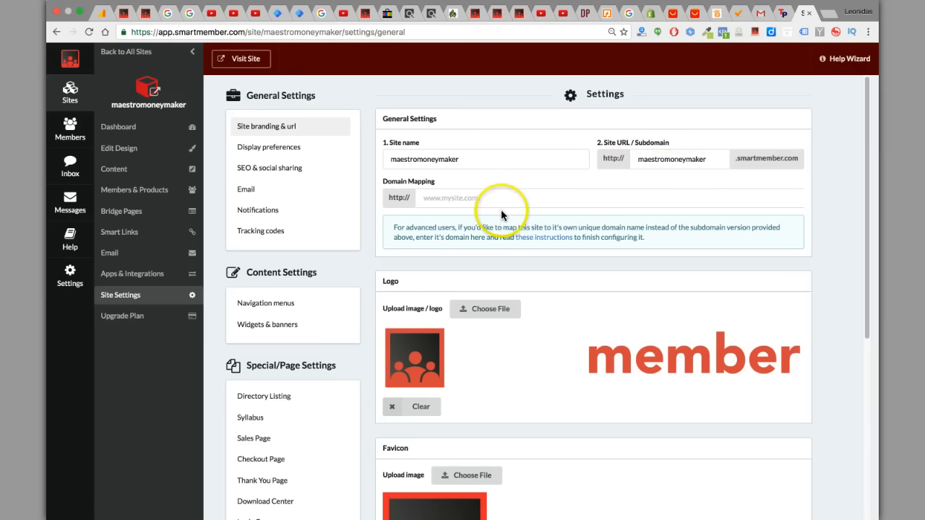
pyautogui.moveTo(289, 210)
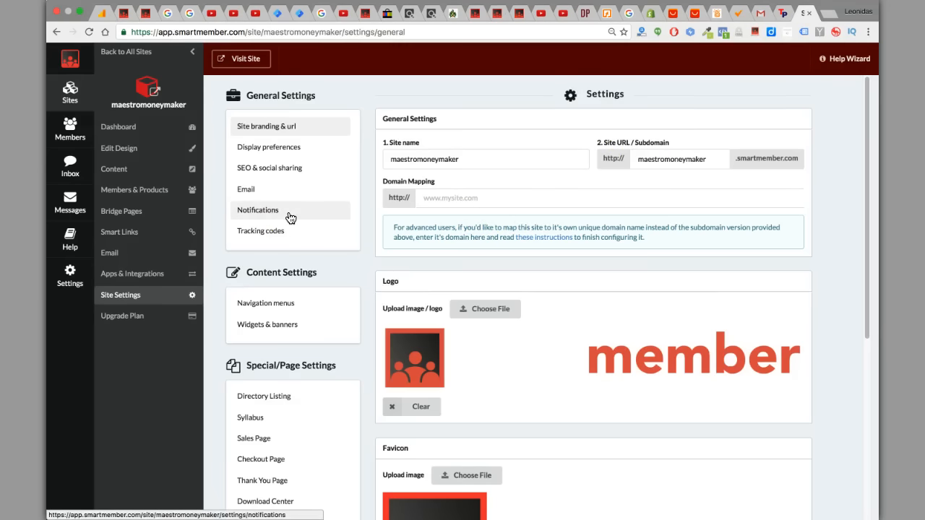
pyautogui.moveTo(261, 230)
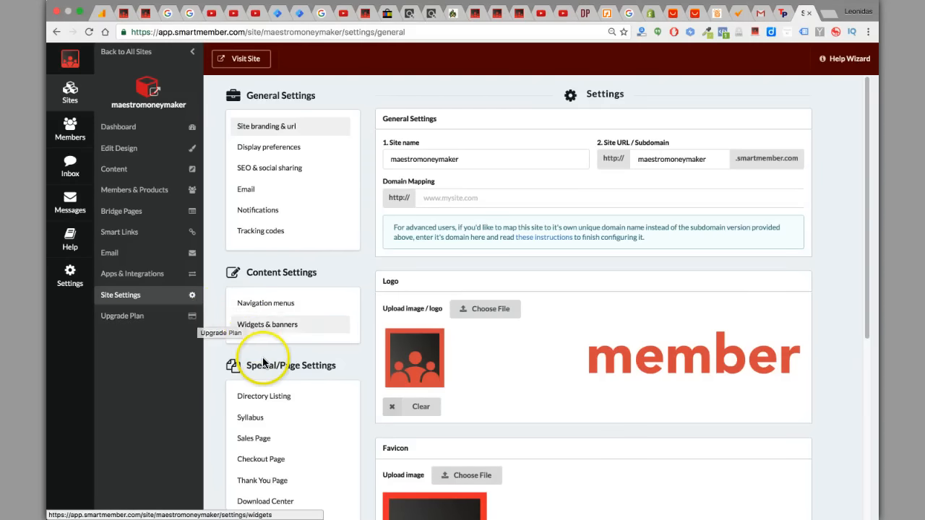
pyautogui.moveTo(209, 165)
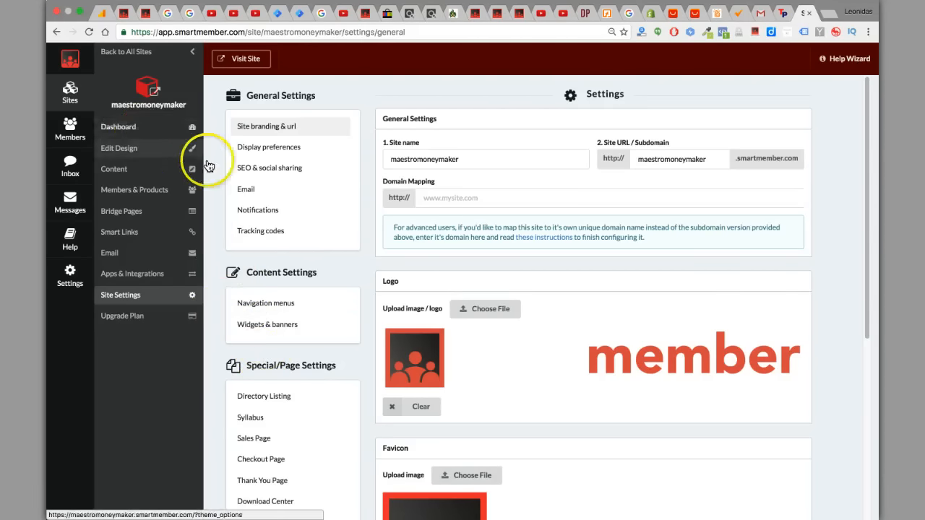
pyautogui.moveTo(118, 127)
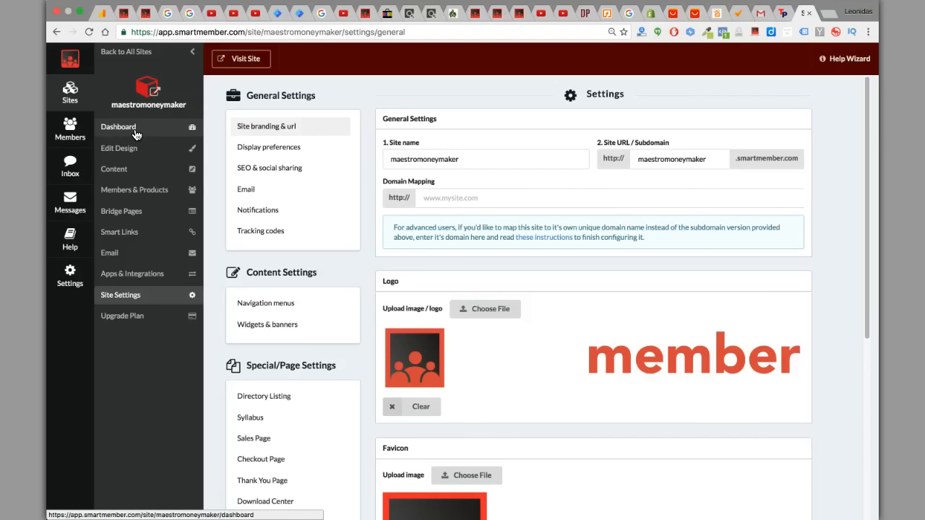
# - Go from the site dashboard to the empty Apps & Integrations page
pyautogui.click(118, 126)
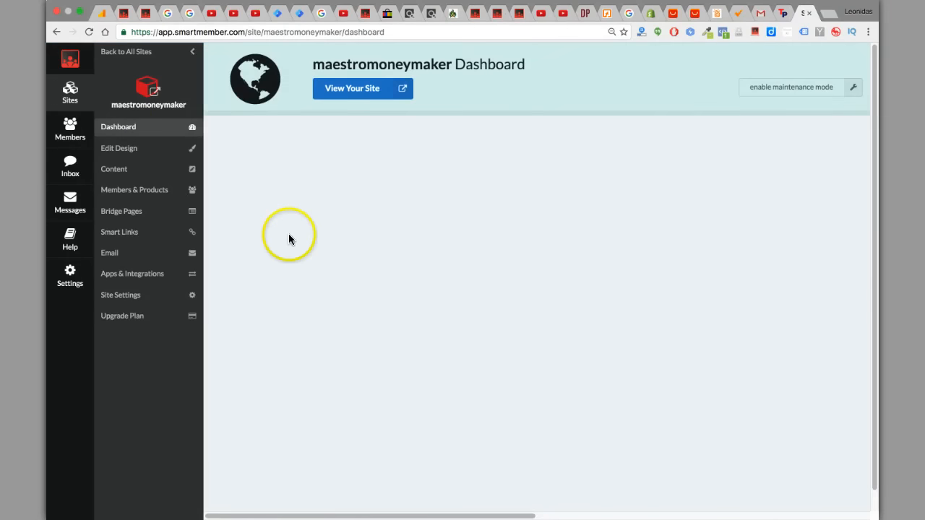
pyautogui.moveTo(577, 120)
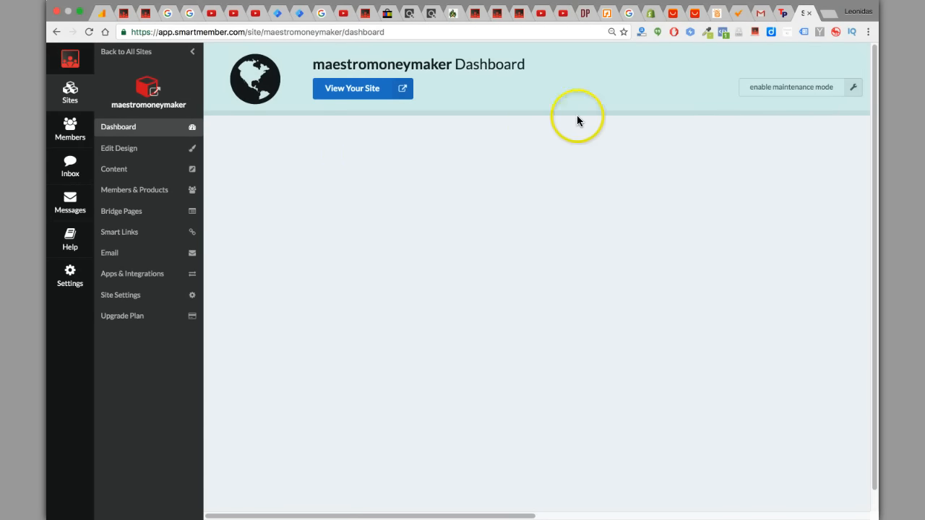
pyautogui.moveTo(114, 168)
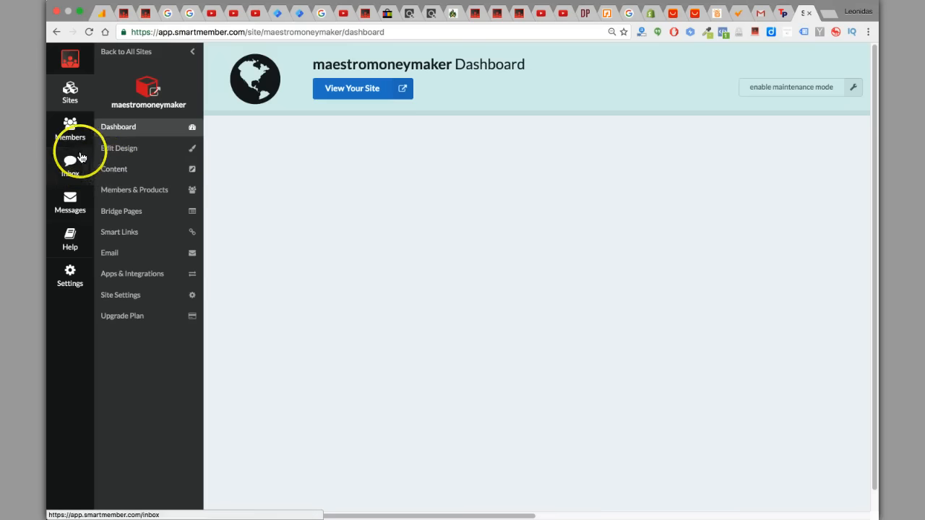
pyautogui.moveTo(69, 204)
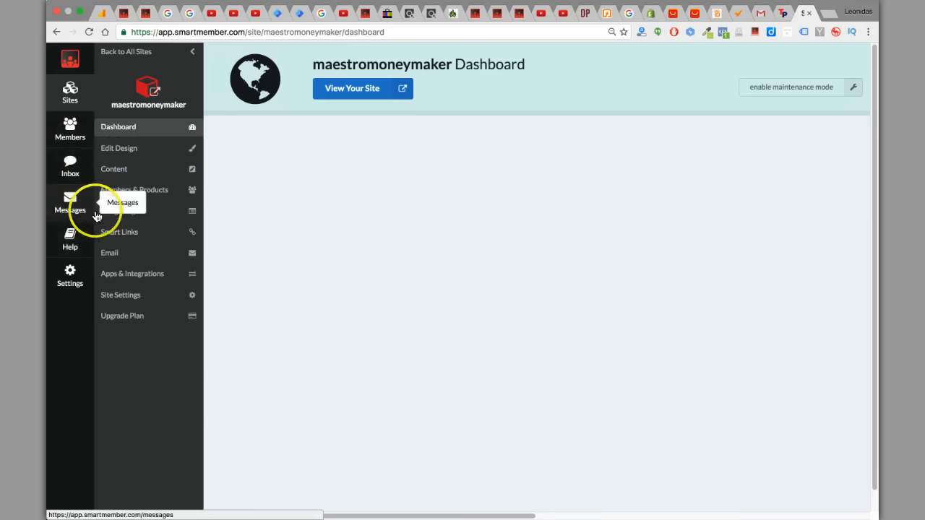
pyautogui.moveTo(192, 241)
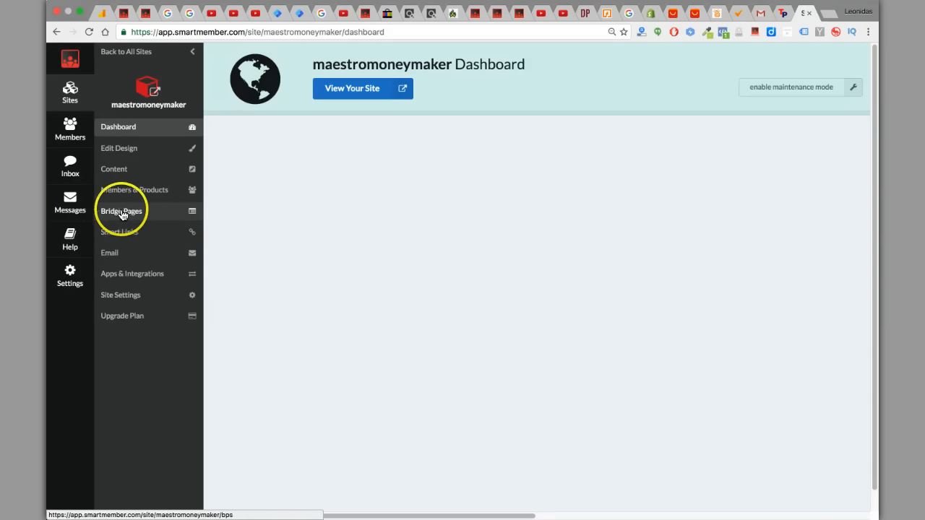
pyautogui.moveTo(150, 212)
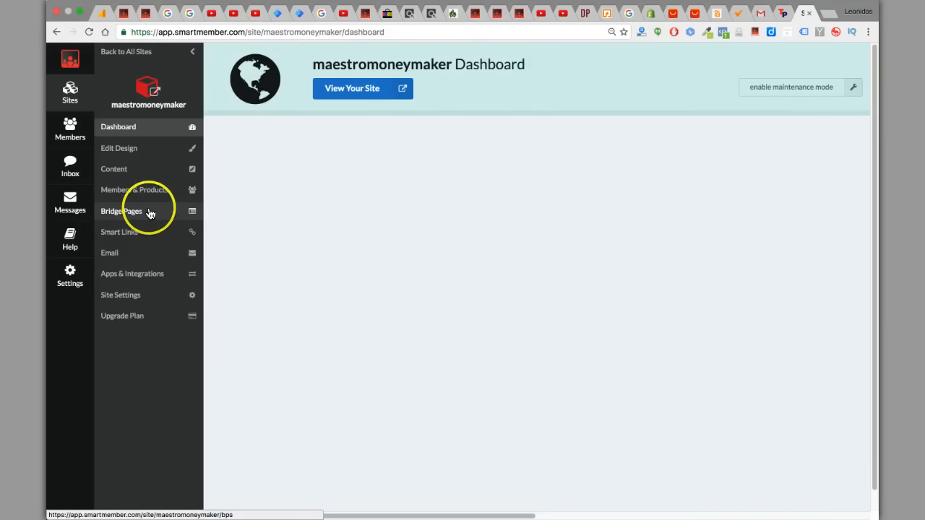
pyautogui.moveTo(148, 181)
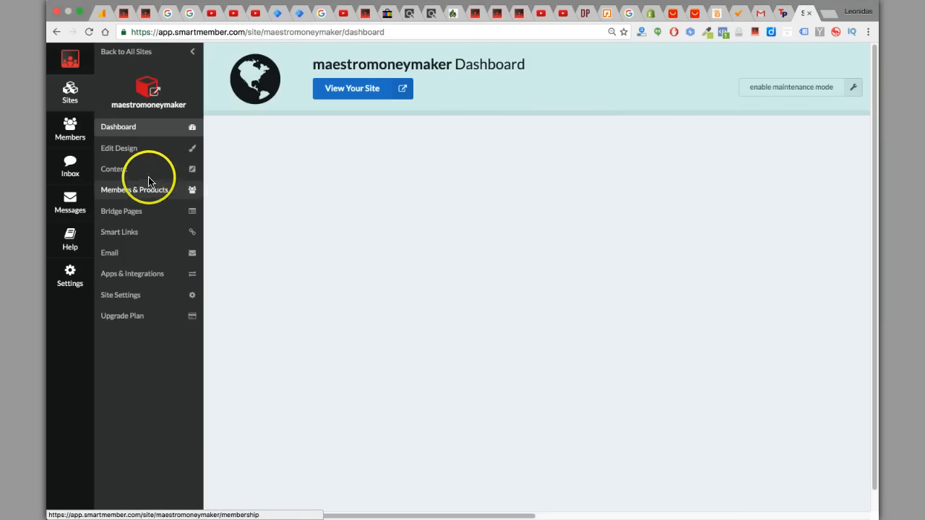
pyautogui.moveTo(147, 172)
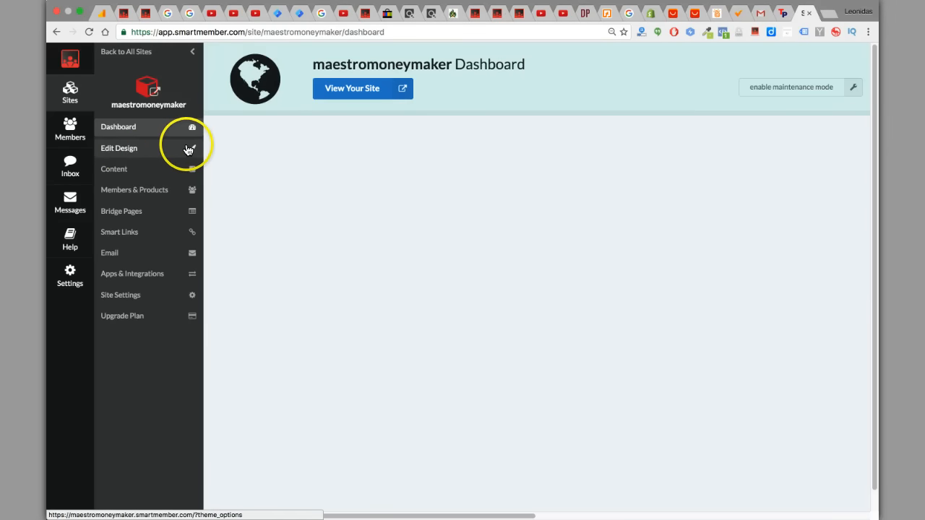
pyautogui.moveTo(174, 256)
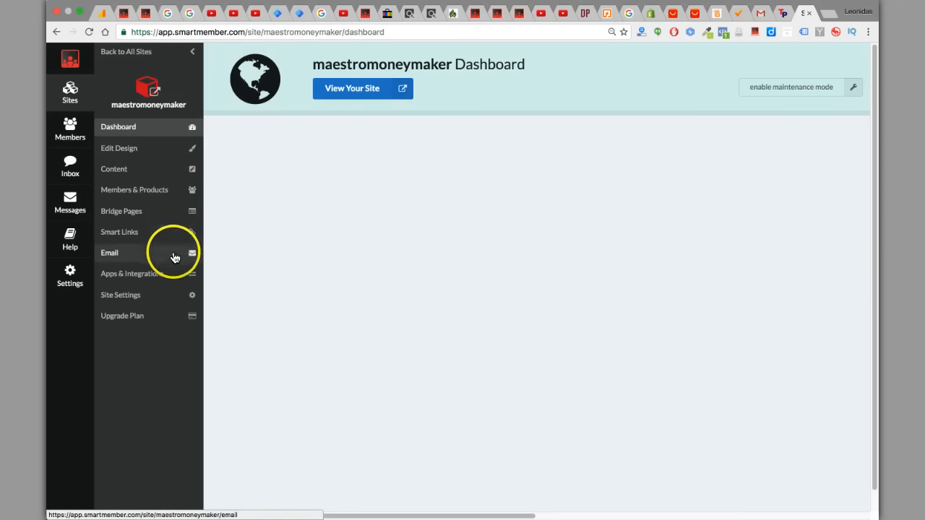
pyautogui.click(132, 274)
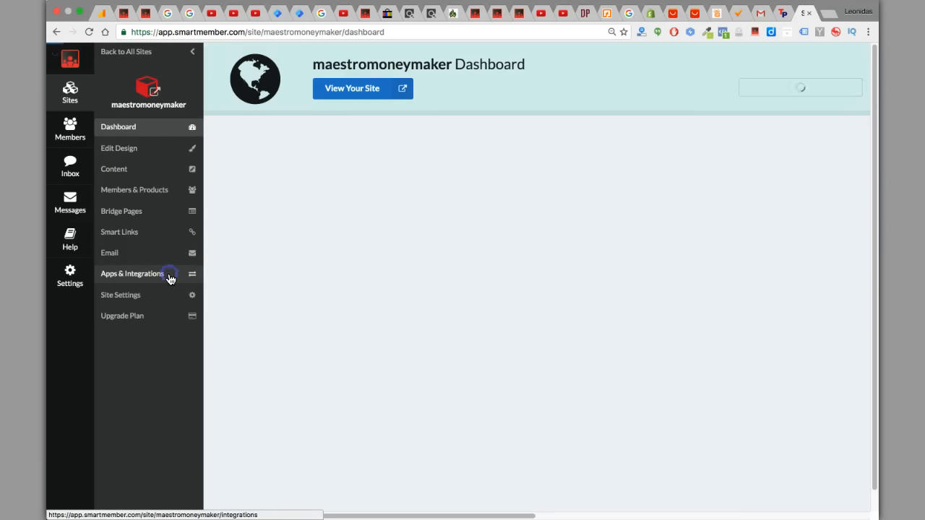
pyautogui.click(132, 273)
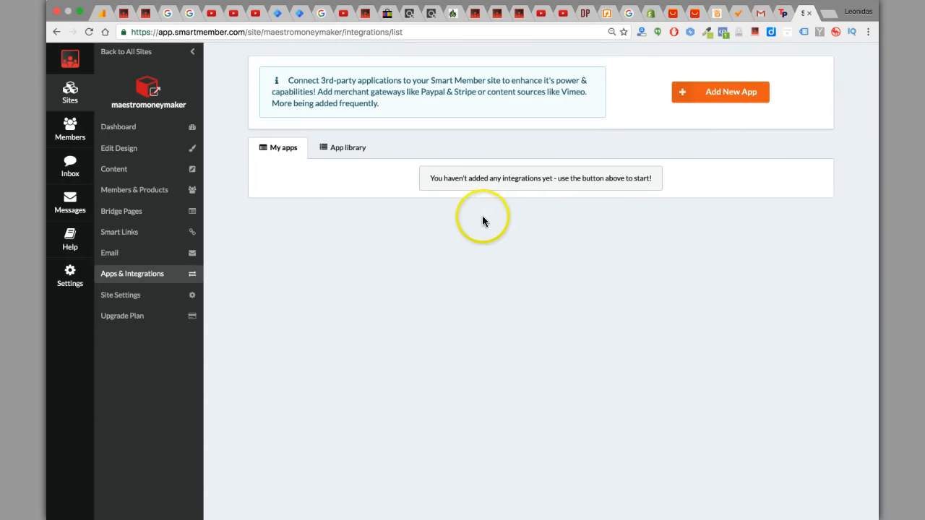
pyautogui.moveTo(720, 92)
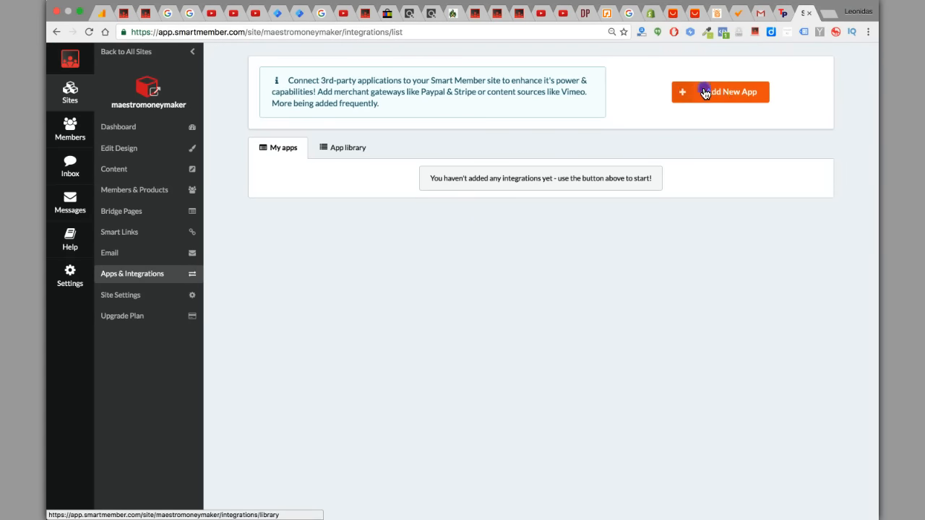
# - Browse the Add New App library of JVZoo, ClickBank, PayPal, Stripe and Vimeo
pyautogui.click(347, 148)
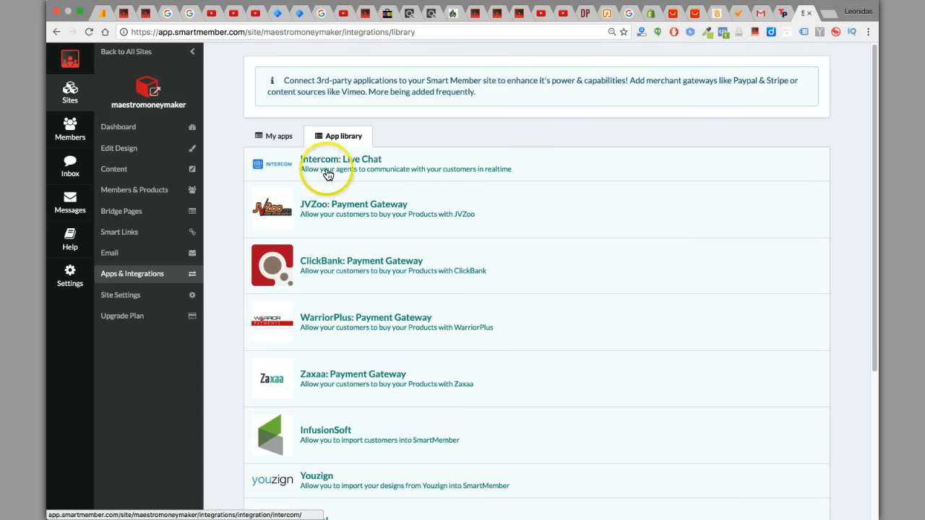
pyautogui.moveTo(279, 217)
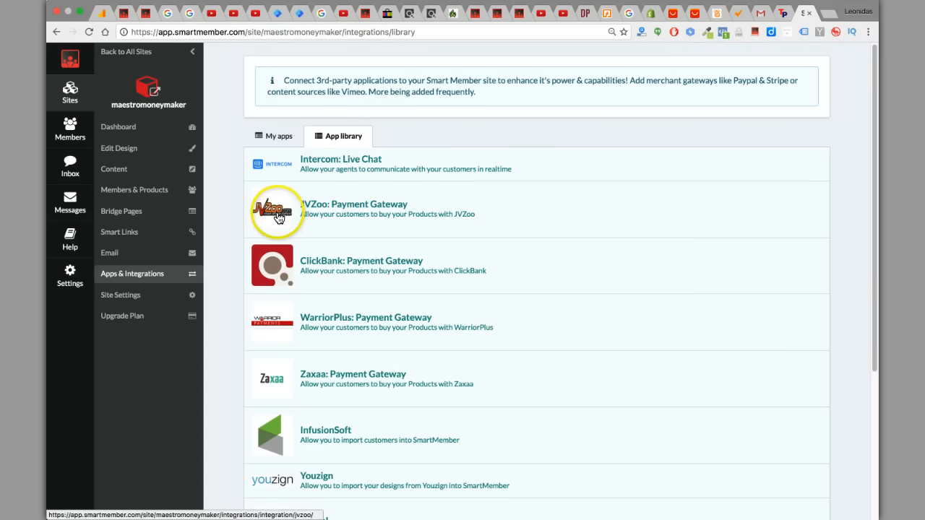
pyautogui.moveTo(444, 307)
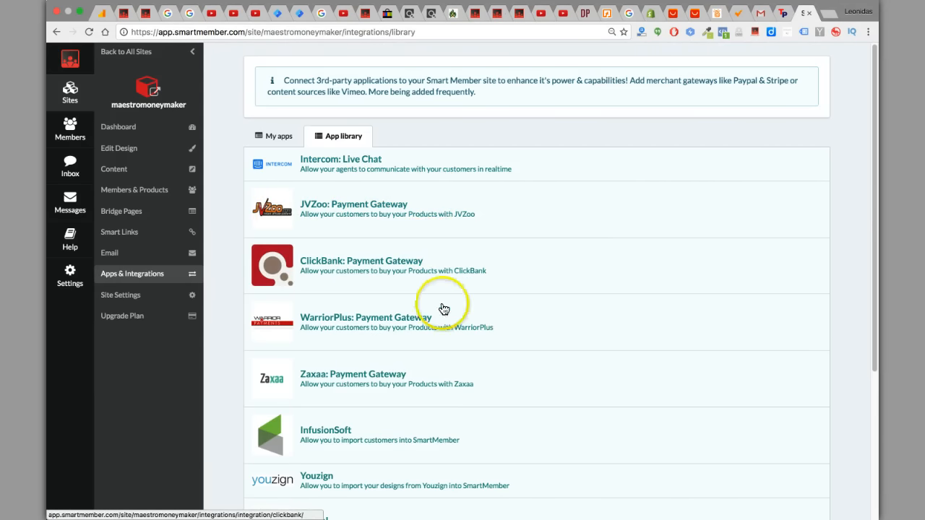
pyautogui.scroll(-3)
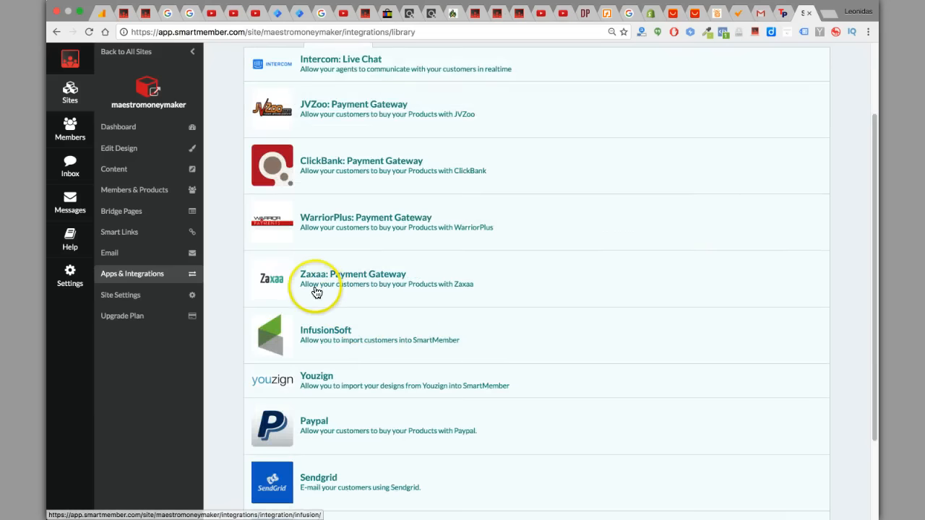
pyautogui.moveTo(336, 326)
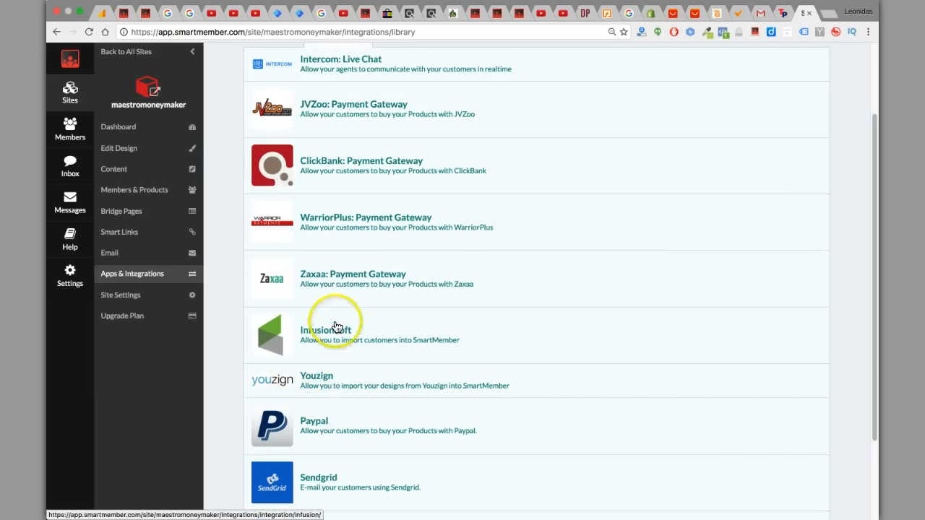
pyautogui.moveTo(369, 381)
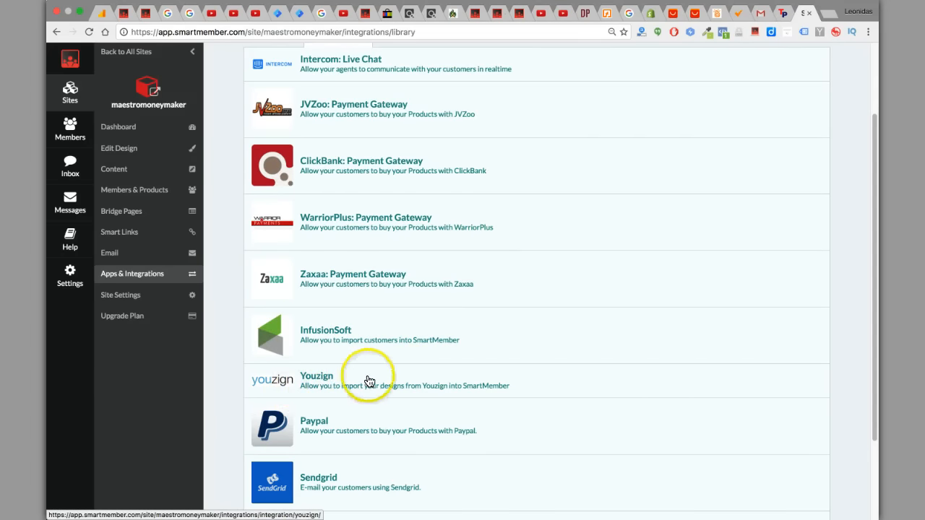
pyautogui.moveTo(290, 427)
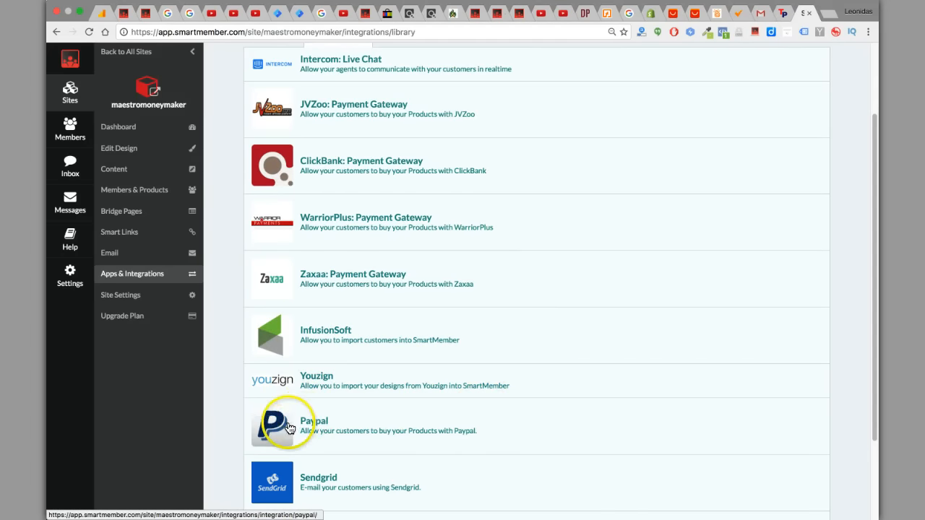
pyautogui.scroll(-3)
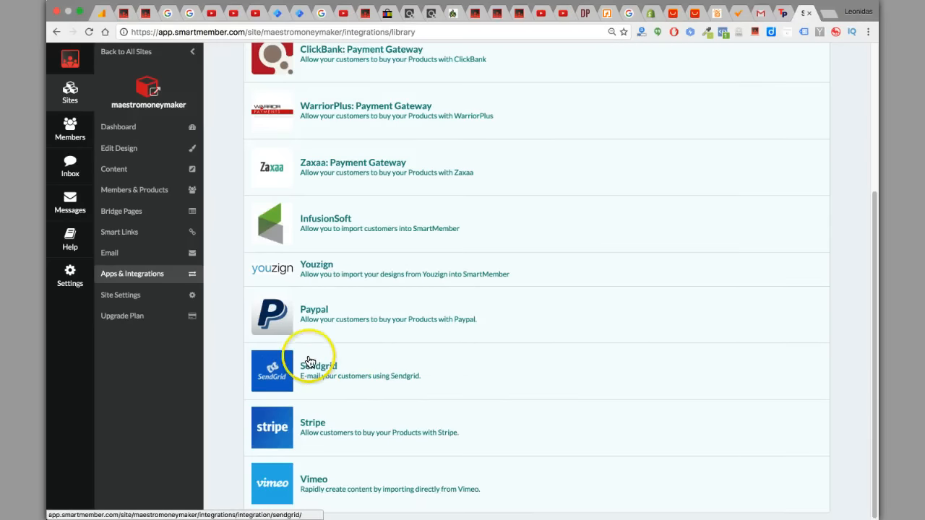
pyautogui.moveTo(295, 412)
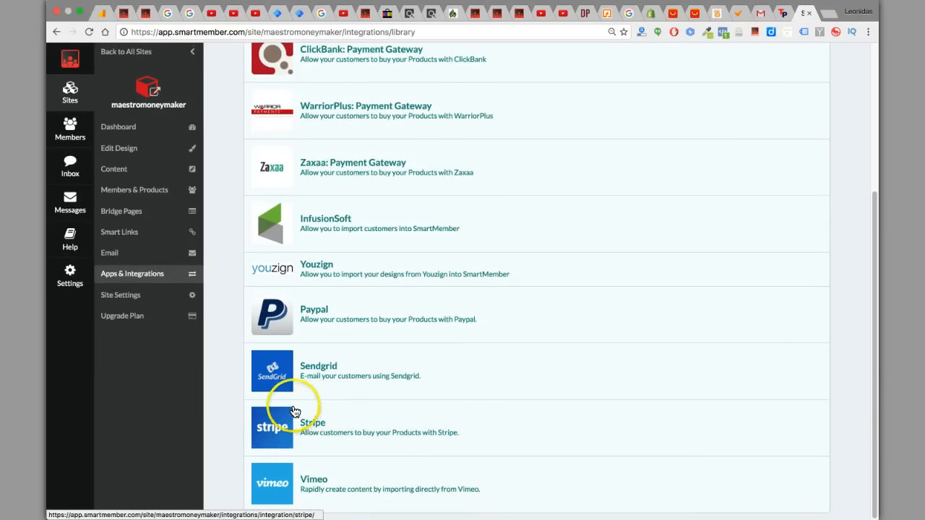
pyautogui.moveTo(428, 486)
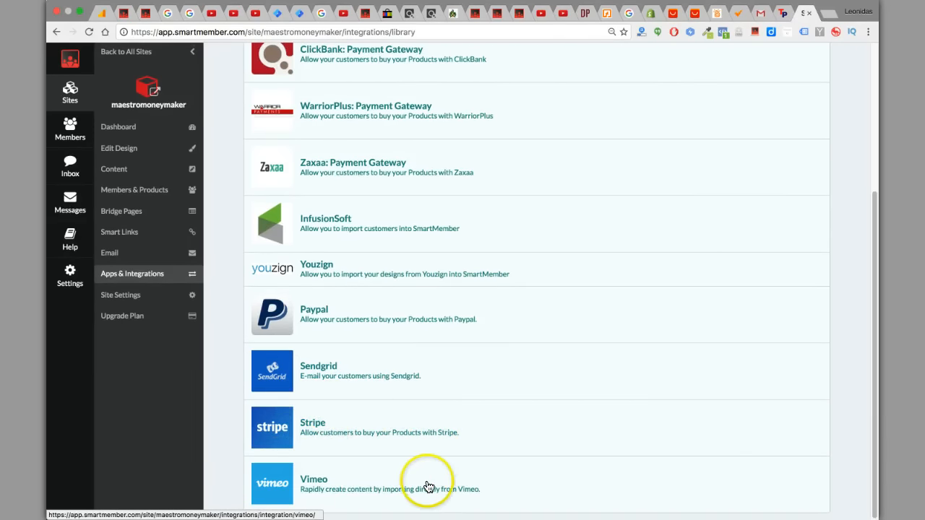
pyautogui.moveTo(391, 511)
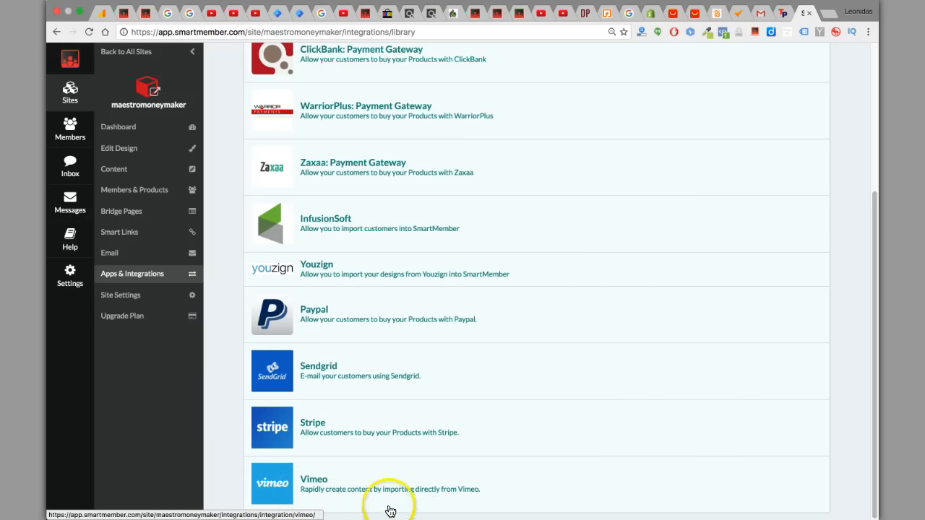
pyautogui.scroll(3)
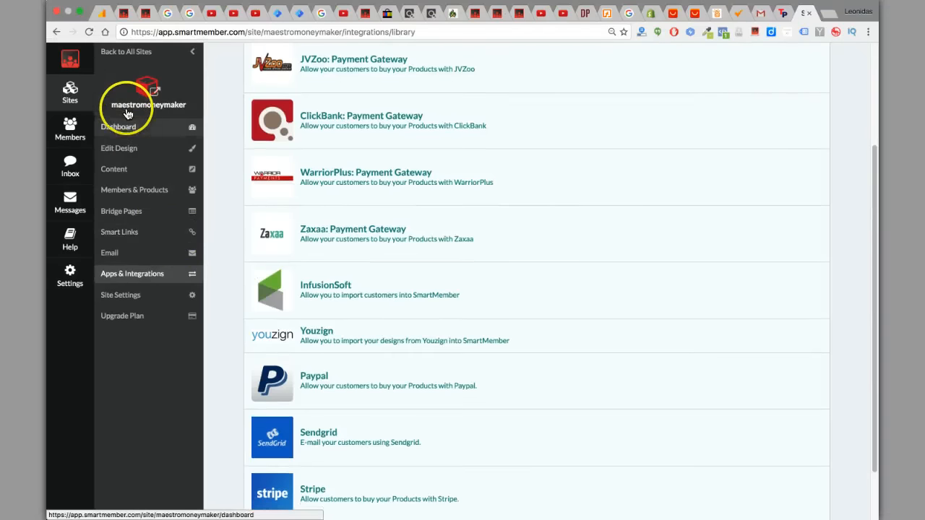
pyautogui.moveTo(750, 74)
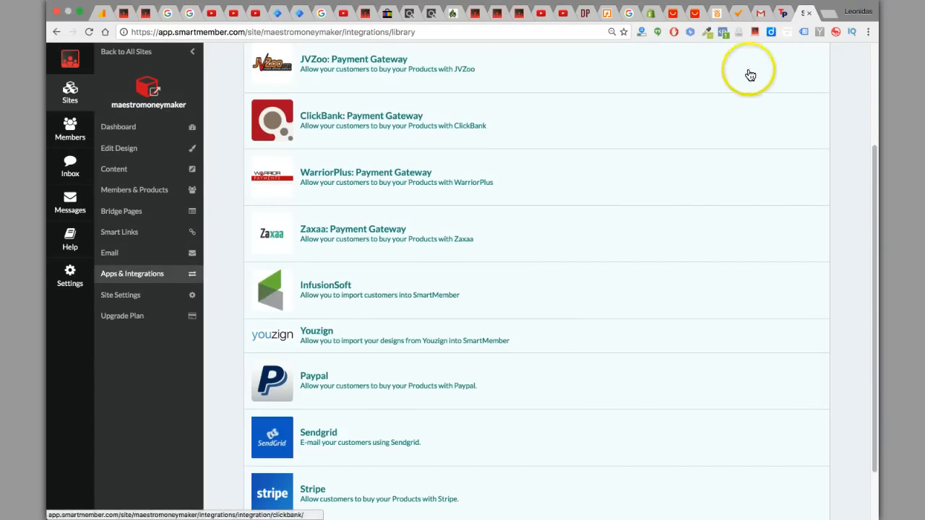
pyautogui.moveTo(762, 39)
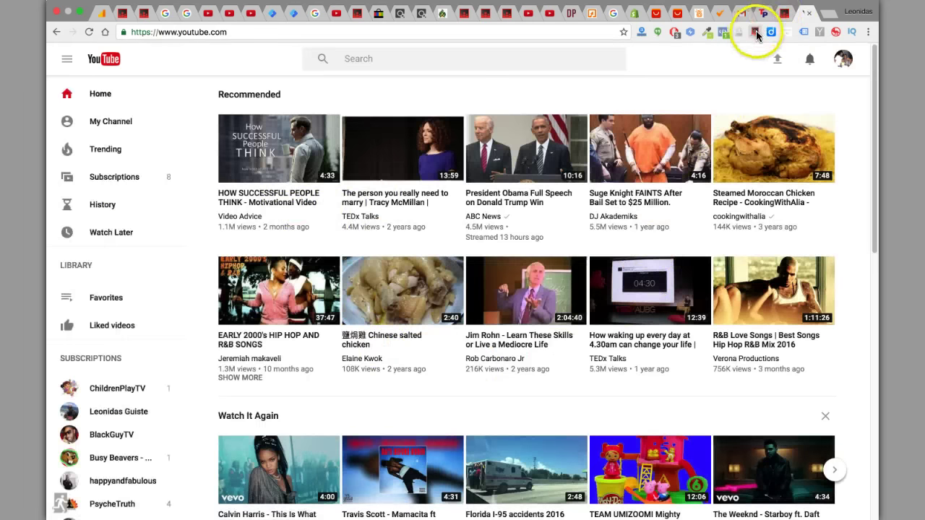
pyautogui.moveTo(490, 267)
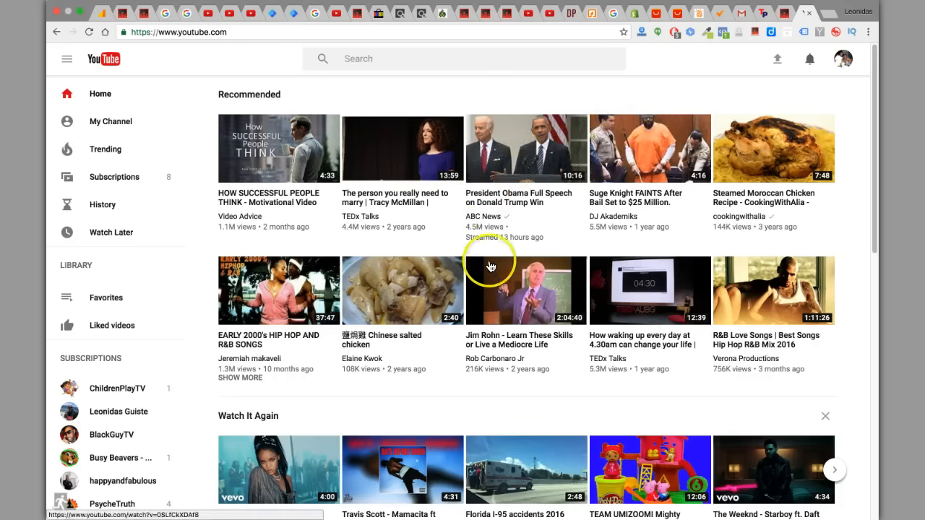
pyautogui.moveTo(685, 235)
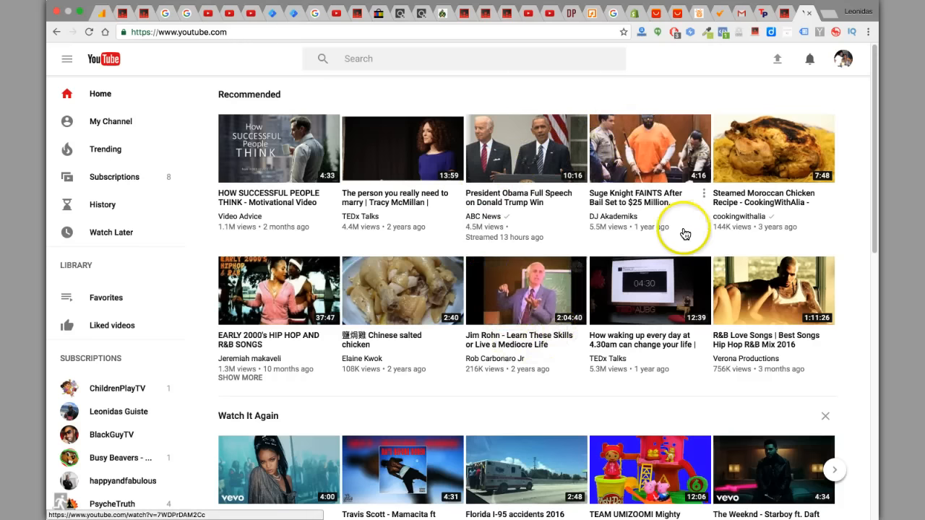
pyautogui.moveTo(535, 373)
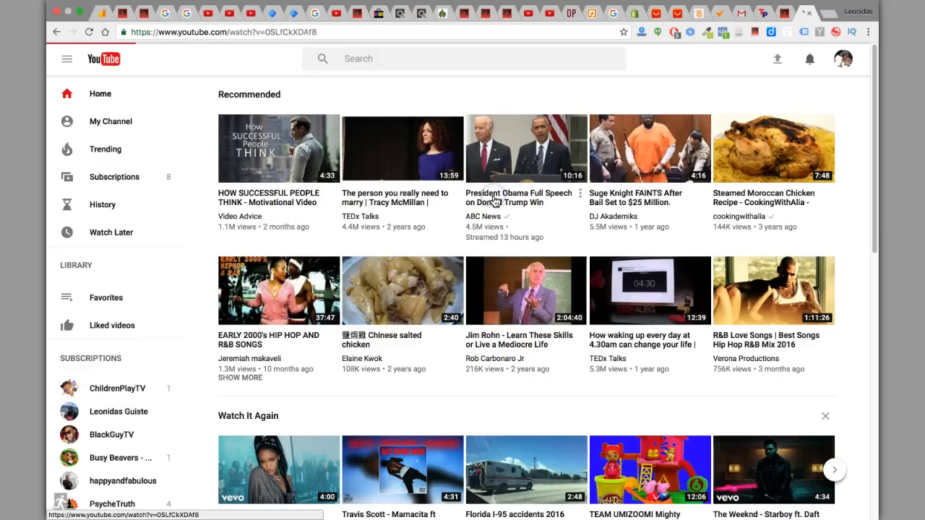
# - Play the 'President Obama Full Speech on Donald Trump Win' YouTube video, then pause it
pyautogui.click(527, 148)
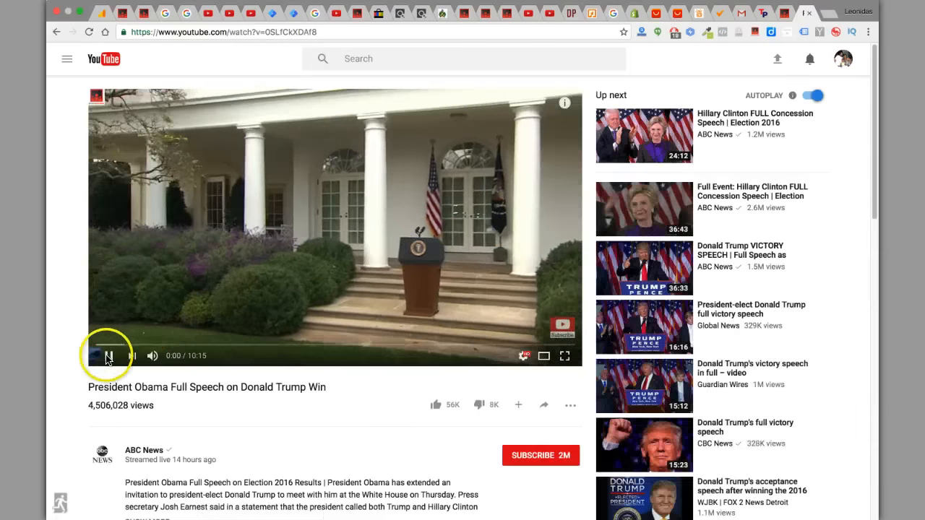
pyautogui.click(109, 356)
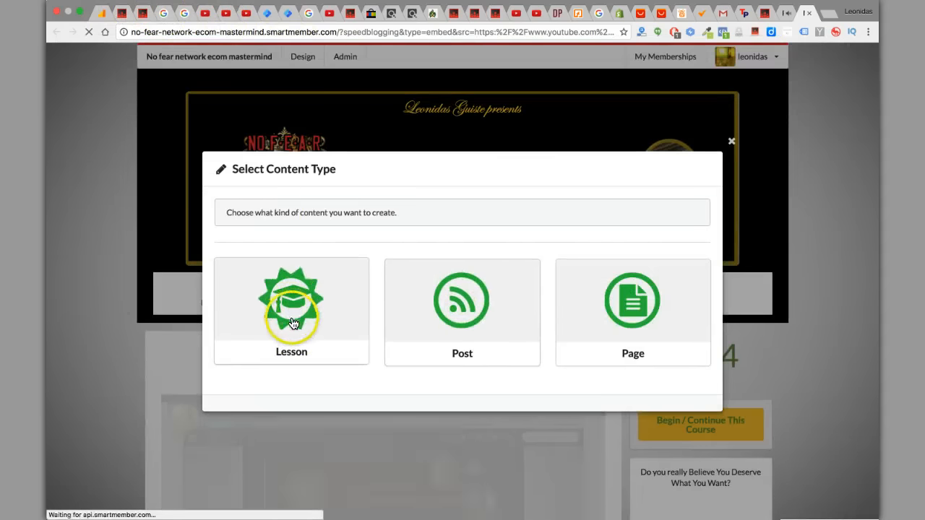
pyautogui.moveTo(444, 399)
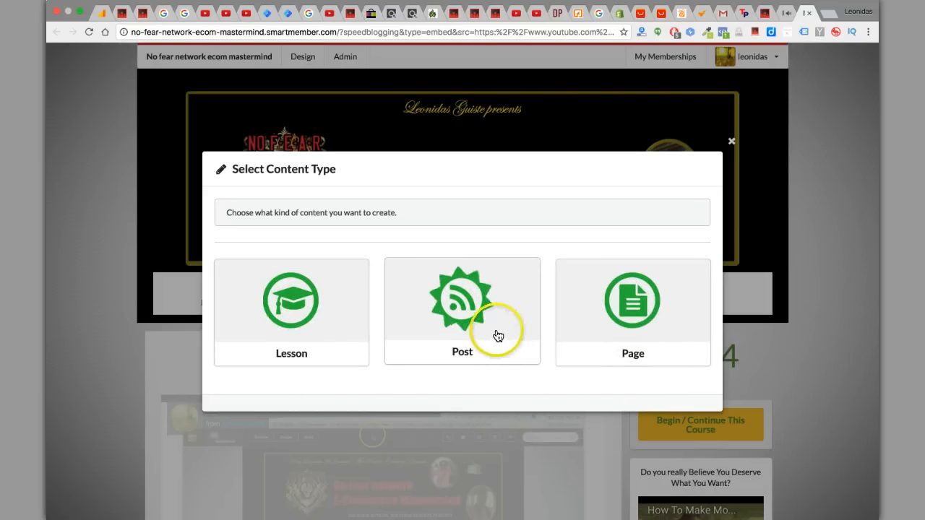
pyautogui.moveTo(595, 311)
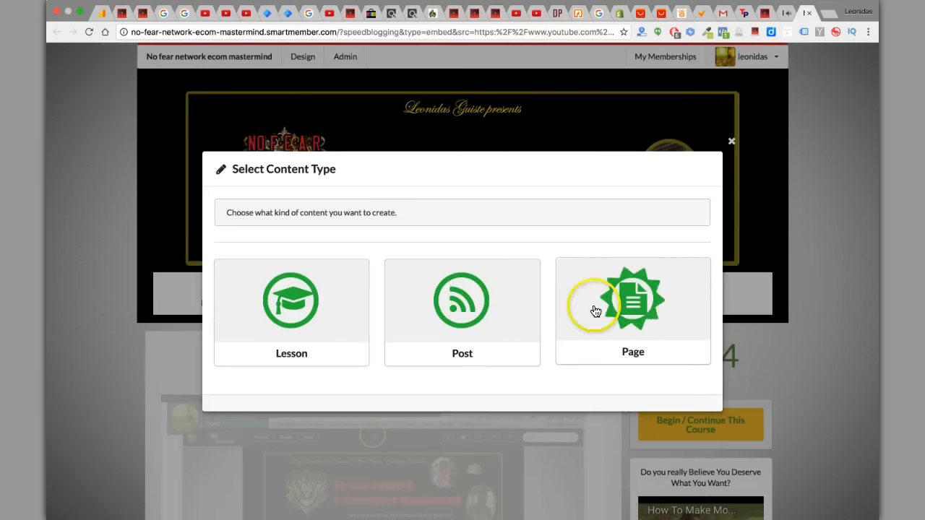
# - Import the Obama speech video into SmartMember as a Post
pyautogui.click(731, 141)
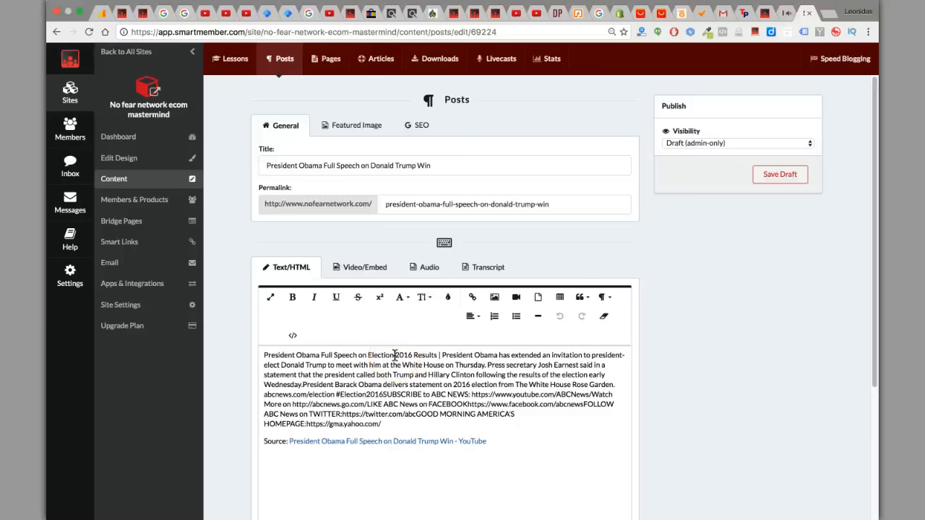
pyautogui.moveTo(417, 264)
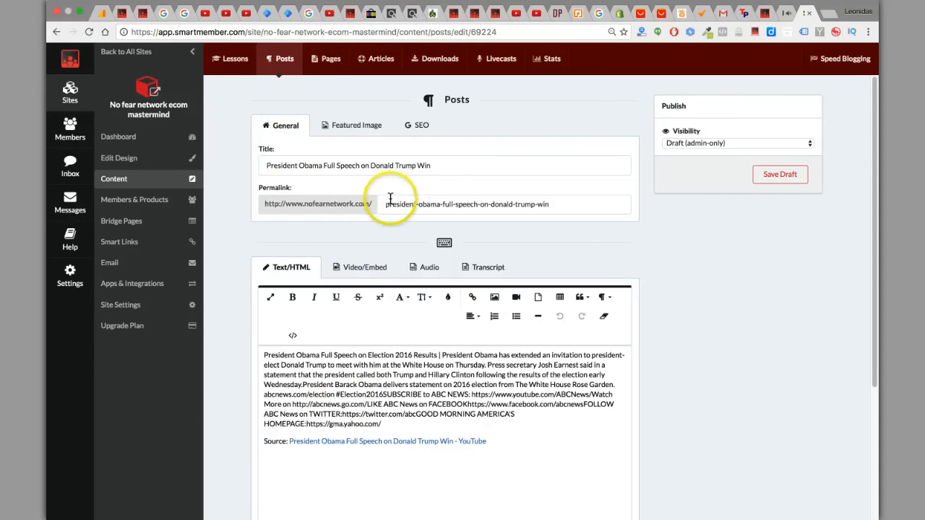
pyautogui.moveTo(319, 347)
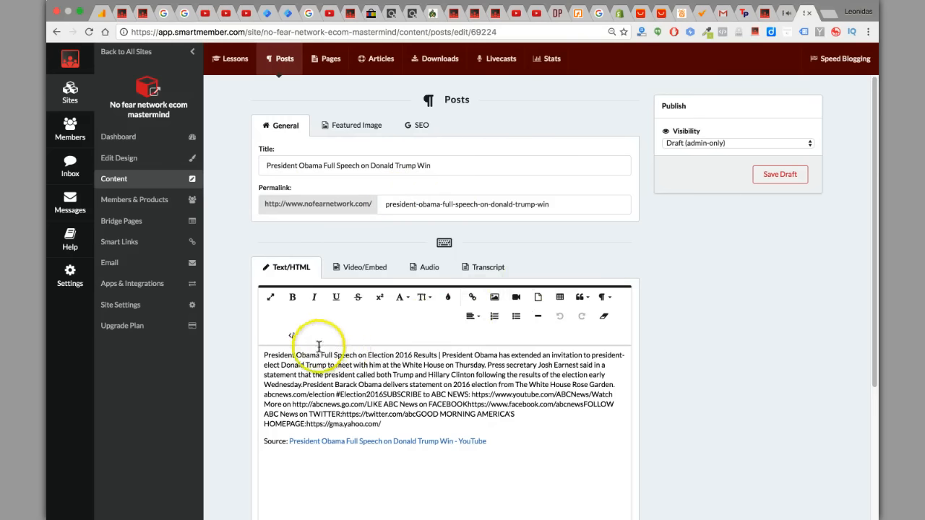
pyautogui.moveTo(412, 442)
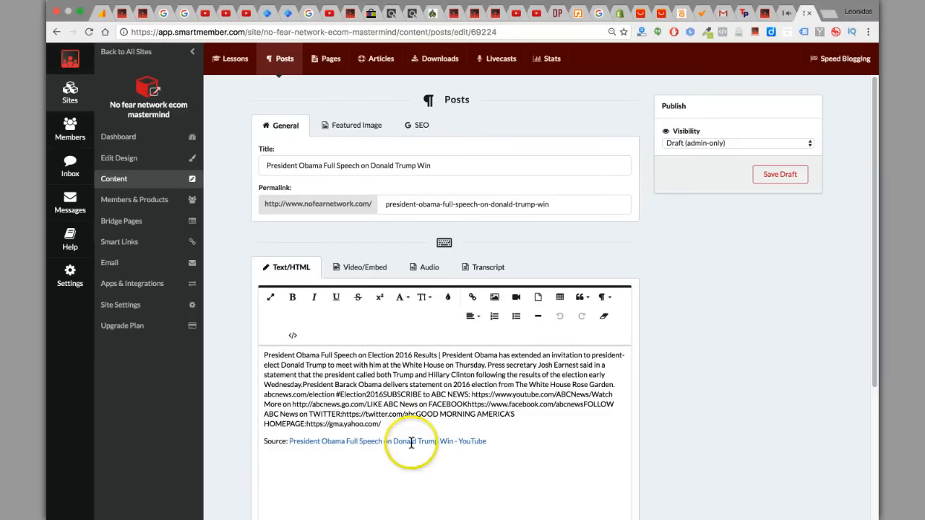
pyautogui.moveTo(504, 467)
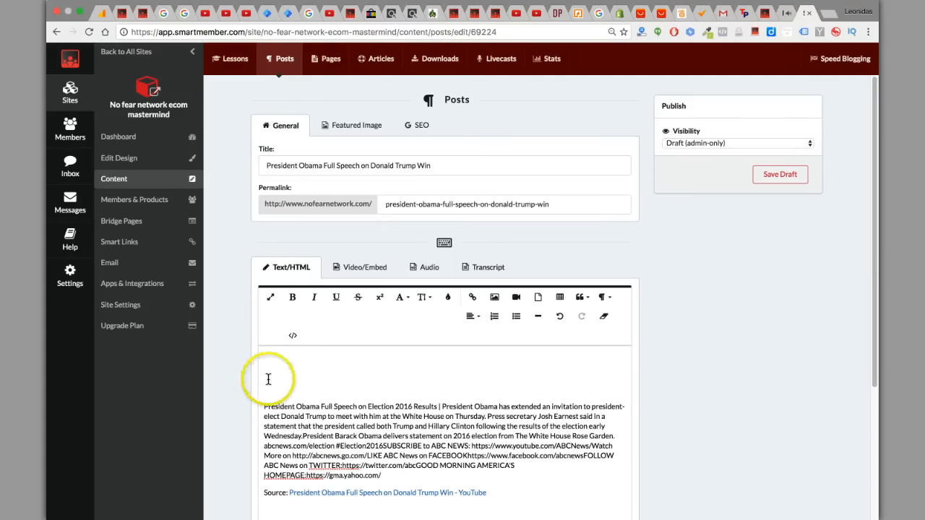
pyautogui.moveTo(360, 267)
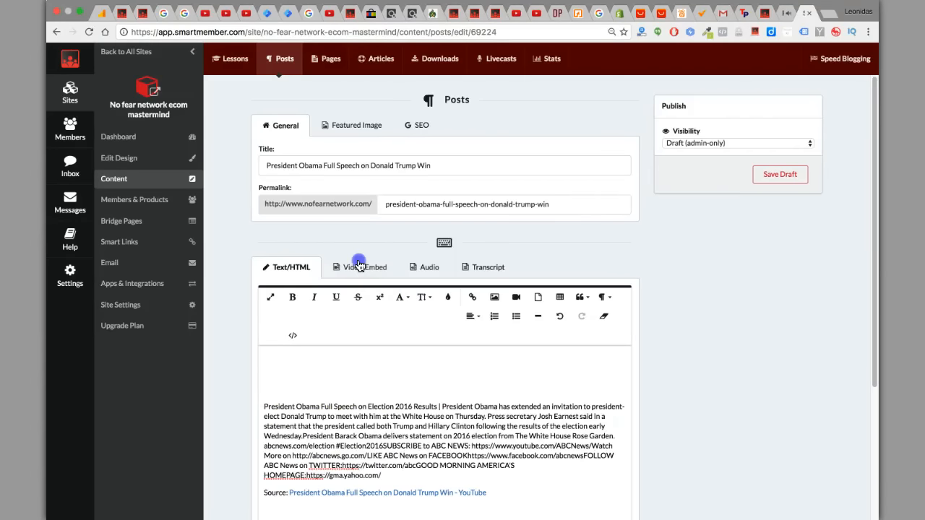
# - Review the post's embed code, scheduling (open 11/10/2016, no close date) and comment options
pyautogui.click(365, 266)
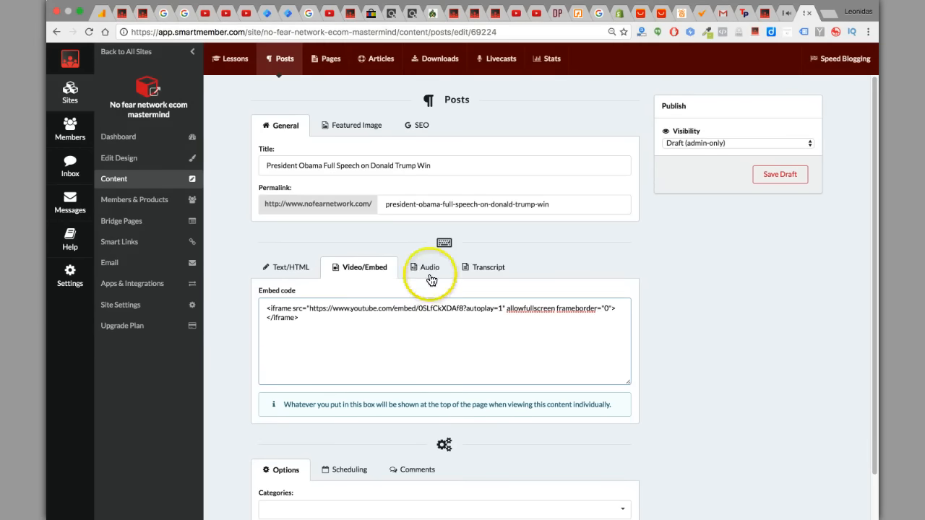
pyautogui.scroll(-3)
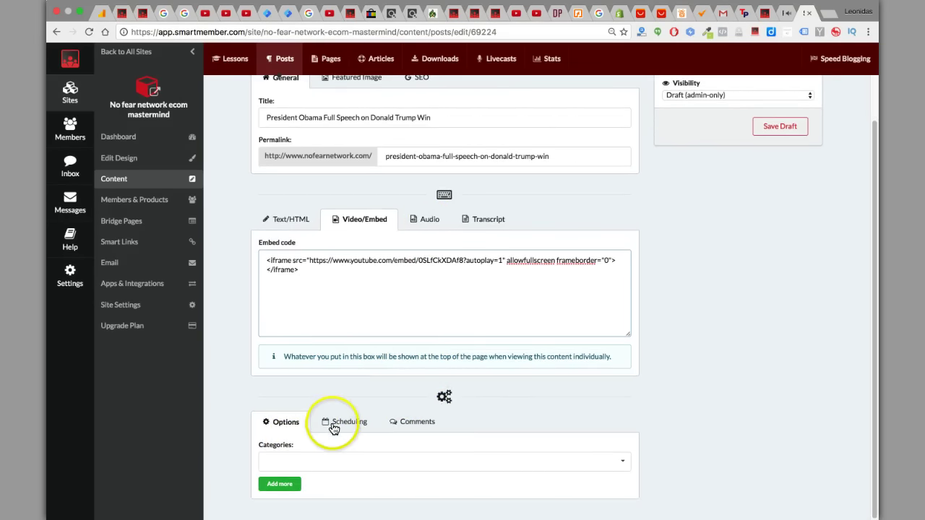
pyautogui.click(349, 421)
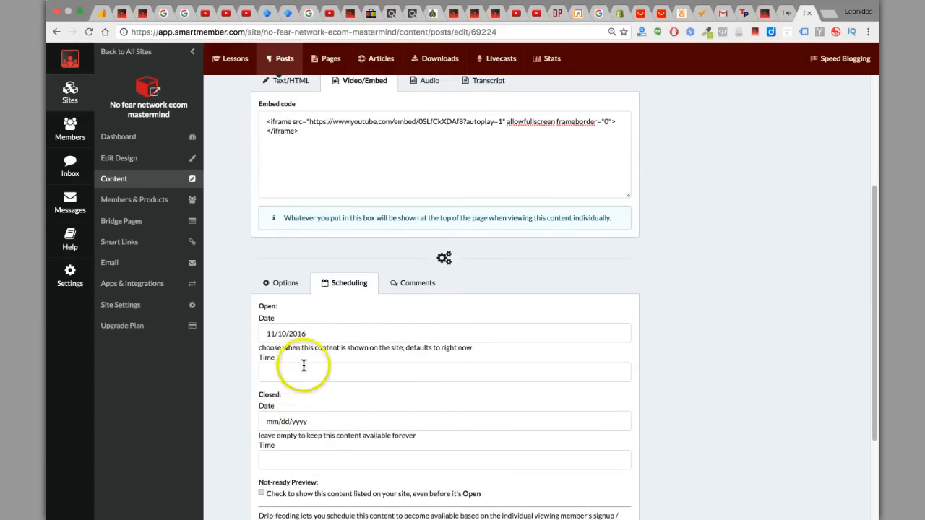
pyautogui.scroll(-3)
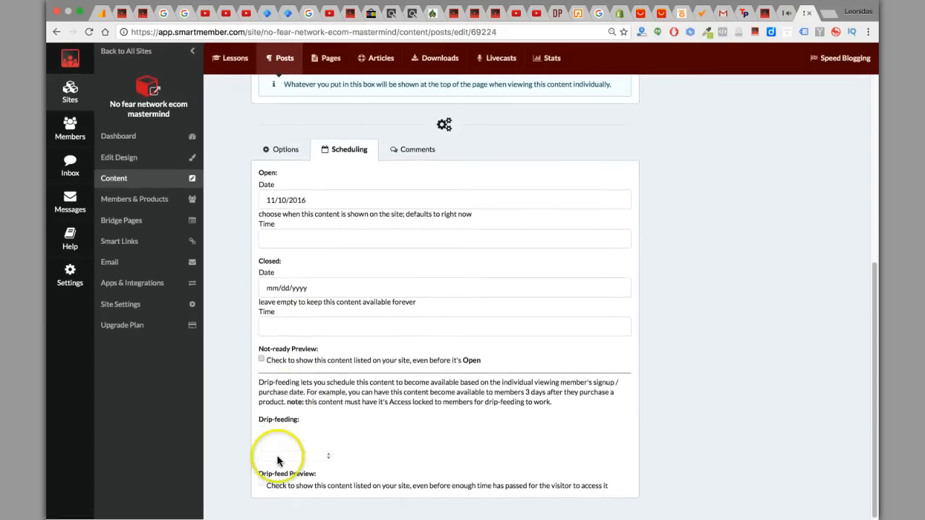
pyautogui.scroll(3)
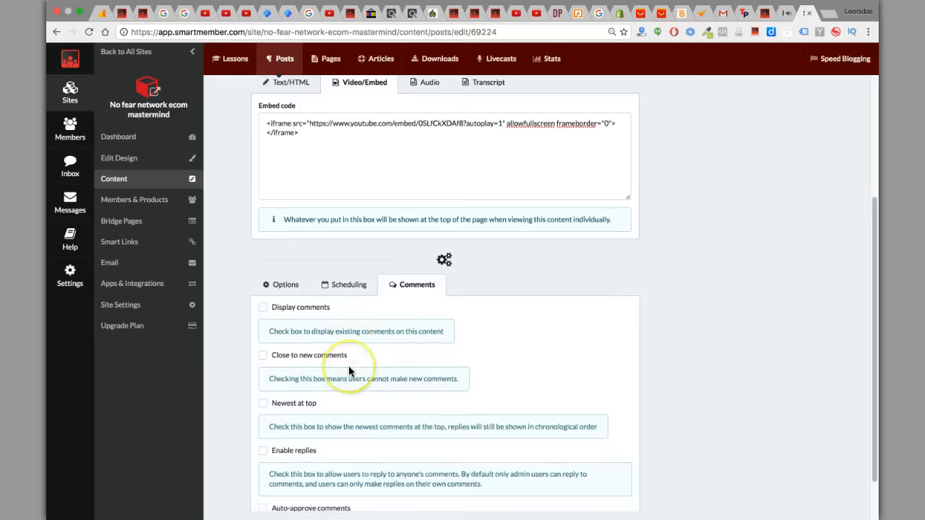
pyautogui.scroll(3)
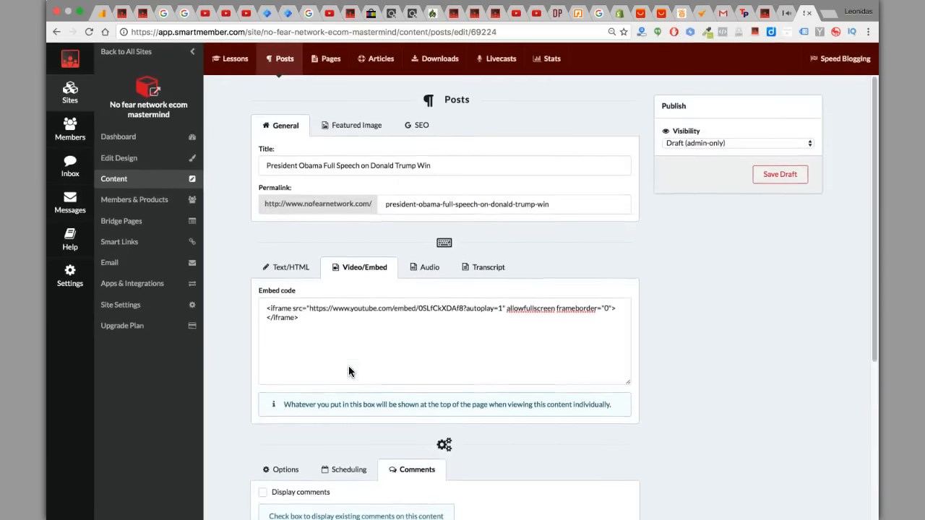
# - Look over the post's Featured Image and SEO tabs
pyautogui.click(352, 125)
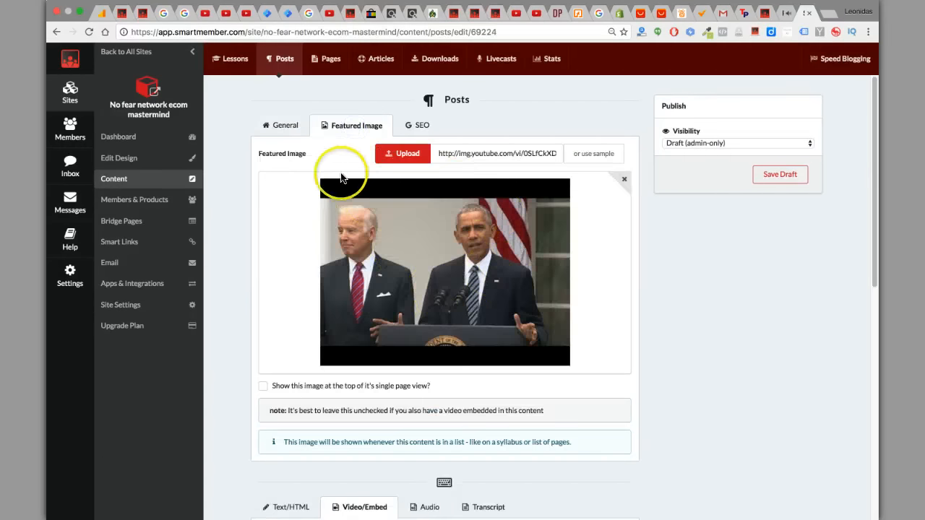
pyautogui.scroll(-3)
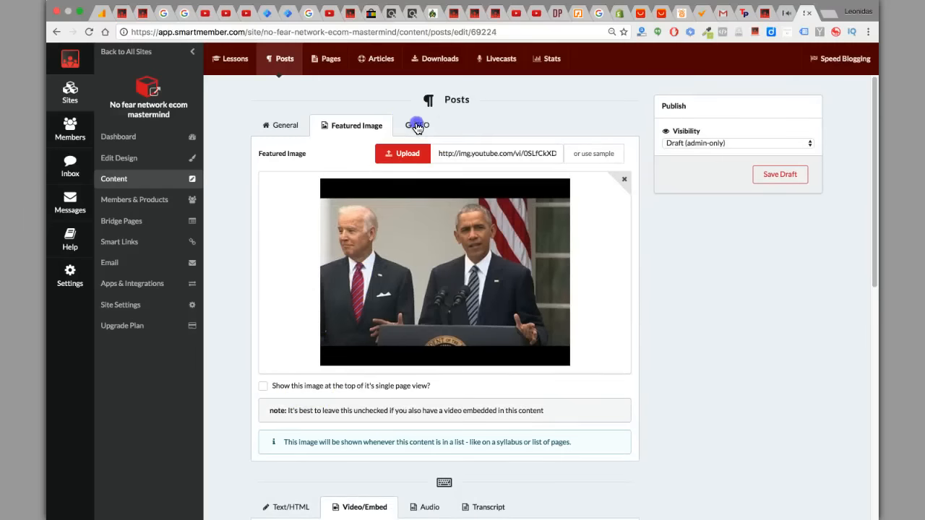
pyautogui.click(417, 125)
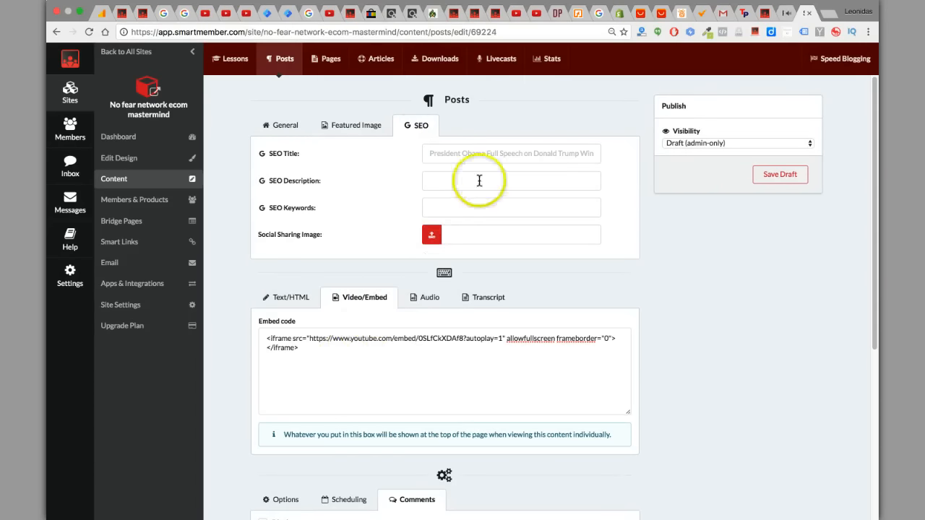
pyautogui.moveTo(682, 141)
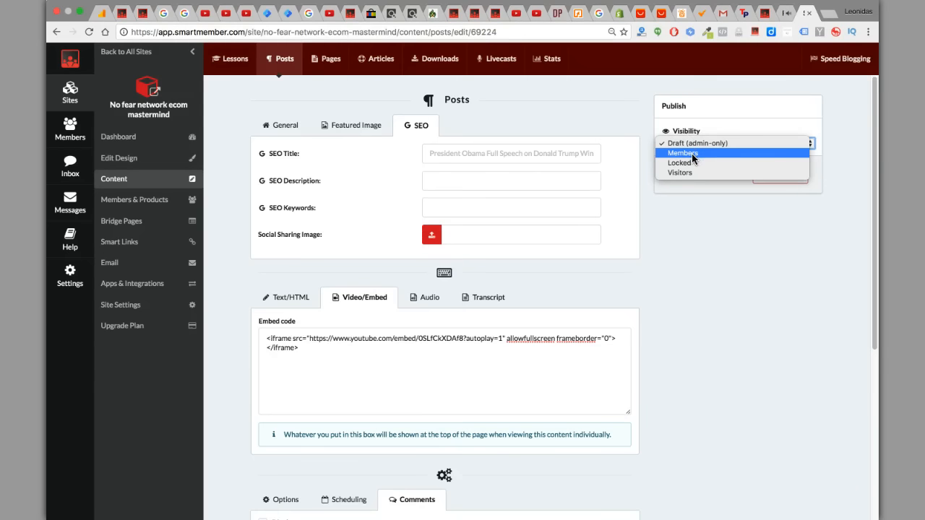
# - Set the post's visibility to Visitors and update the post
pyautogui.click(679, 163)
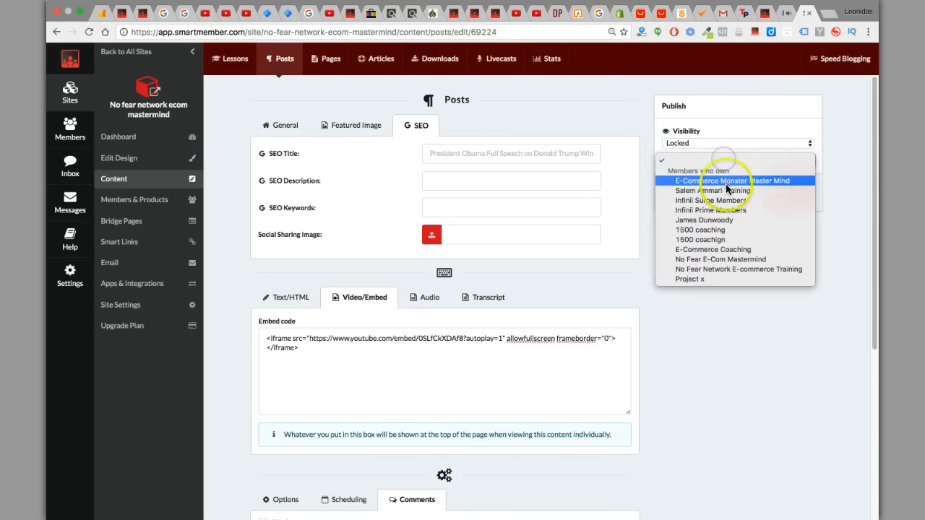
pyautogui.click(732, 180)
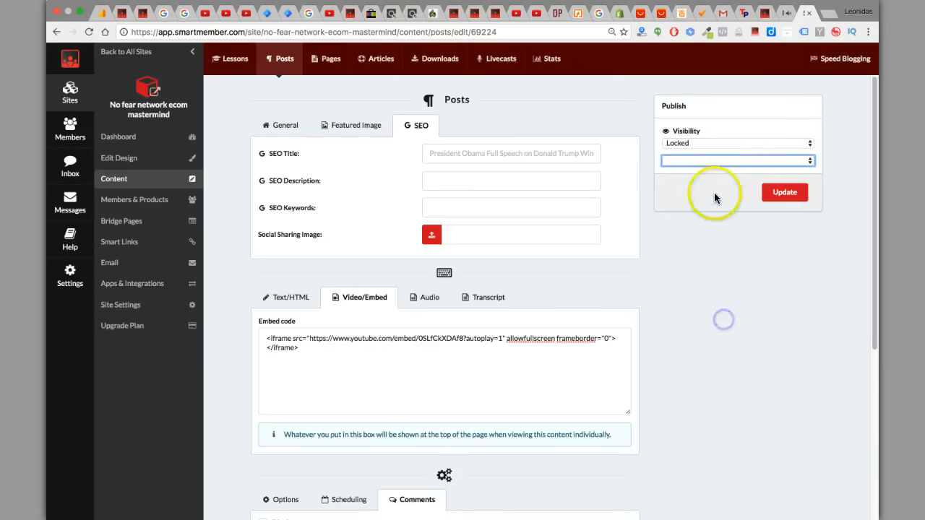
pyautogui.click(736, 142)
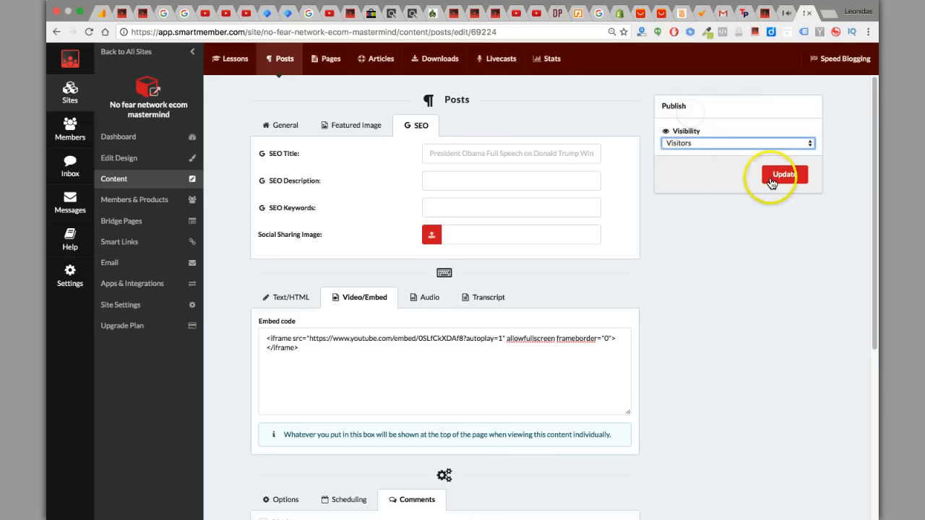
pyautogui.click(784, 174)
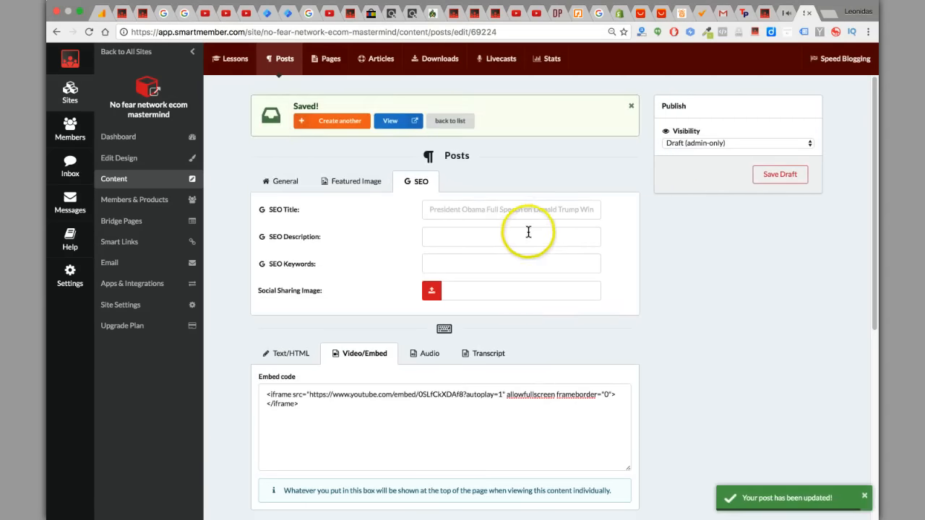
# - Open the speech post on the live No Fear Network site and scroll through its video and description
pyautogui.click(394, 121)
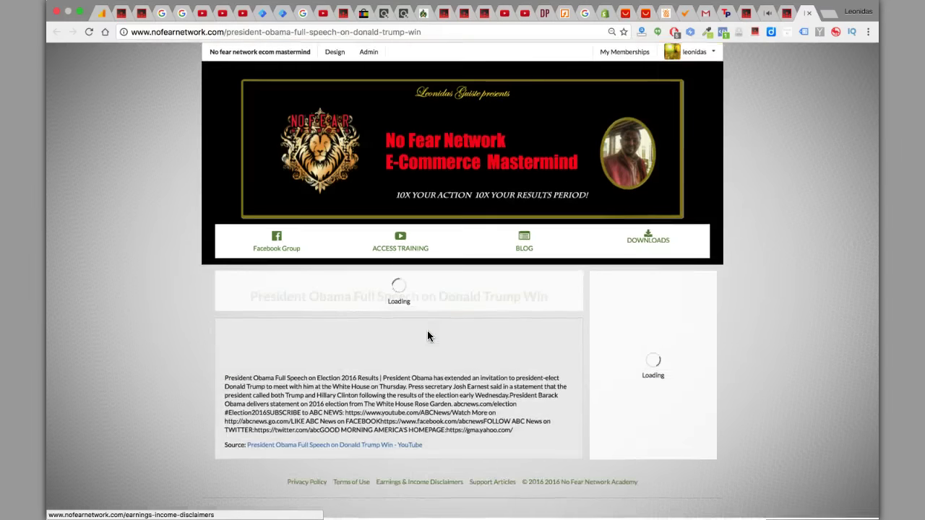
pyautogui.scroll(-3)
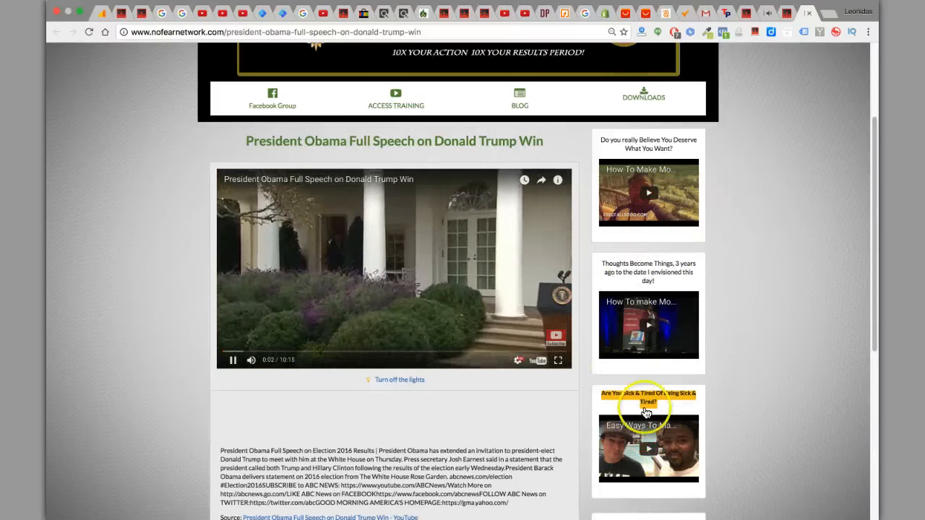
pyautogui.scroll(-3)
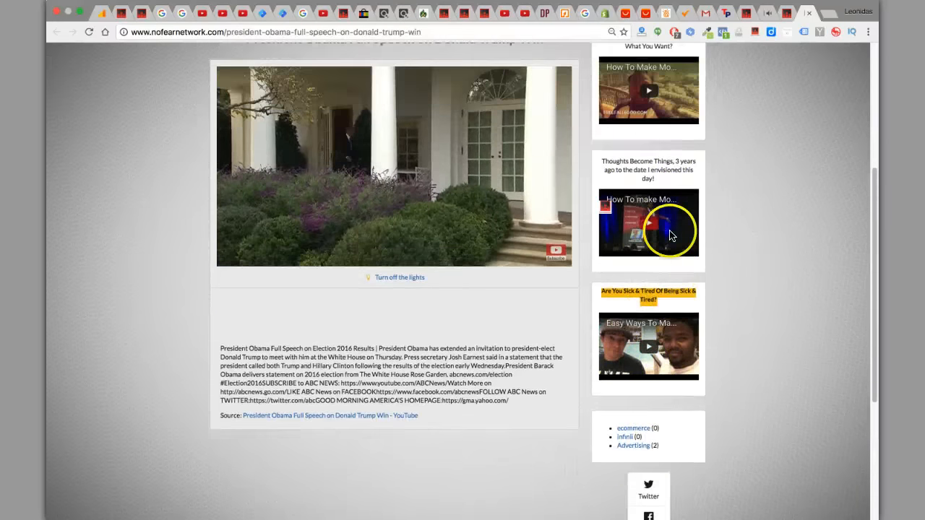
pyautogui.click(393, 166)
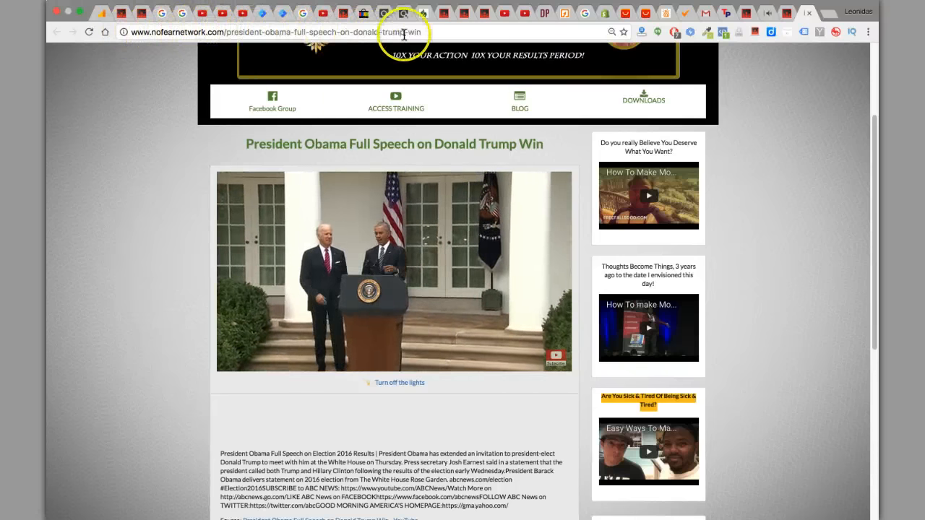
pyautogui.click(395, 271)
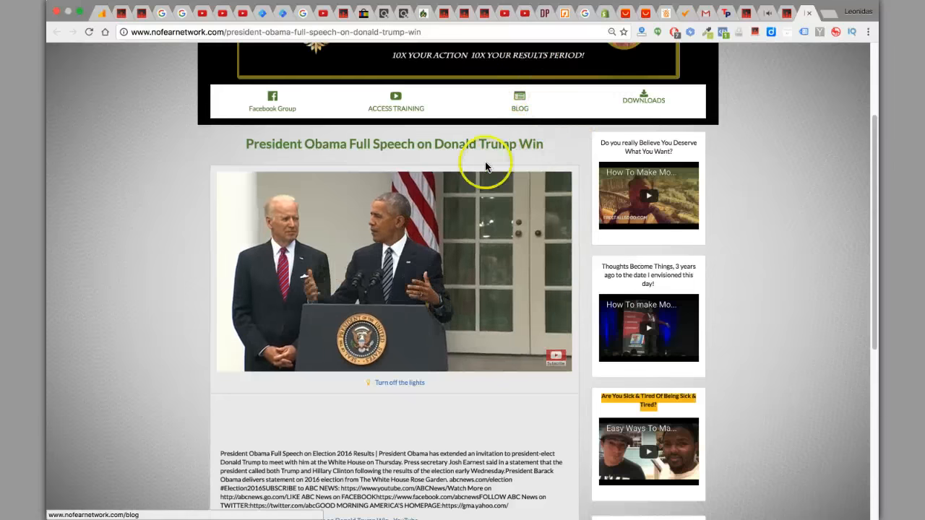
pyautogui.scroll(-3)
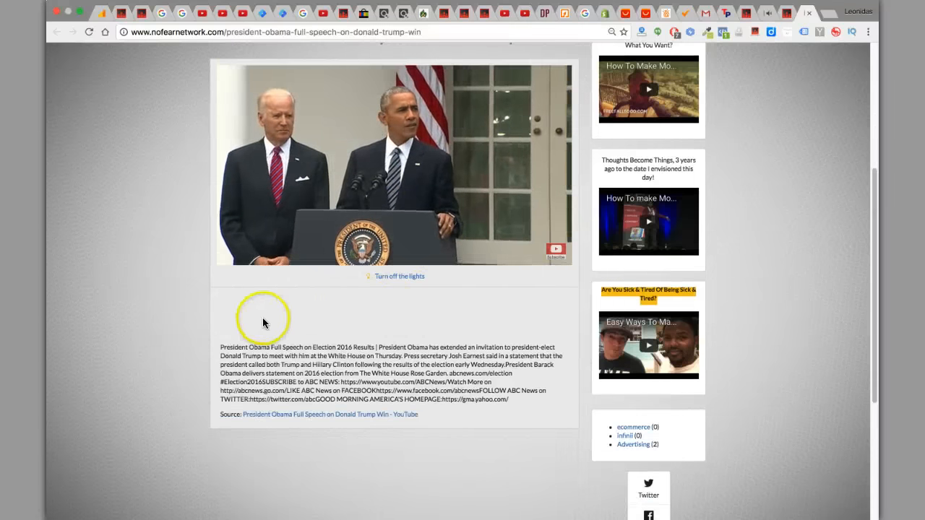
pyautogui.moveTo(497, 312)
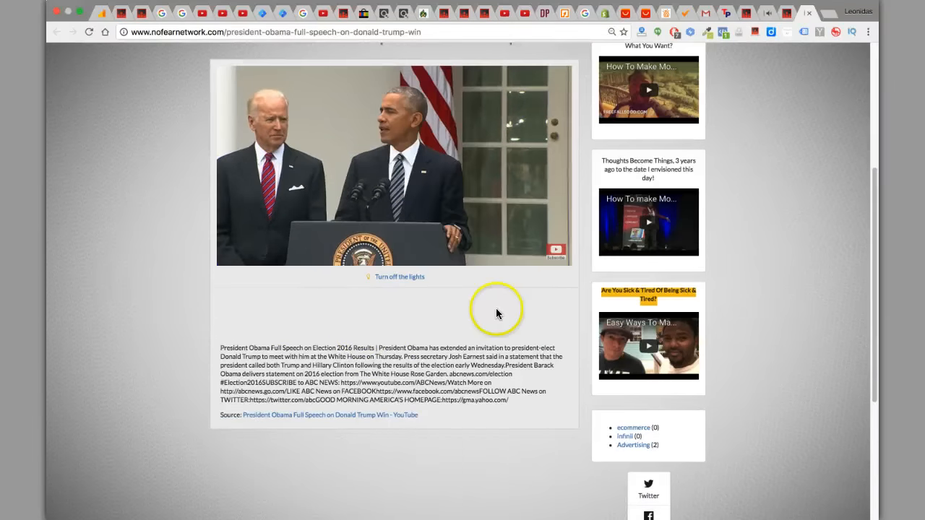
pyautogui.click(399, 277)
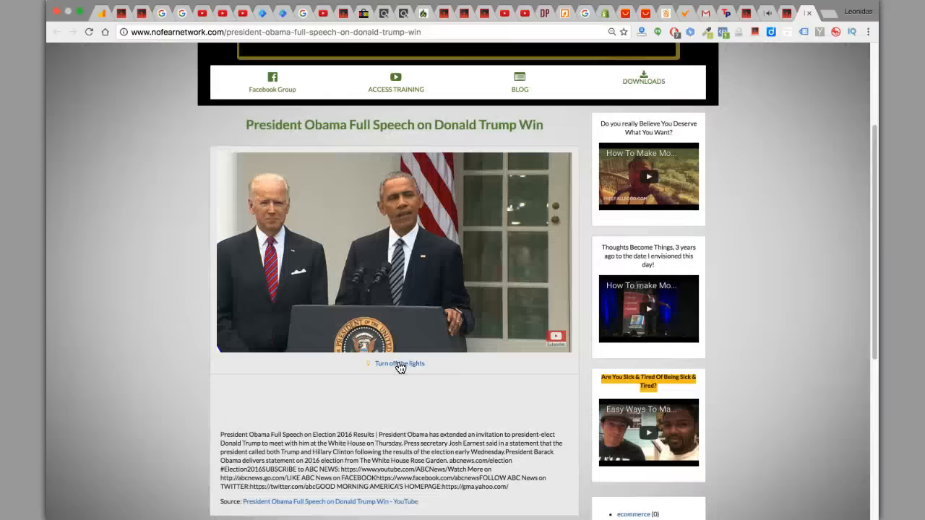
pyautogui.scroll(3)
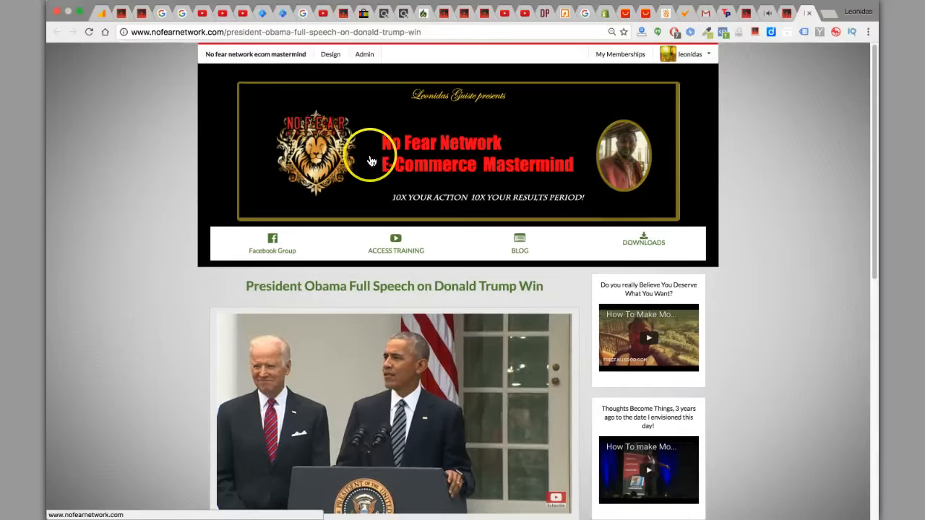
pyautogui.moveTo(467, 77)
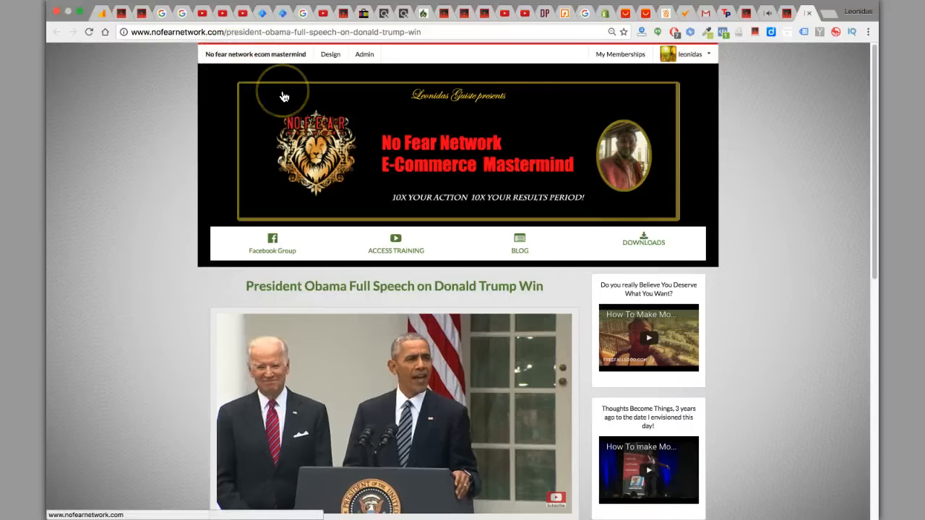
pyautogui.moveTo(257, 76)
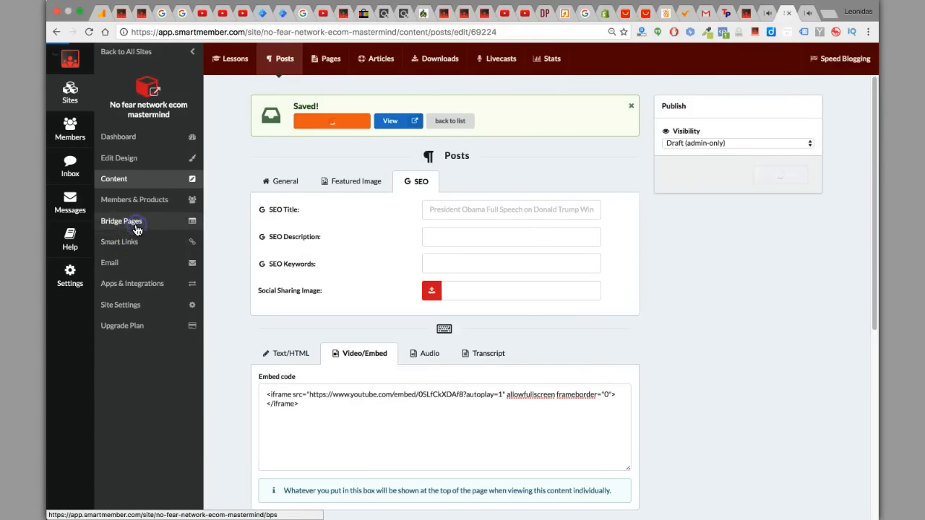
# - Open Bridge Pages for the No fear network site and scroll through its pages' view counts
pyautogui.click(122, 220)
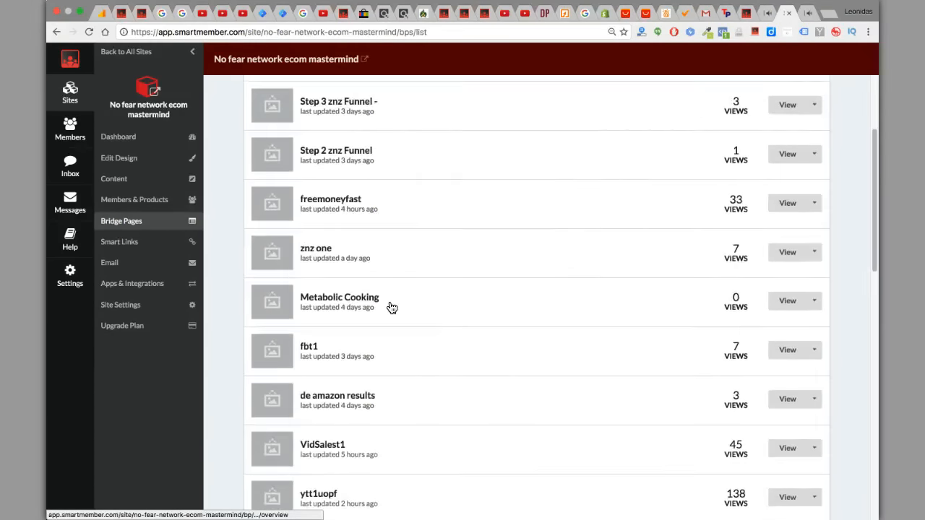
pyautogui.scroll(-3)
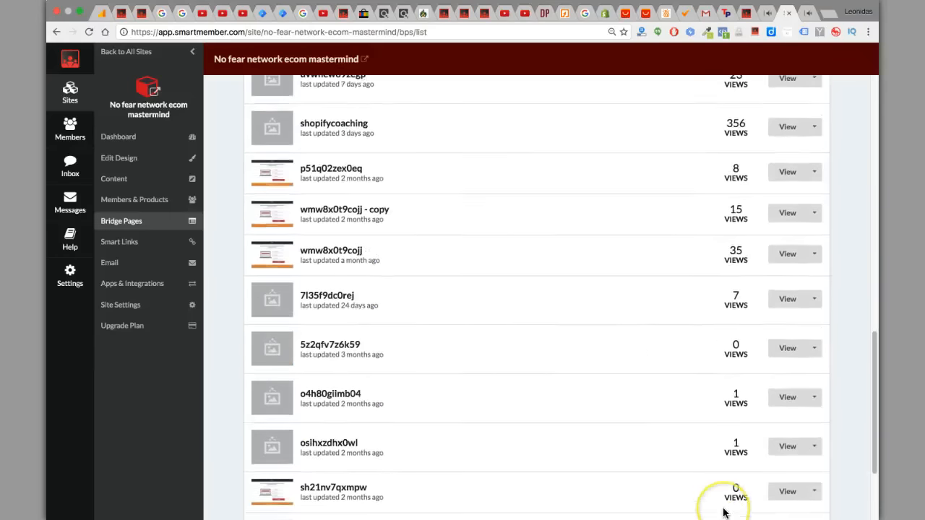
pyautogui.scroll(3)
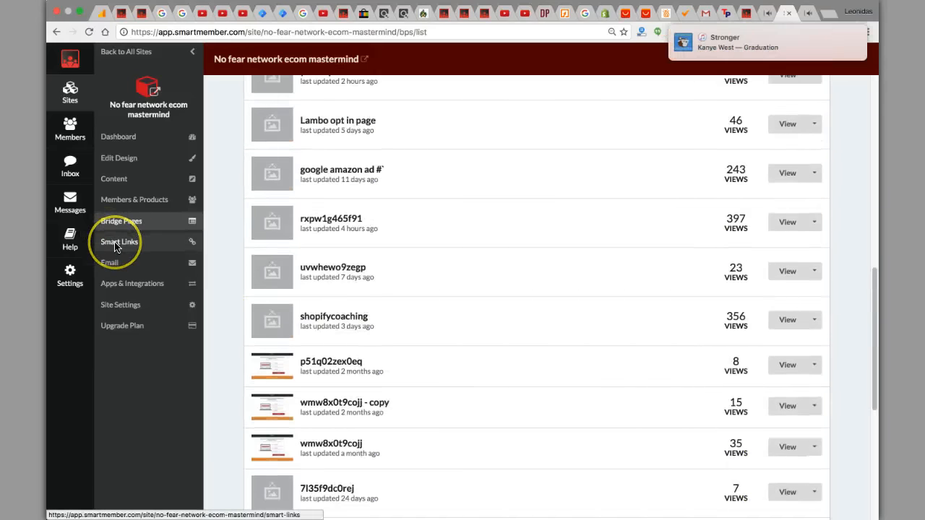
pyautogui.moveTo(132, 283)
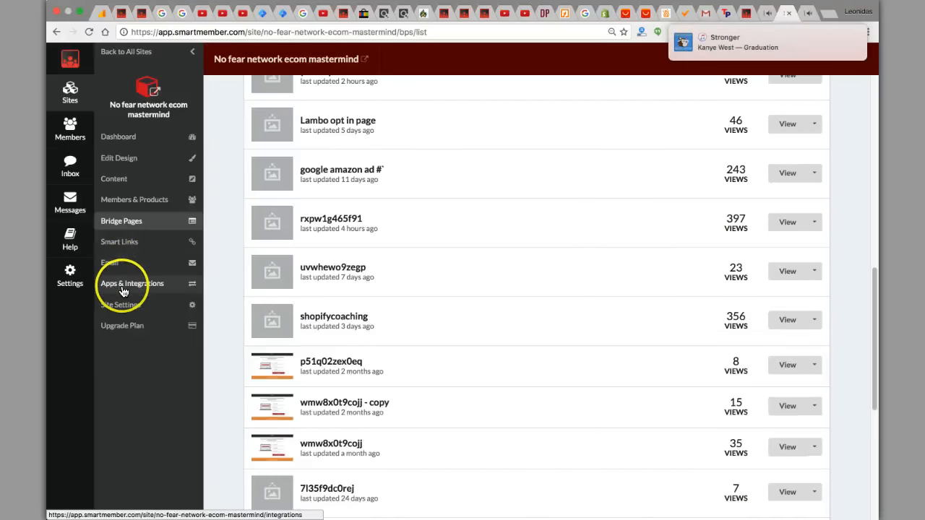
pyautogui.moveTo(149, 178)
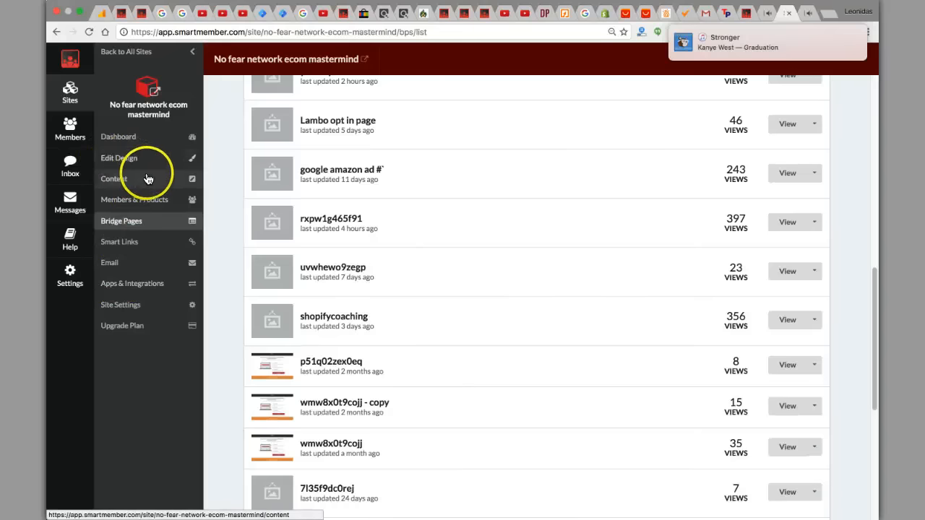
pyautogui.moveTo(98, 270)
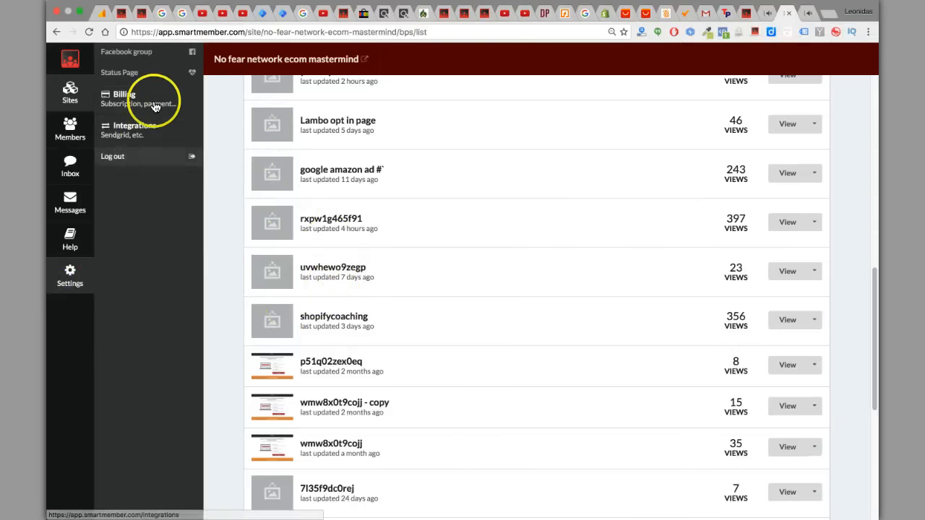
pyautogui.moveTo(154, 125)
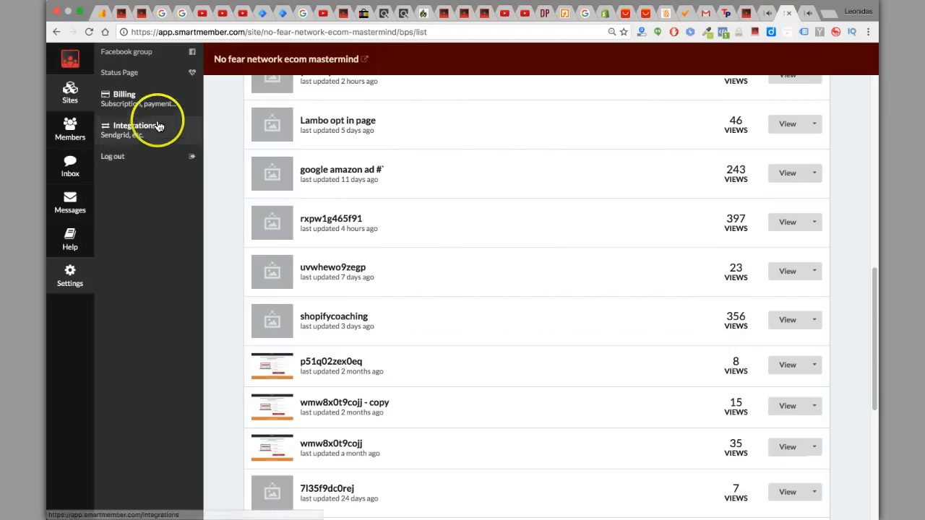
pyautogui.moveTo(152, 72)
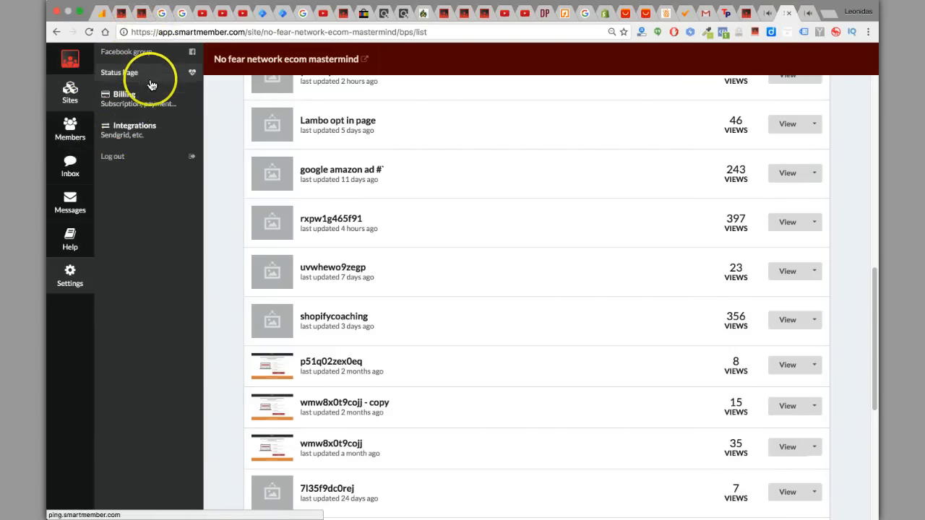
# - Open the Status Page at ping.smartmember.com from the Settings panel
pyautogui.click(120, 73)
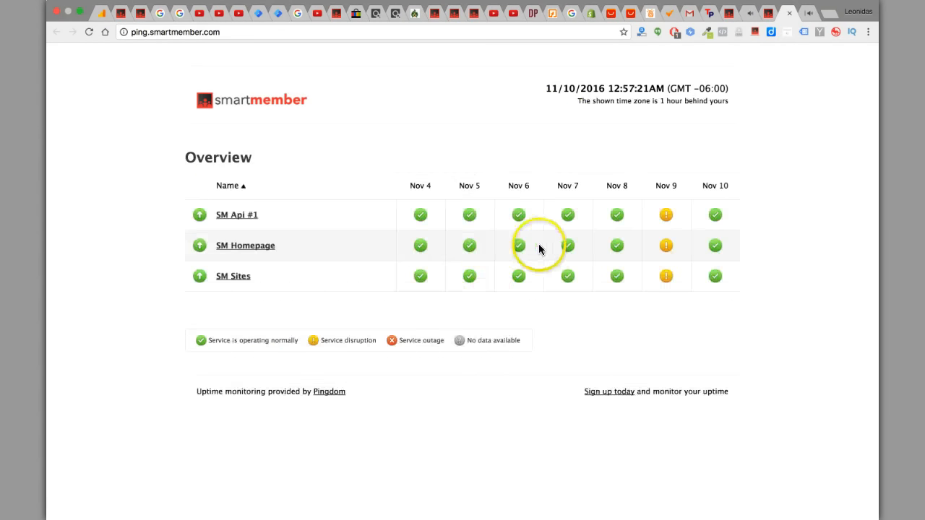
pyautogui.moveTo(665, 215)
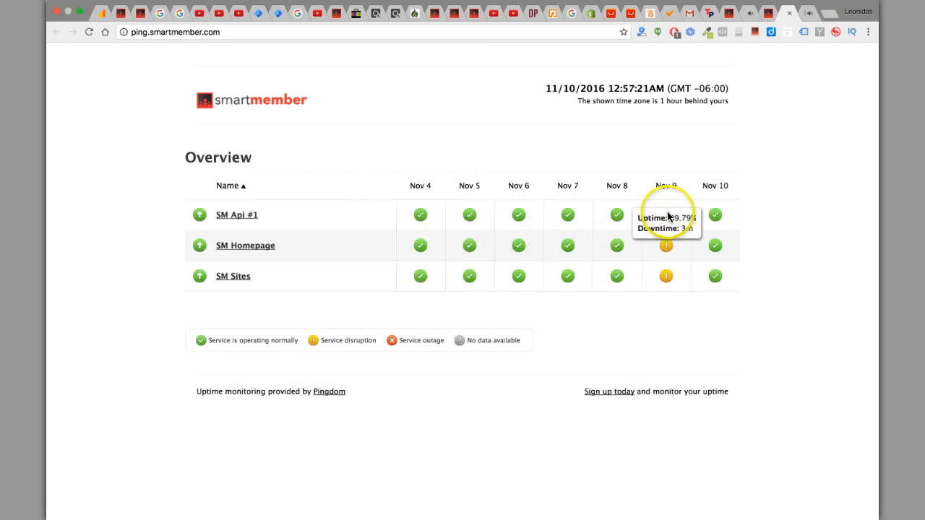
pyautogui.moveTo(617, 215)
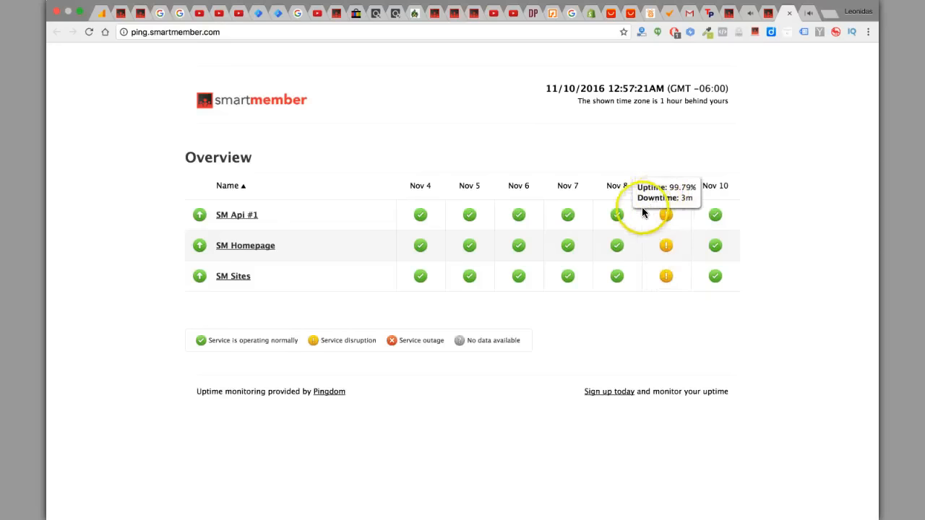
pyautogui.moveTo(469, 277)
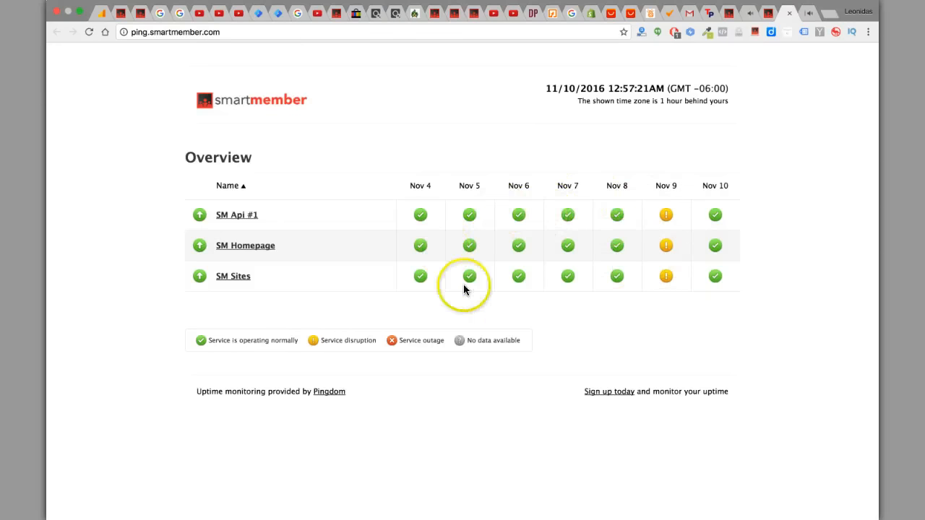
pyautogui.moveTo(628, 88)
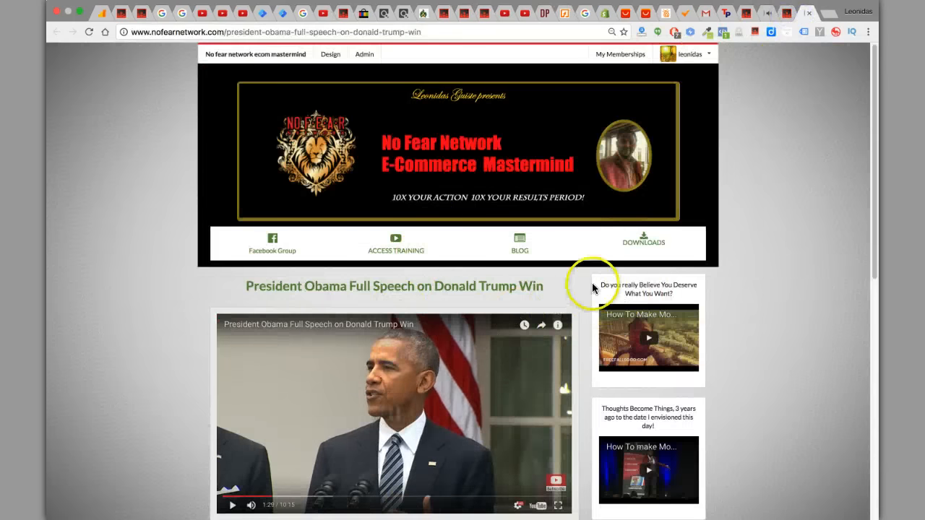
pyautogui.moveTo(586, 362)
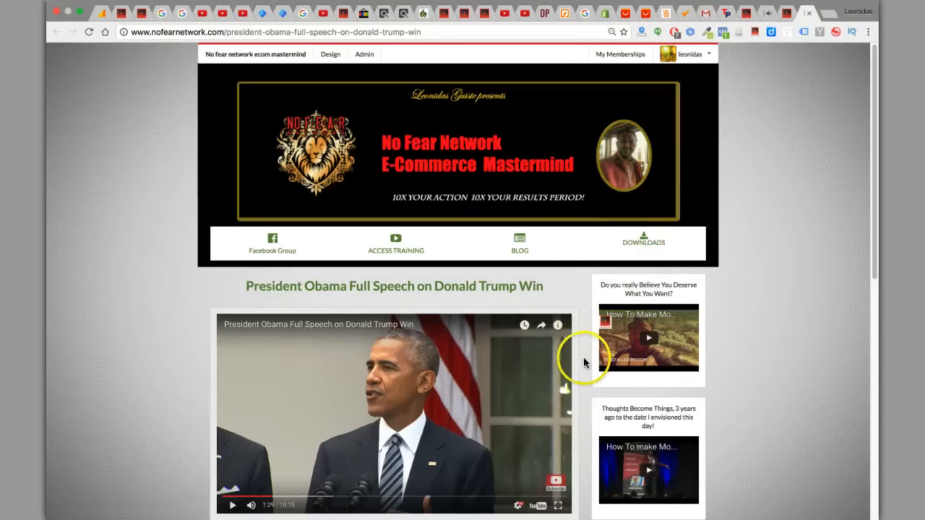
# - Scroll the Obama speech post on nofearnetwork.com down through video and description, then back up
pyautogui.scroll(-3)
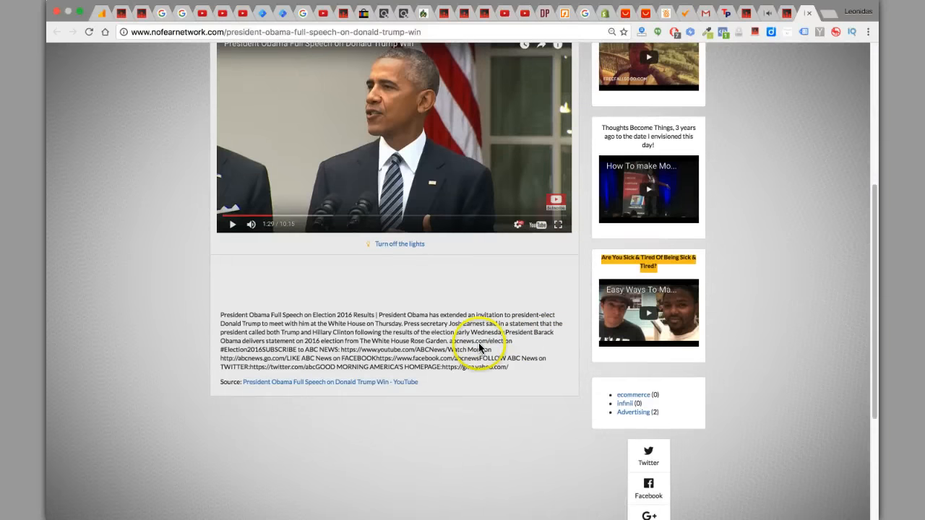
pyautogui.scroll(3)
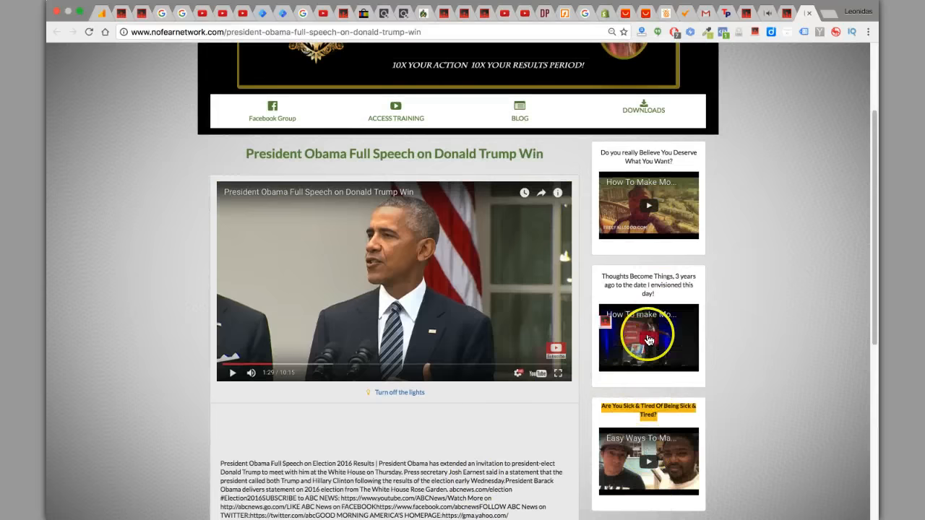
pyautogui.scroll(3)
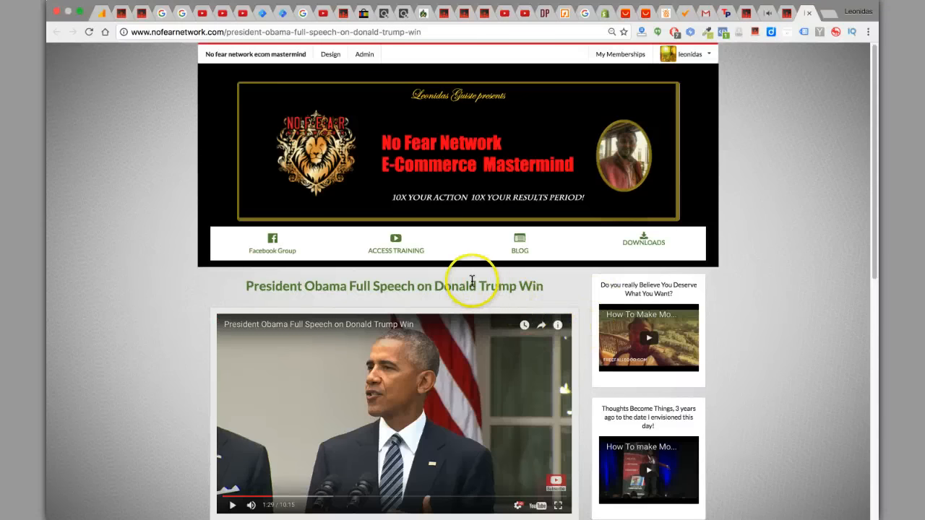
pyautogui.moveTo(441, 298)
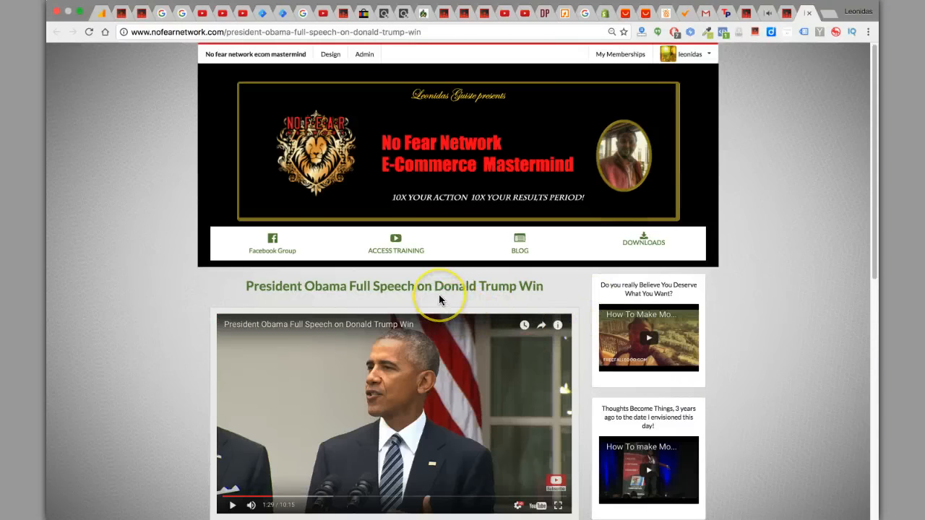
pyautogui.moveTo(443, 303)
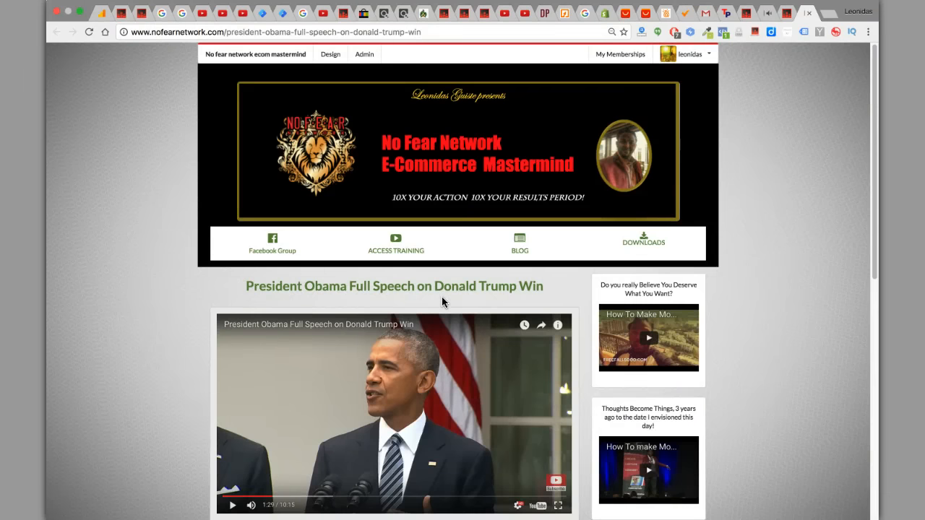
pyautogui.moveTo(797, 41)
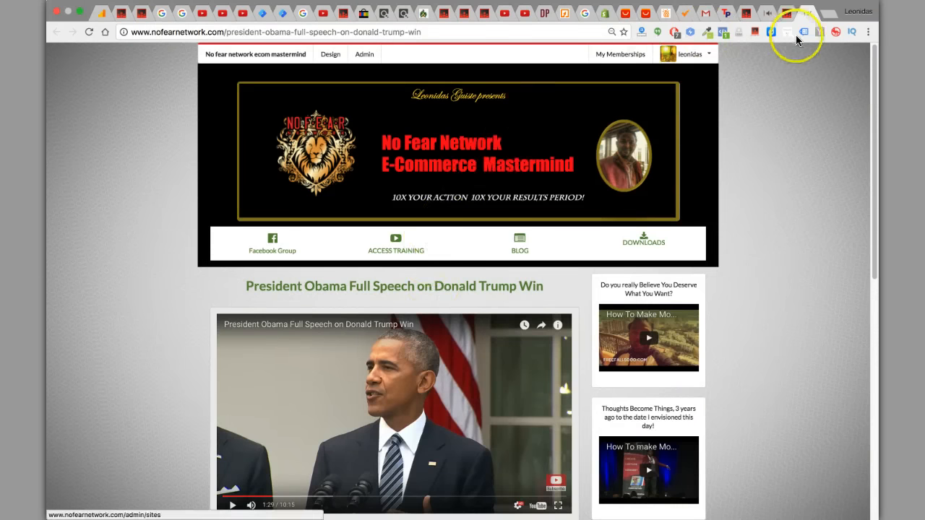
# - Return to the SmartMember admin tab and open Billing from the Settings panel
pyautogui.click(788, 13)
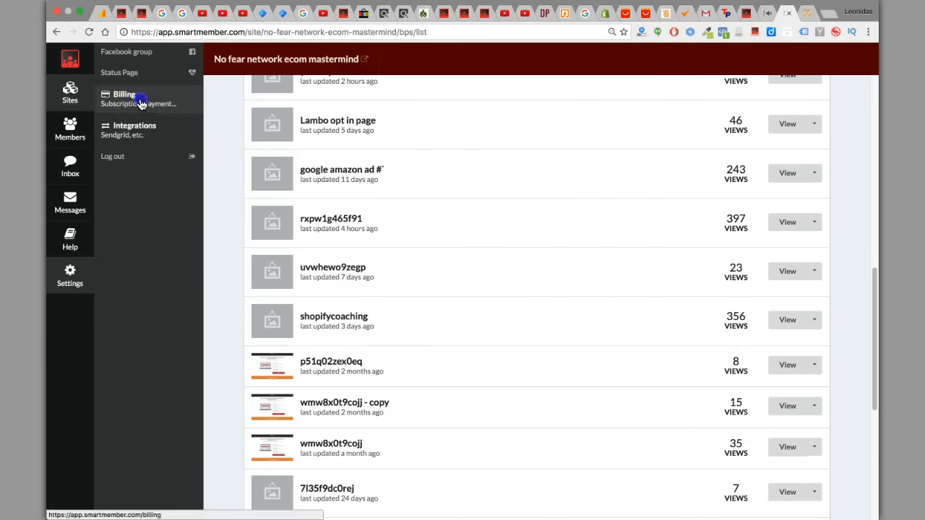
pyautogui.click(124, 98)
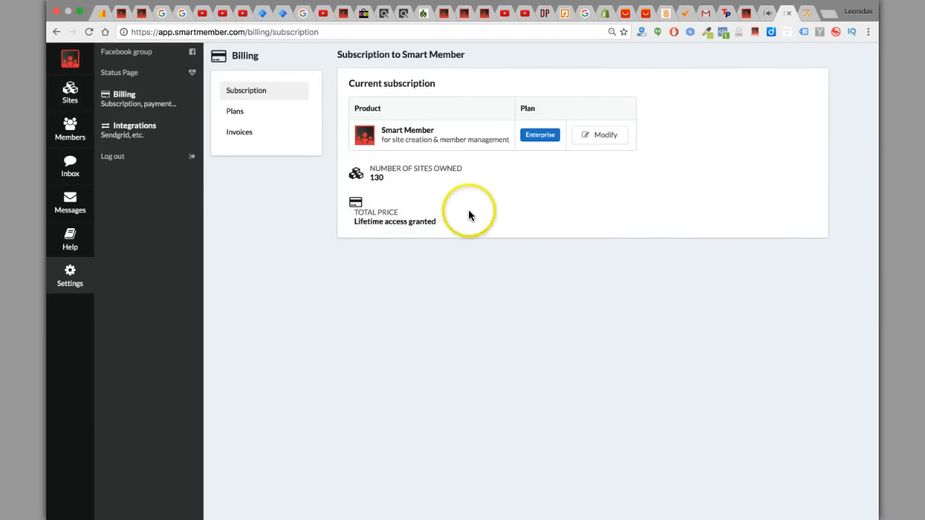
pyautogui.moveTo(331, 148)
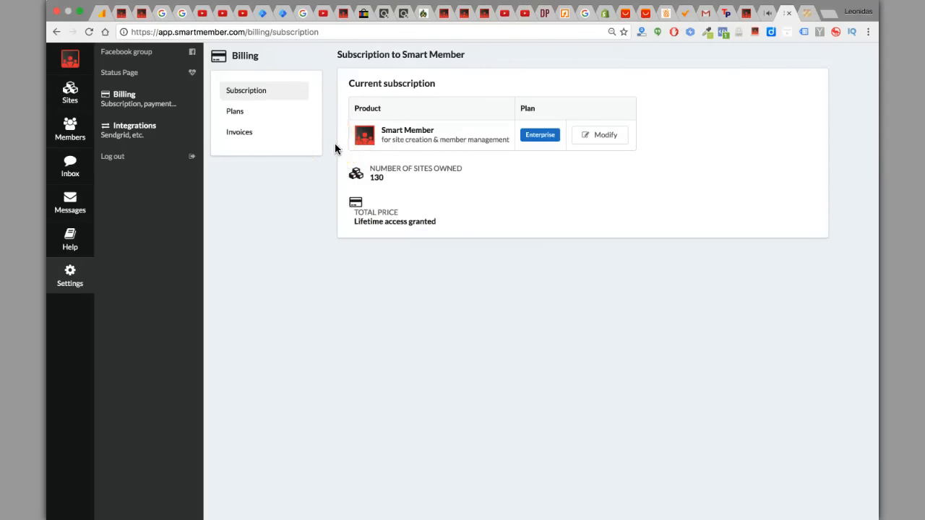
pyautogui.moveTo(371, 252)
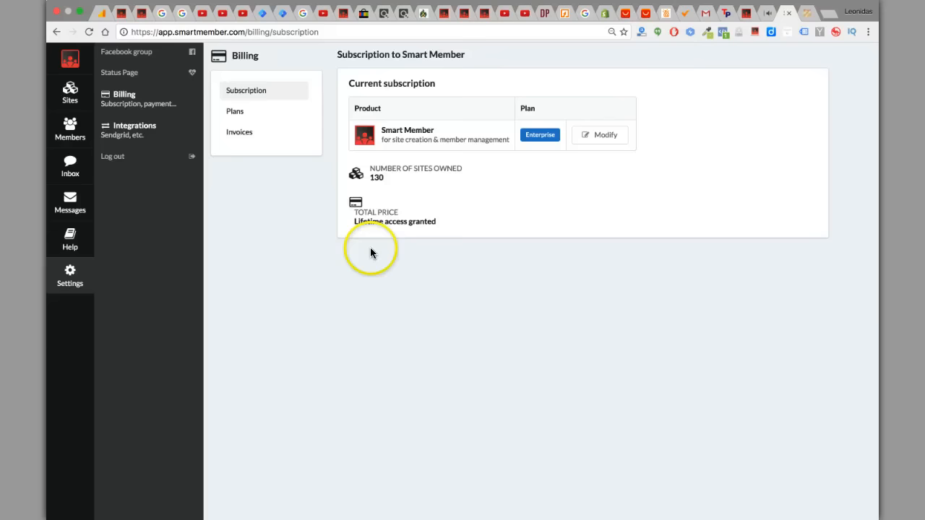
pyautogui.moveTo(346, 235)
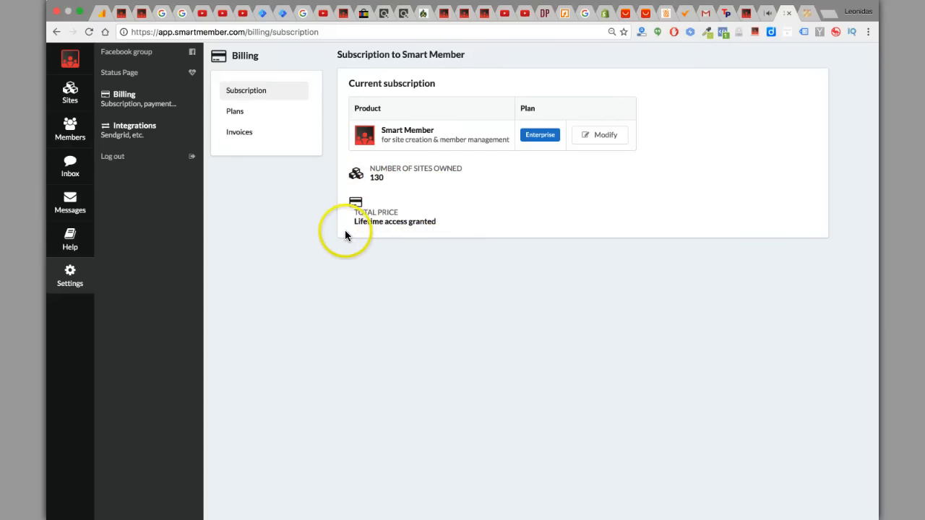
pyautogui.moveTo(568, 167)
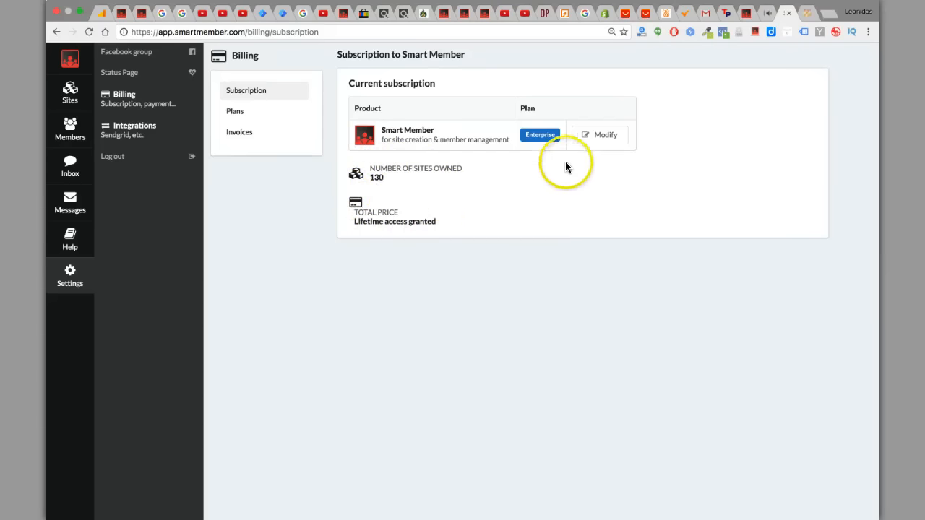
pyautogui.moveTo(633, 121)
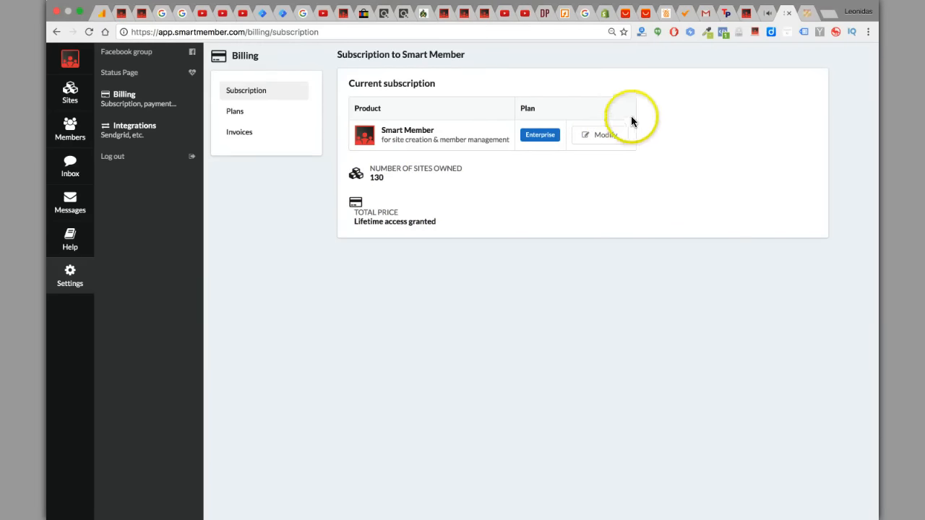
# - Review the Basic $47, Pro $97 and Enterprise plan comparison, then return to Subscription details
pyautogui.click(234, 111)
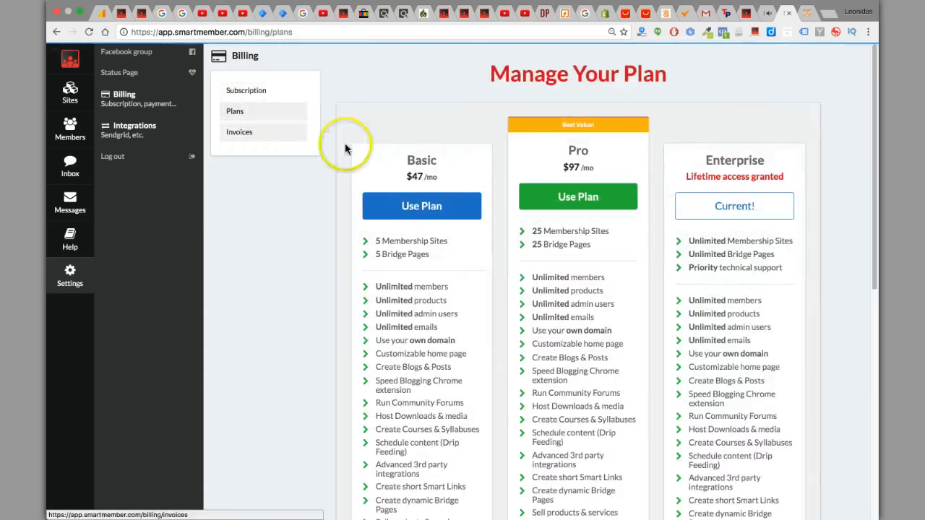
pyautogui.moveTo(571, 325)
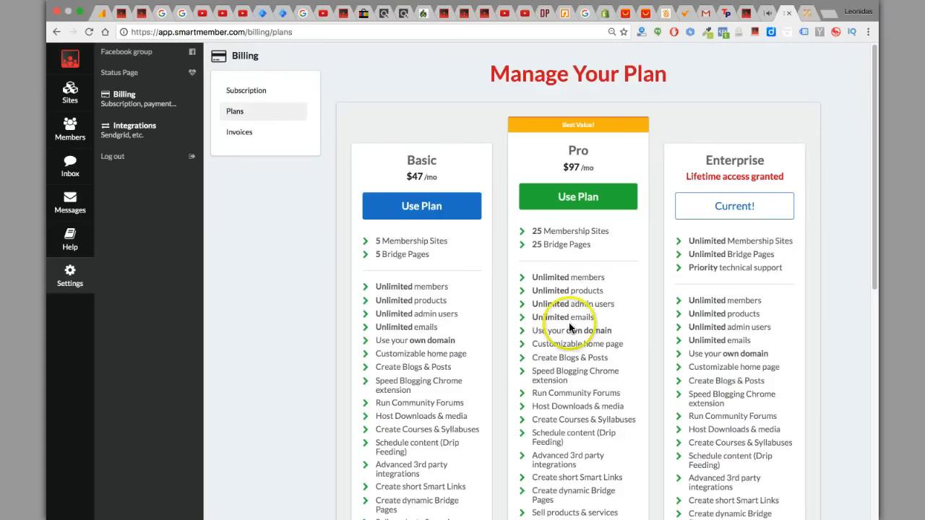
pyautogui.moveTo(785, 201)
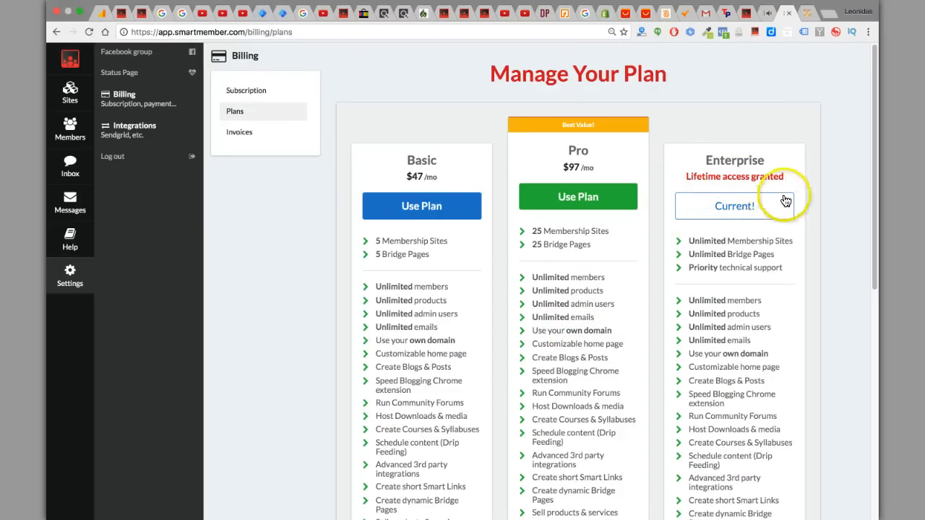
pyautogui.moveTo(567, 179)
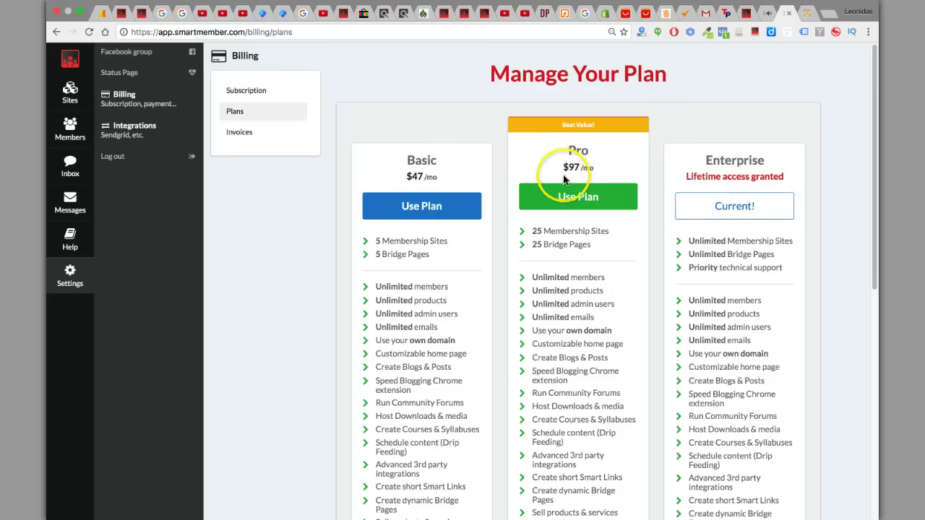
pyautogui.scroll(-3)
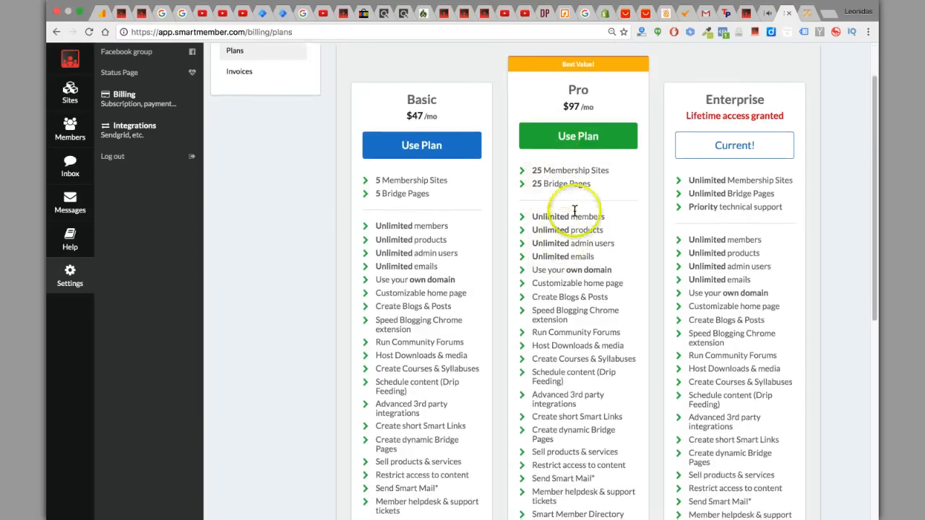
pyautogui.moveTo(575, 255)
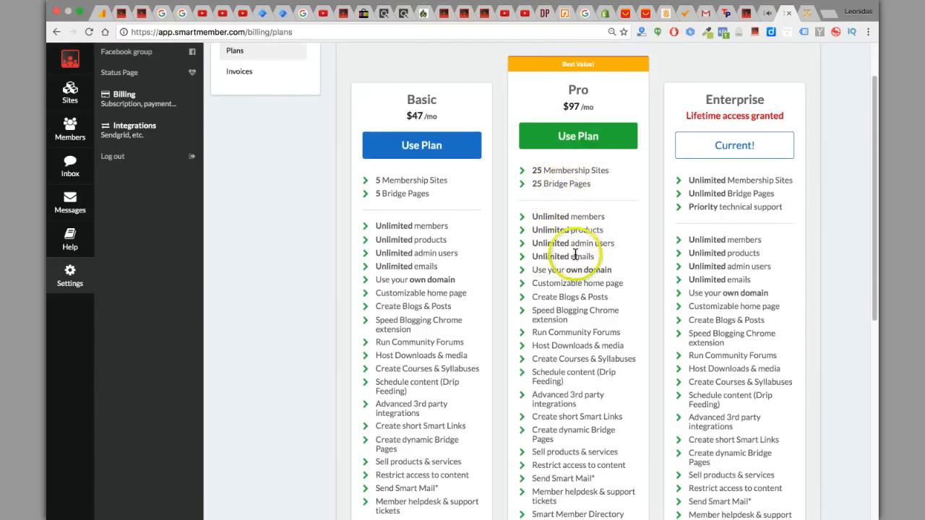
pyautogui.scroll(3)
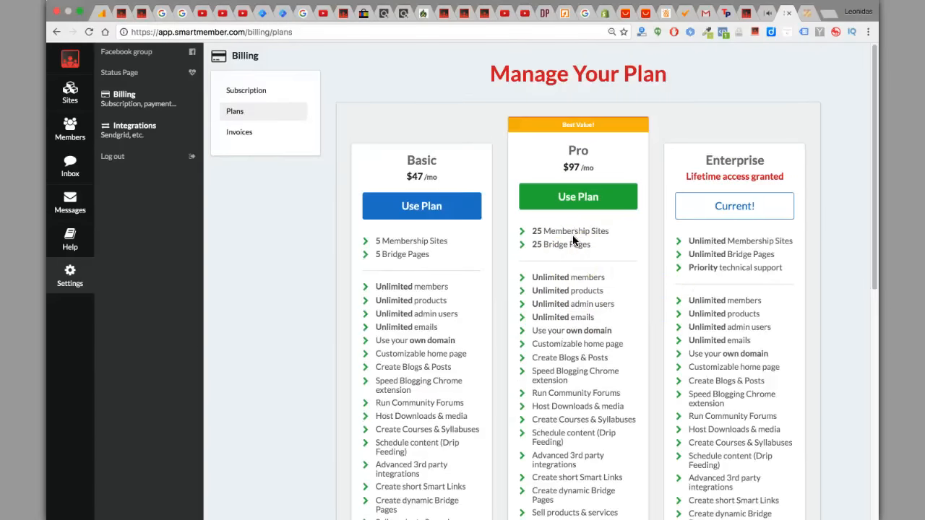
pyautogui.moveTo(691, 240)
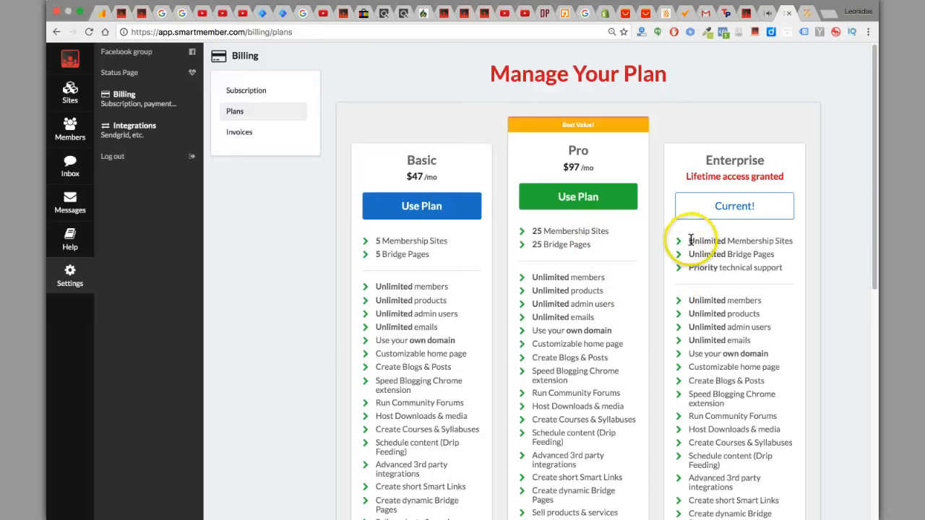
pyautogui.click(245, 89)
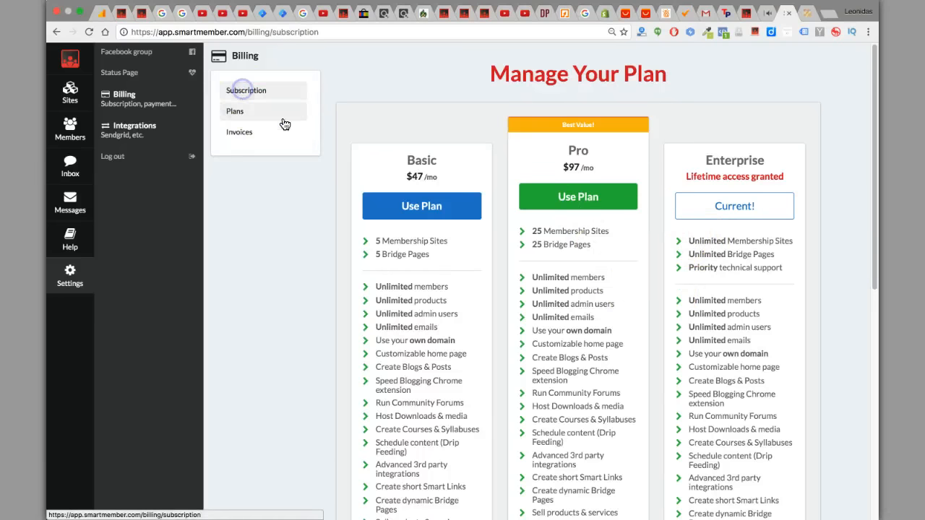
pyautogui.click(245, 89)
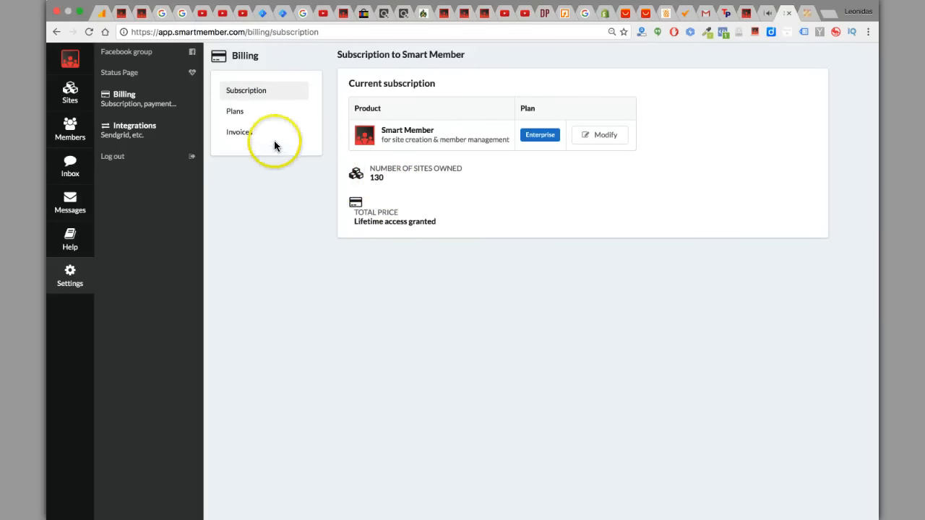
# - Reopen Plans and scroll the Basic, Pro and Enterprise feature lists, then back to top
pyautogui.click(234, 111)
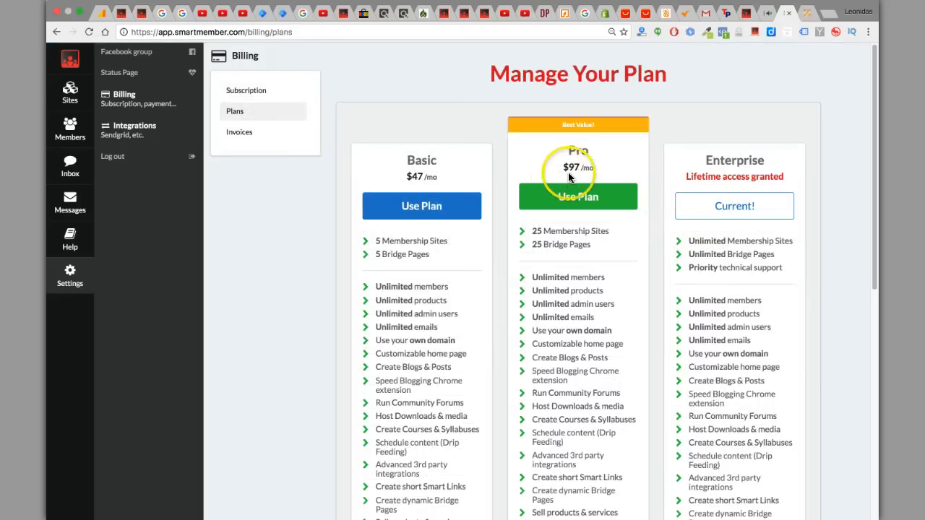
pyautogui.moveTo(728, 300)
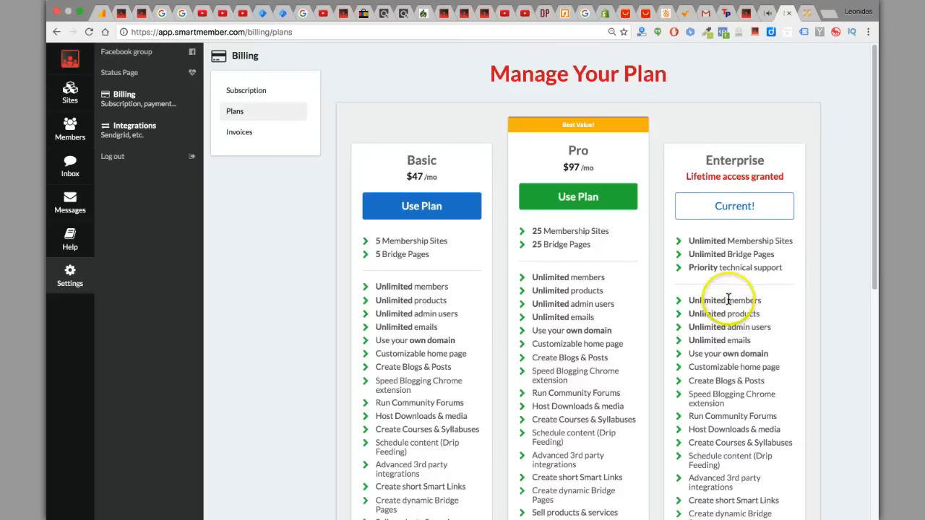
pyautogui.scroll(-3)
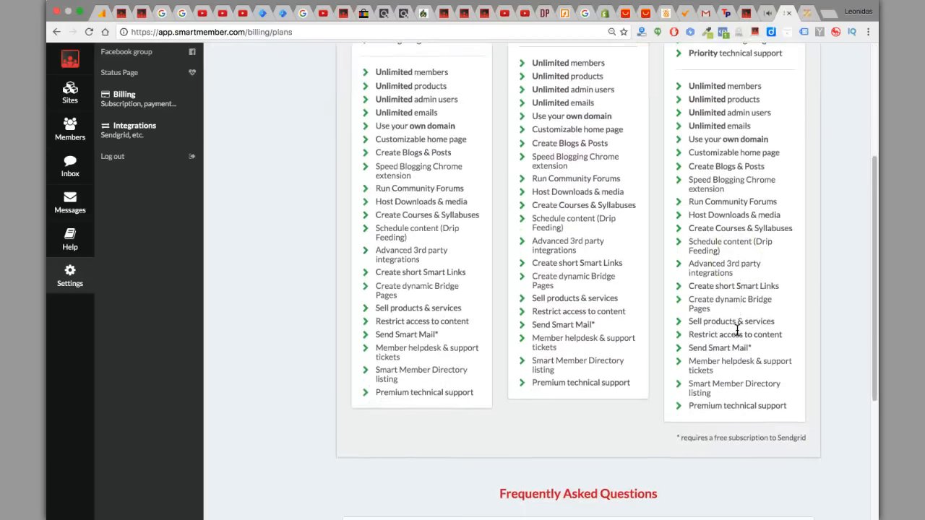
pyautogui.scroll(3)
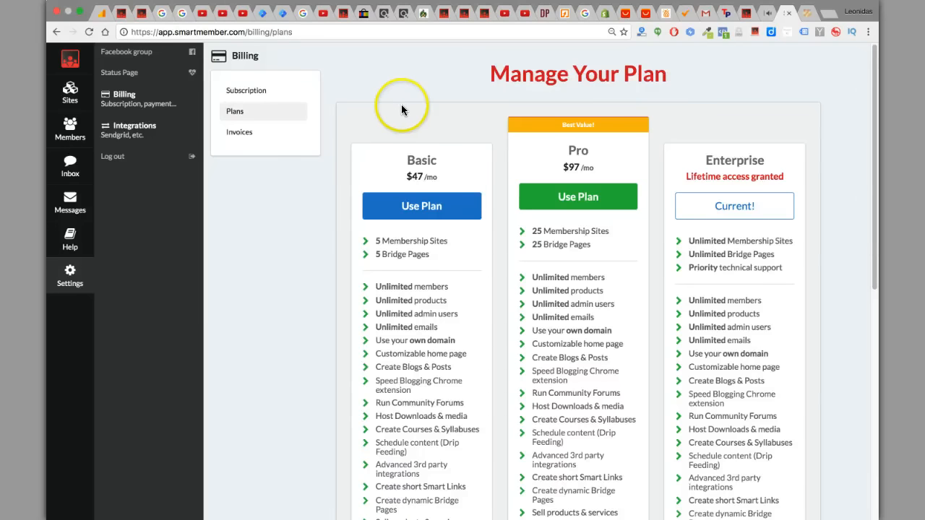
pyautogui.moveTo(333, 83)
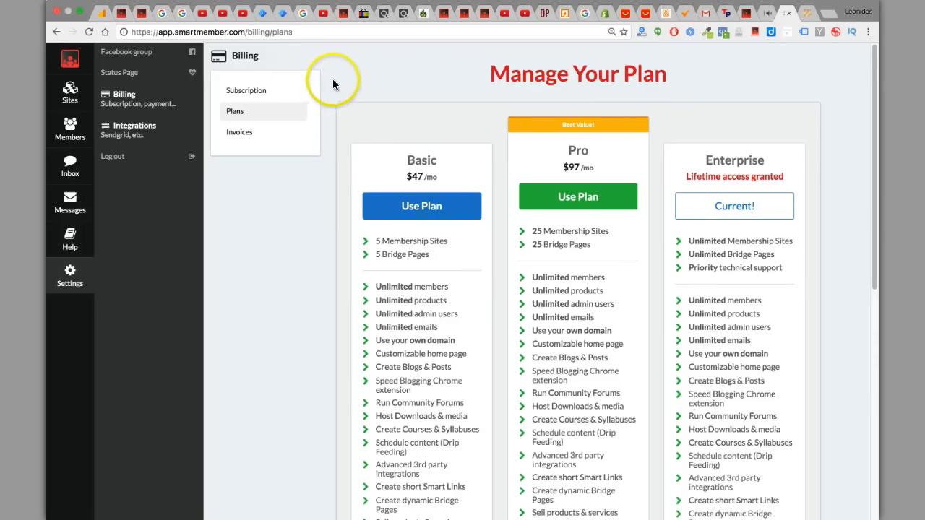
pyautogui.moveTo(336, 87)
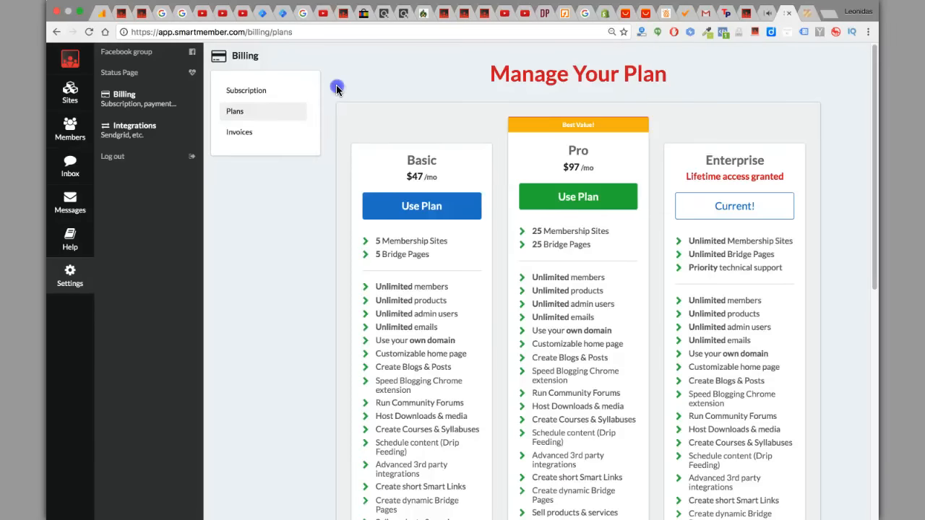
pyautogui.moveTo(338, 94)
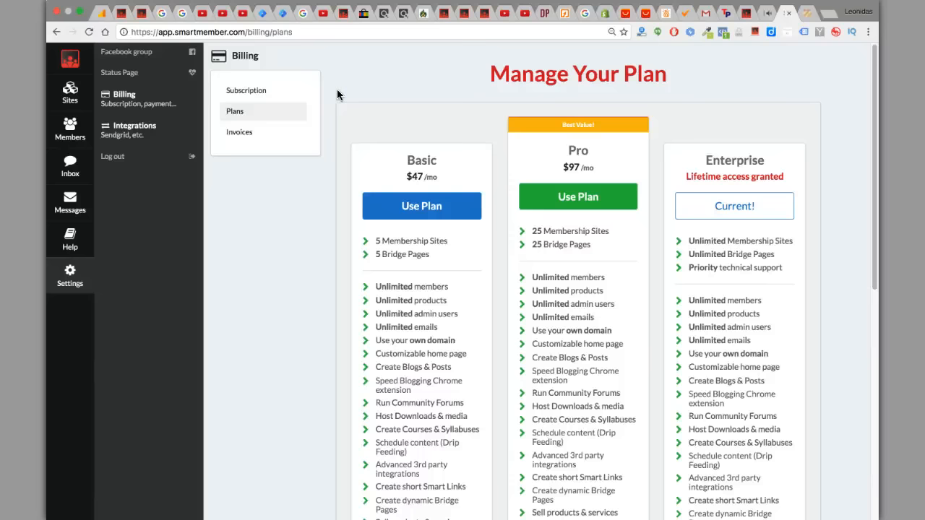
pyautogui.moveTo(398, 245)
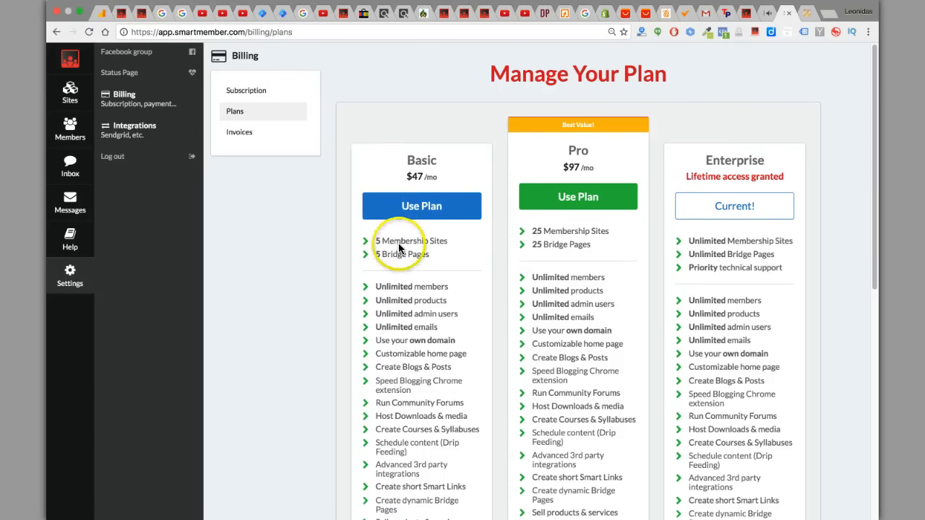
pyautogui.moveTo(484, 300)
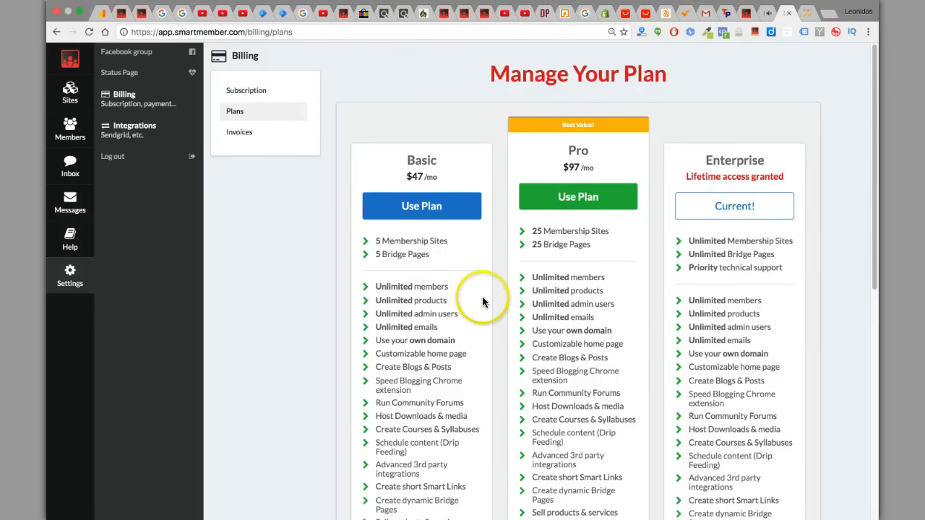
pyautogui.moveTo(482, 301)
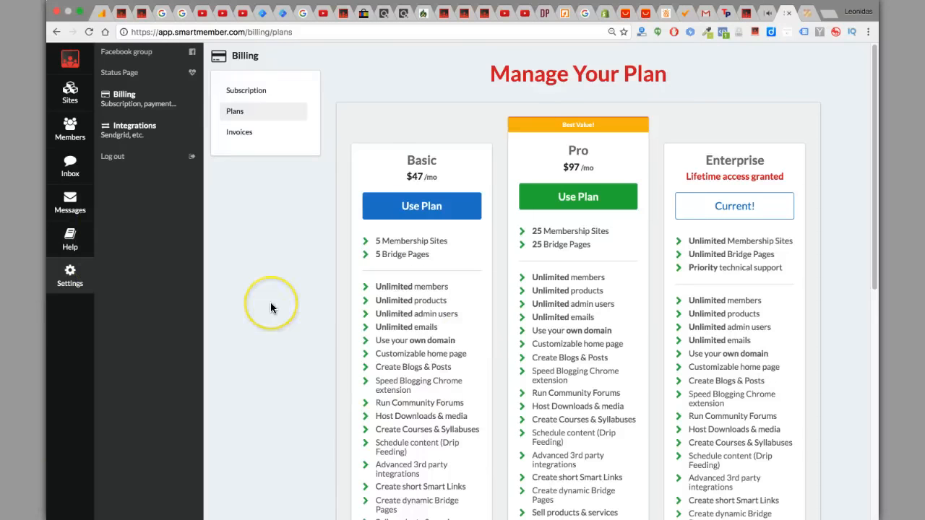
pyautogui.moveTo(315, 216)
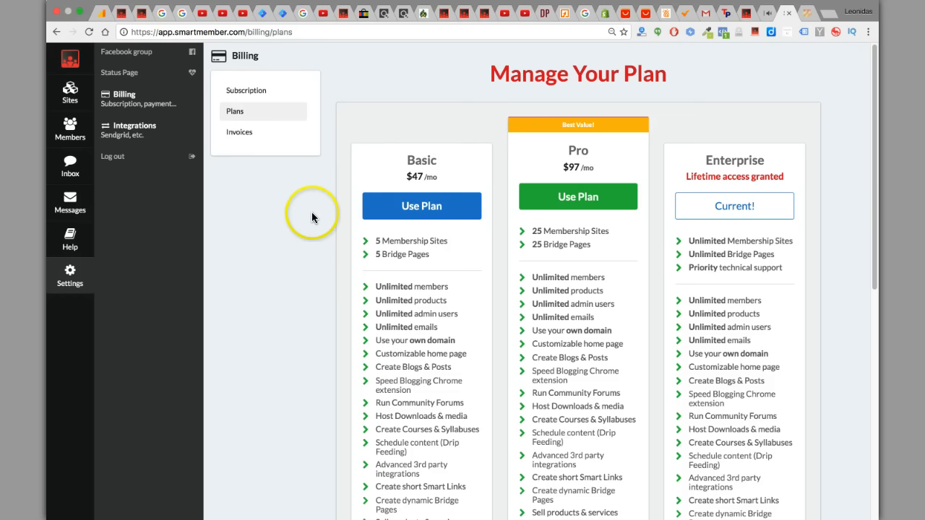
pyautogui.moveTo(314, 218)
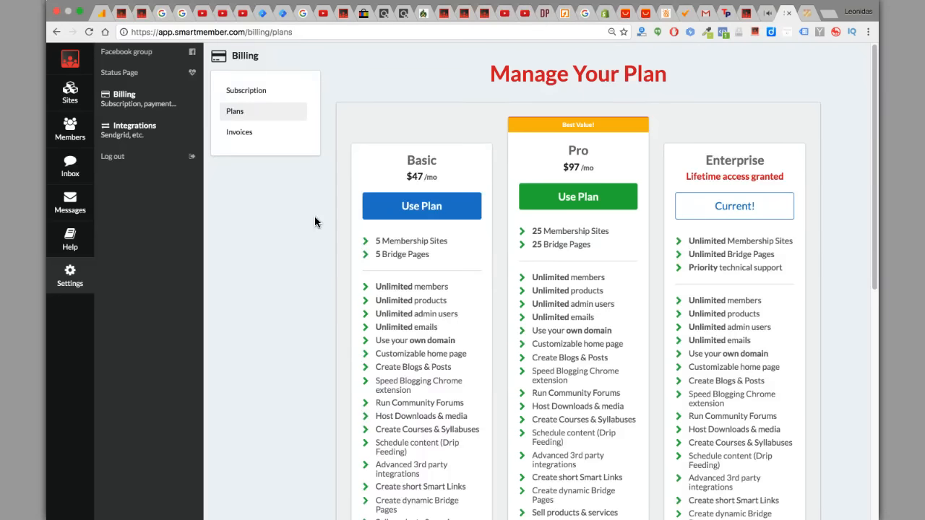
pyautogui.moveTo(606, 130)
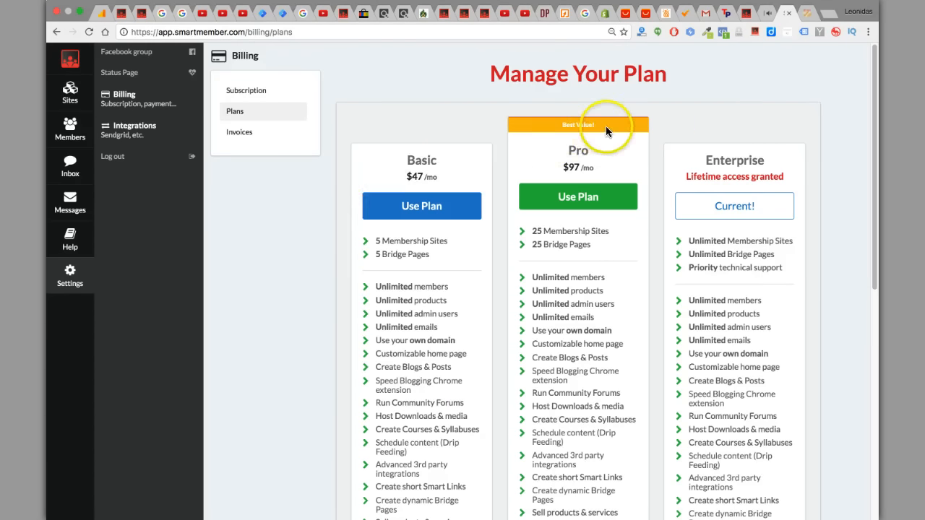